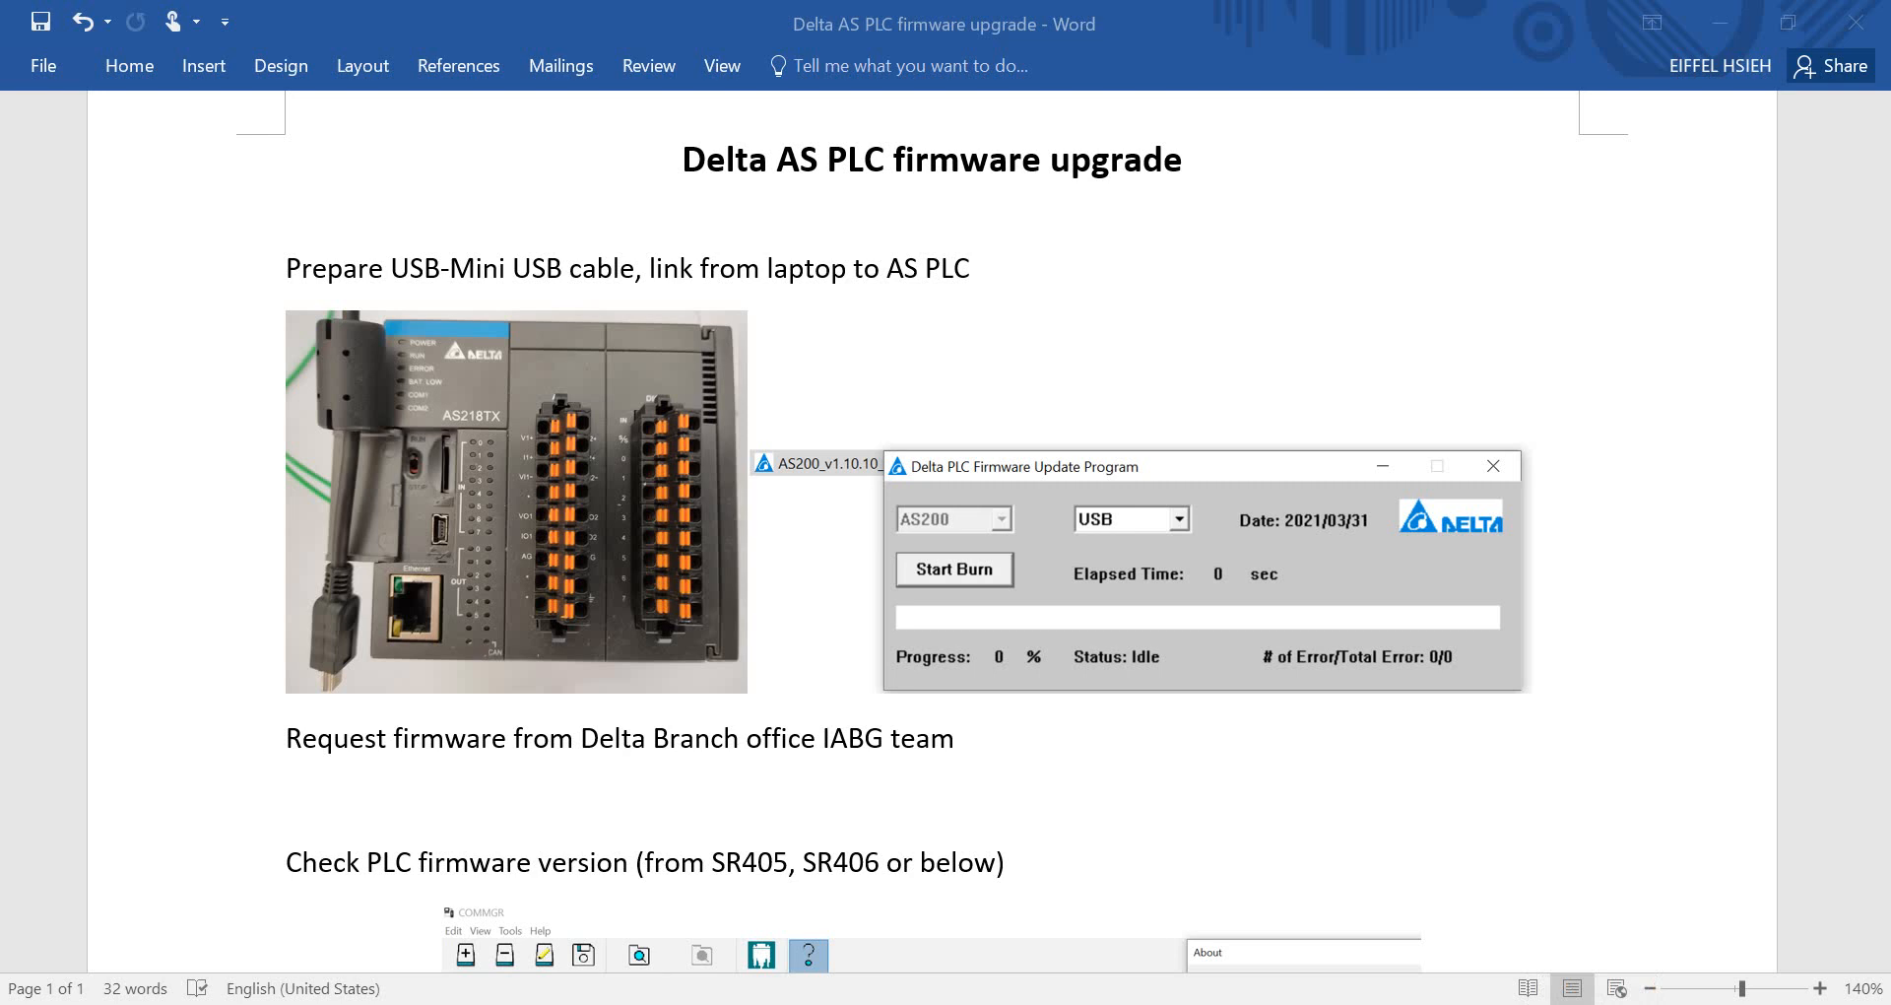
mouse_move(308, 383)
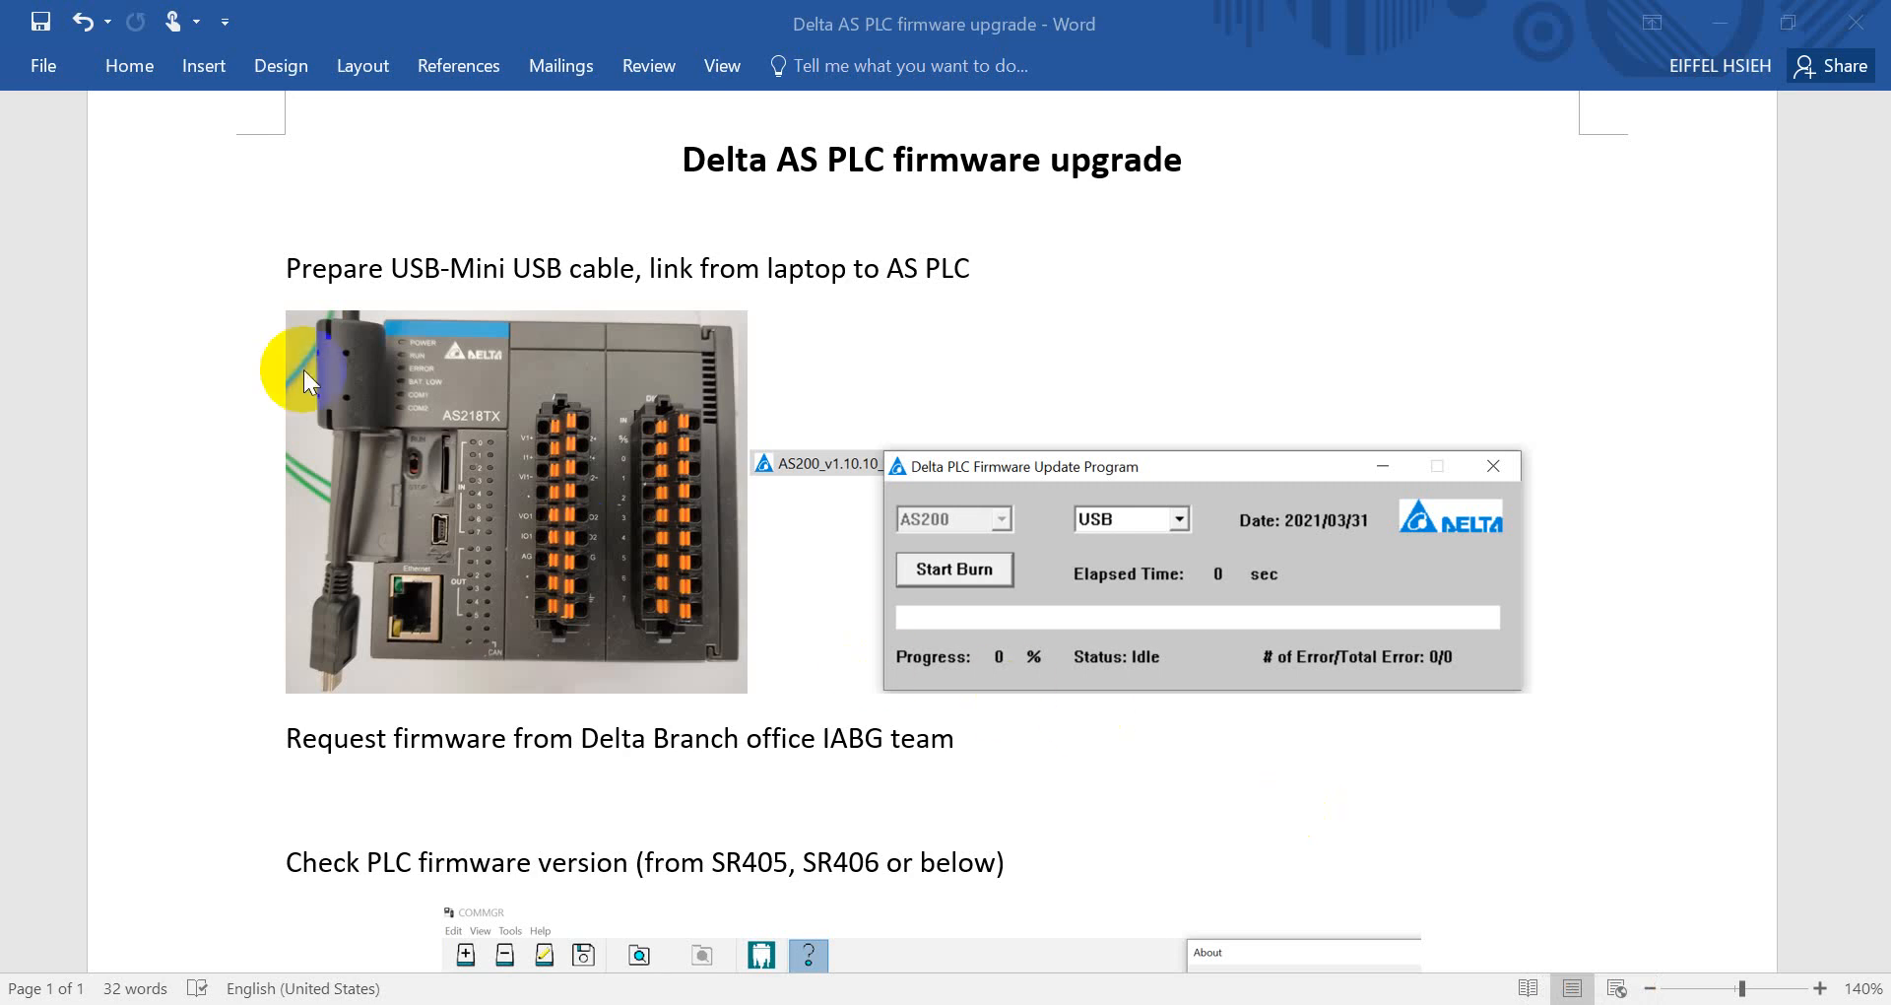
mouse_move(430, 291)
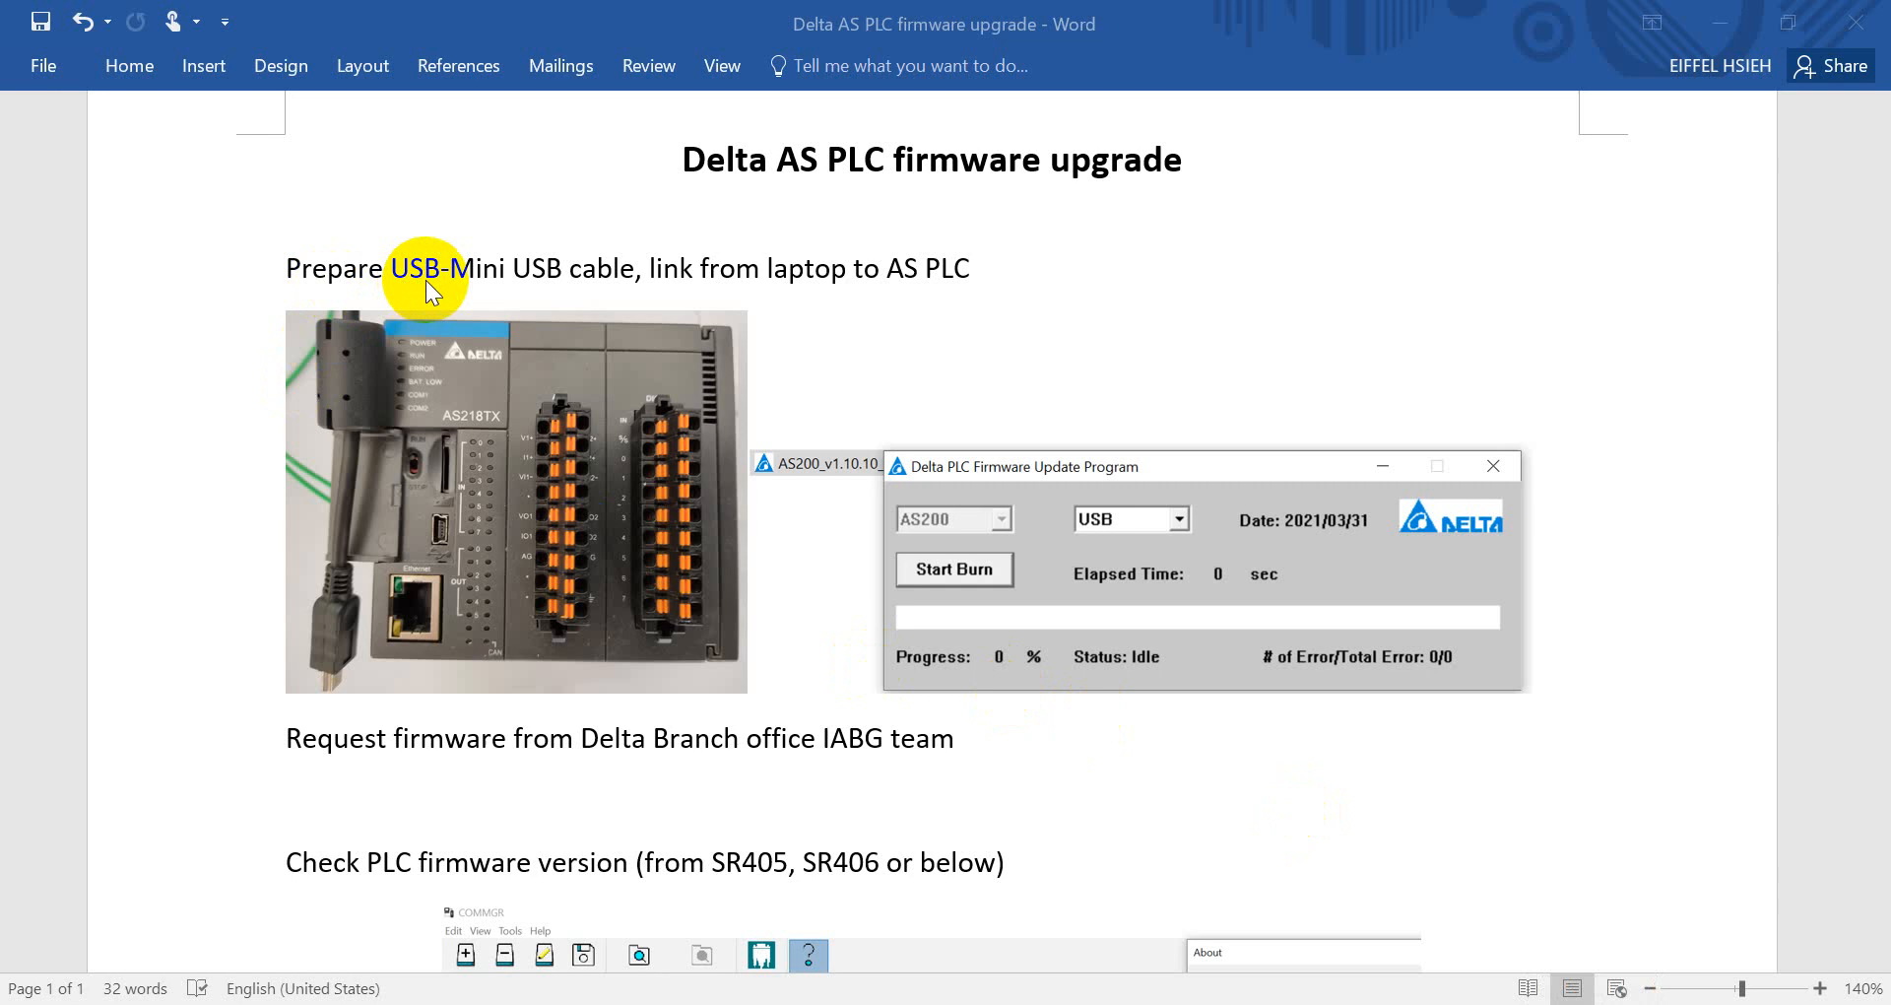
mouse_move(571, 286)
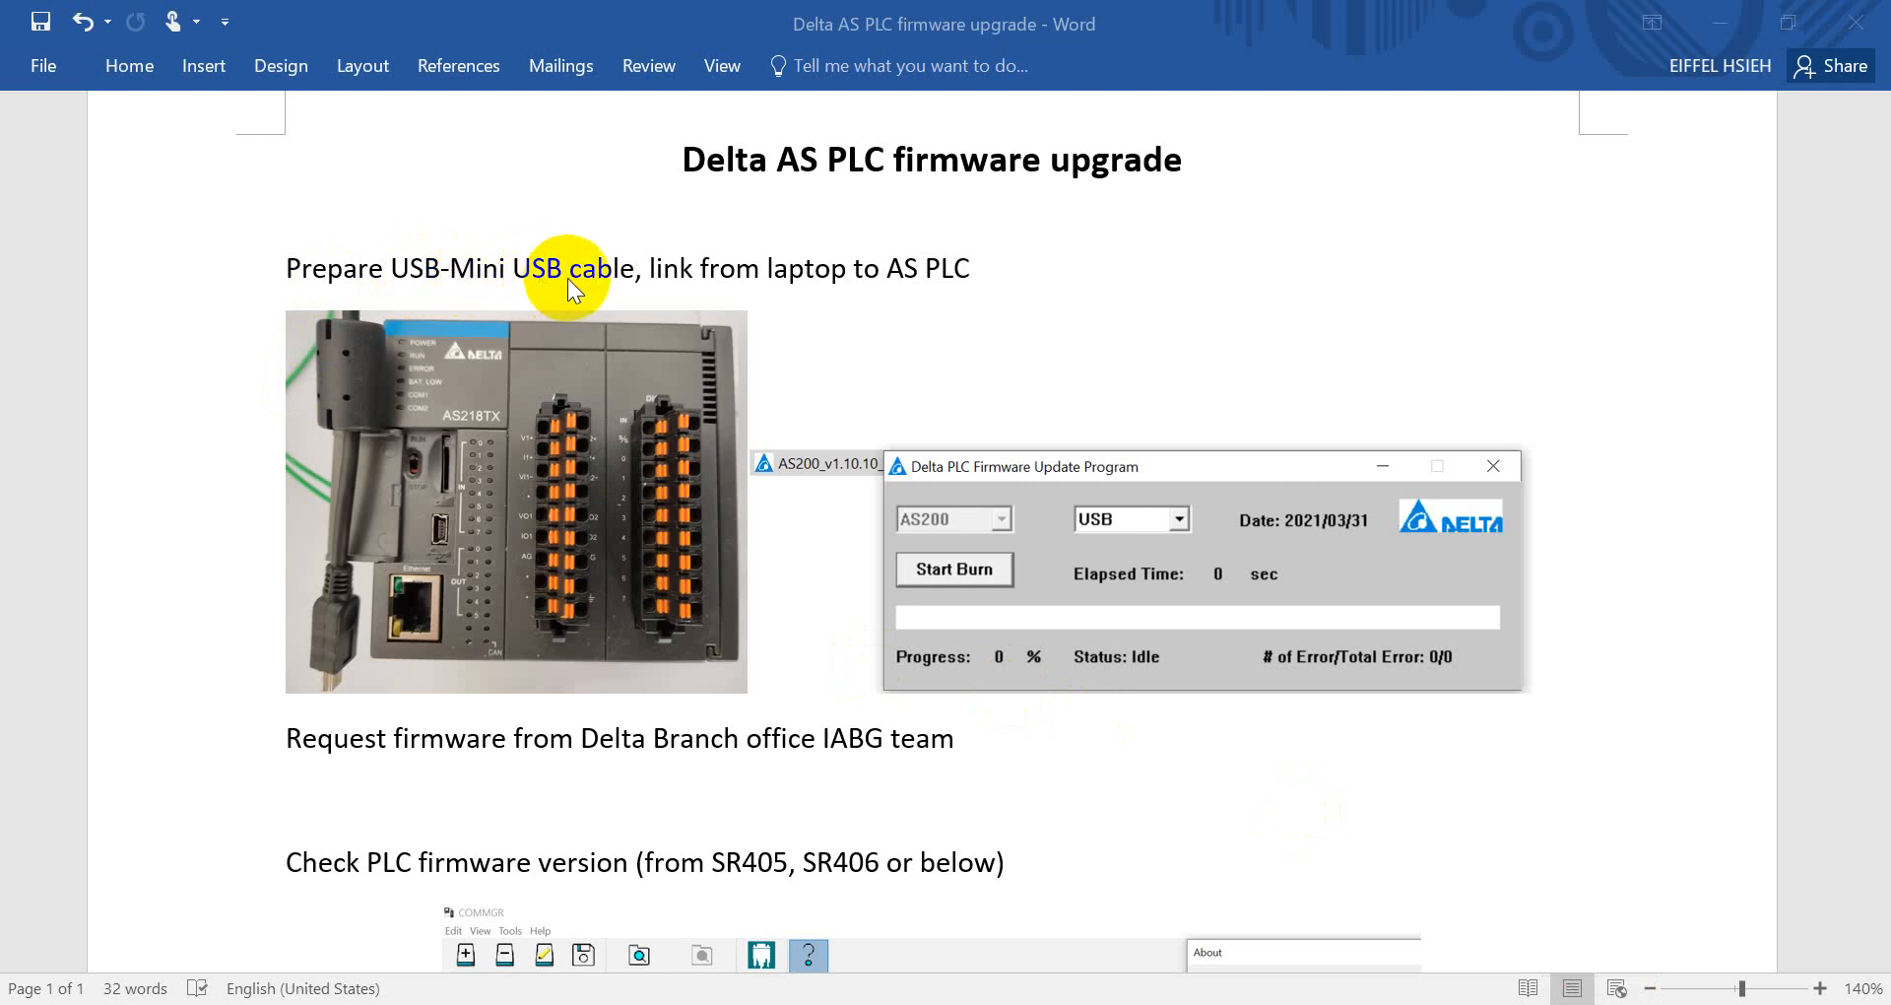
mouse_move(711, 286)
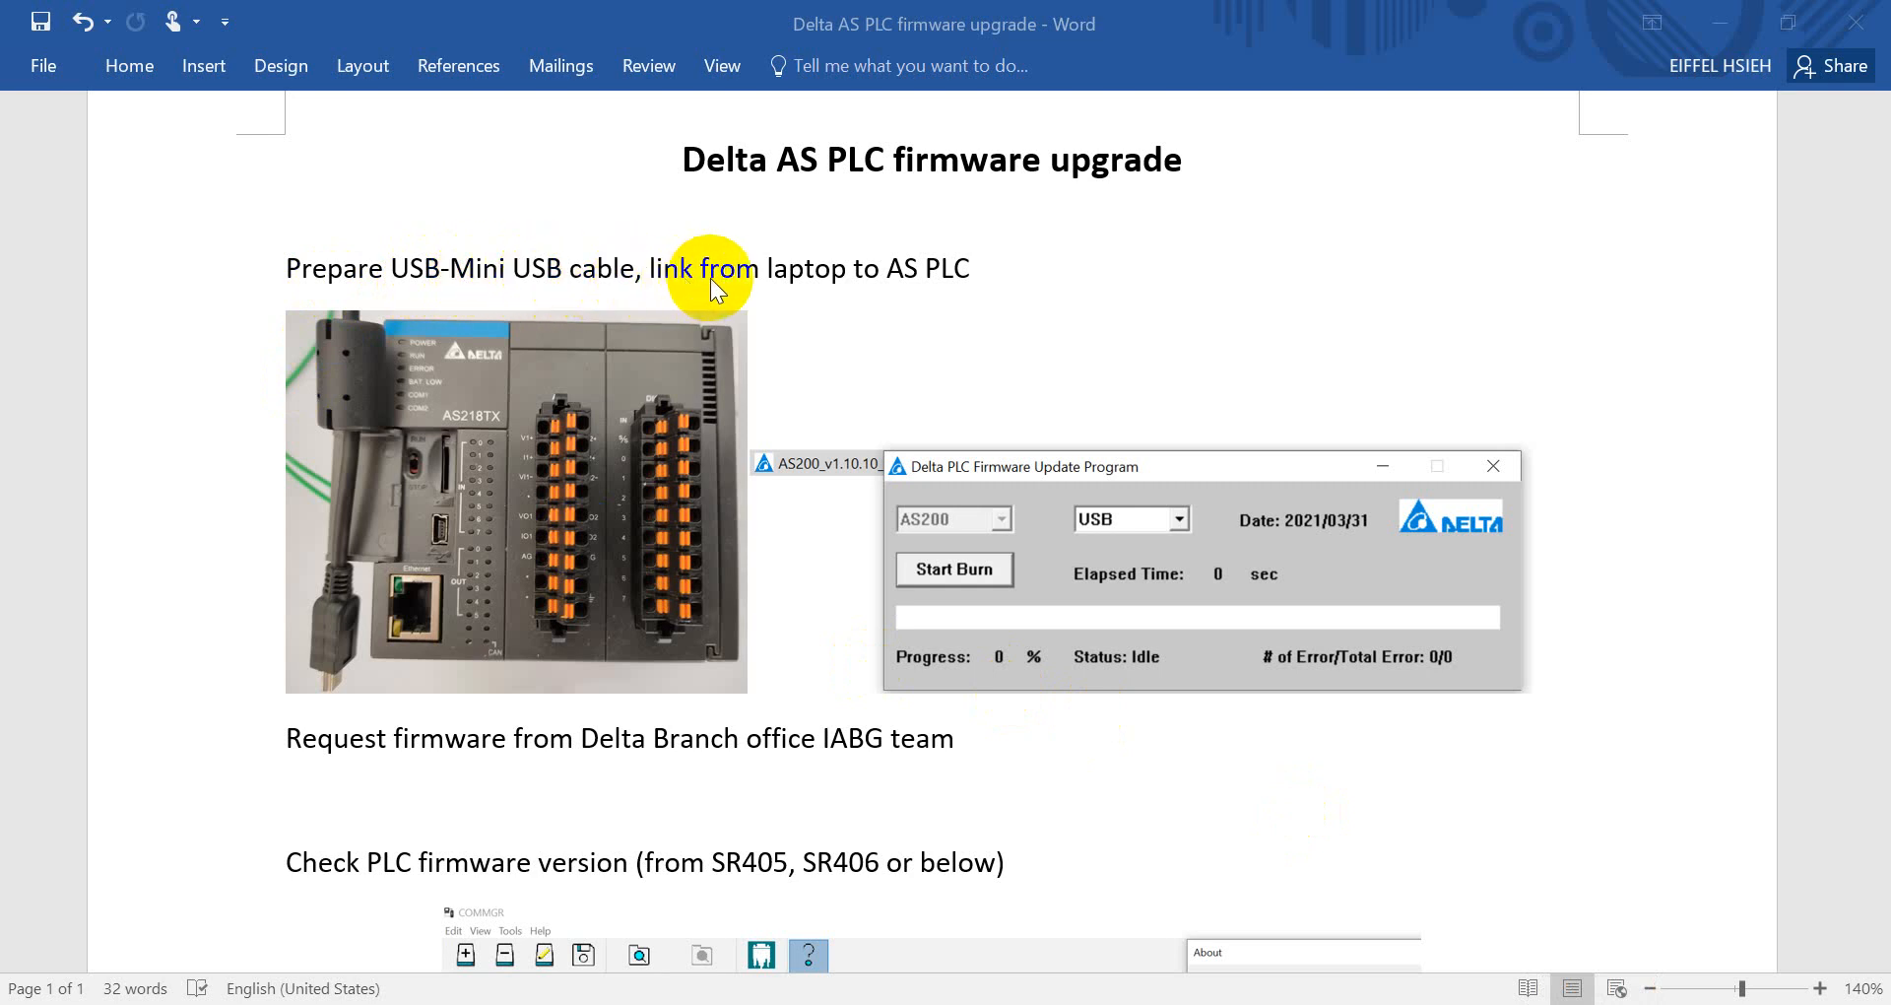
mouse_move(956, 272)
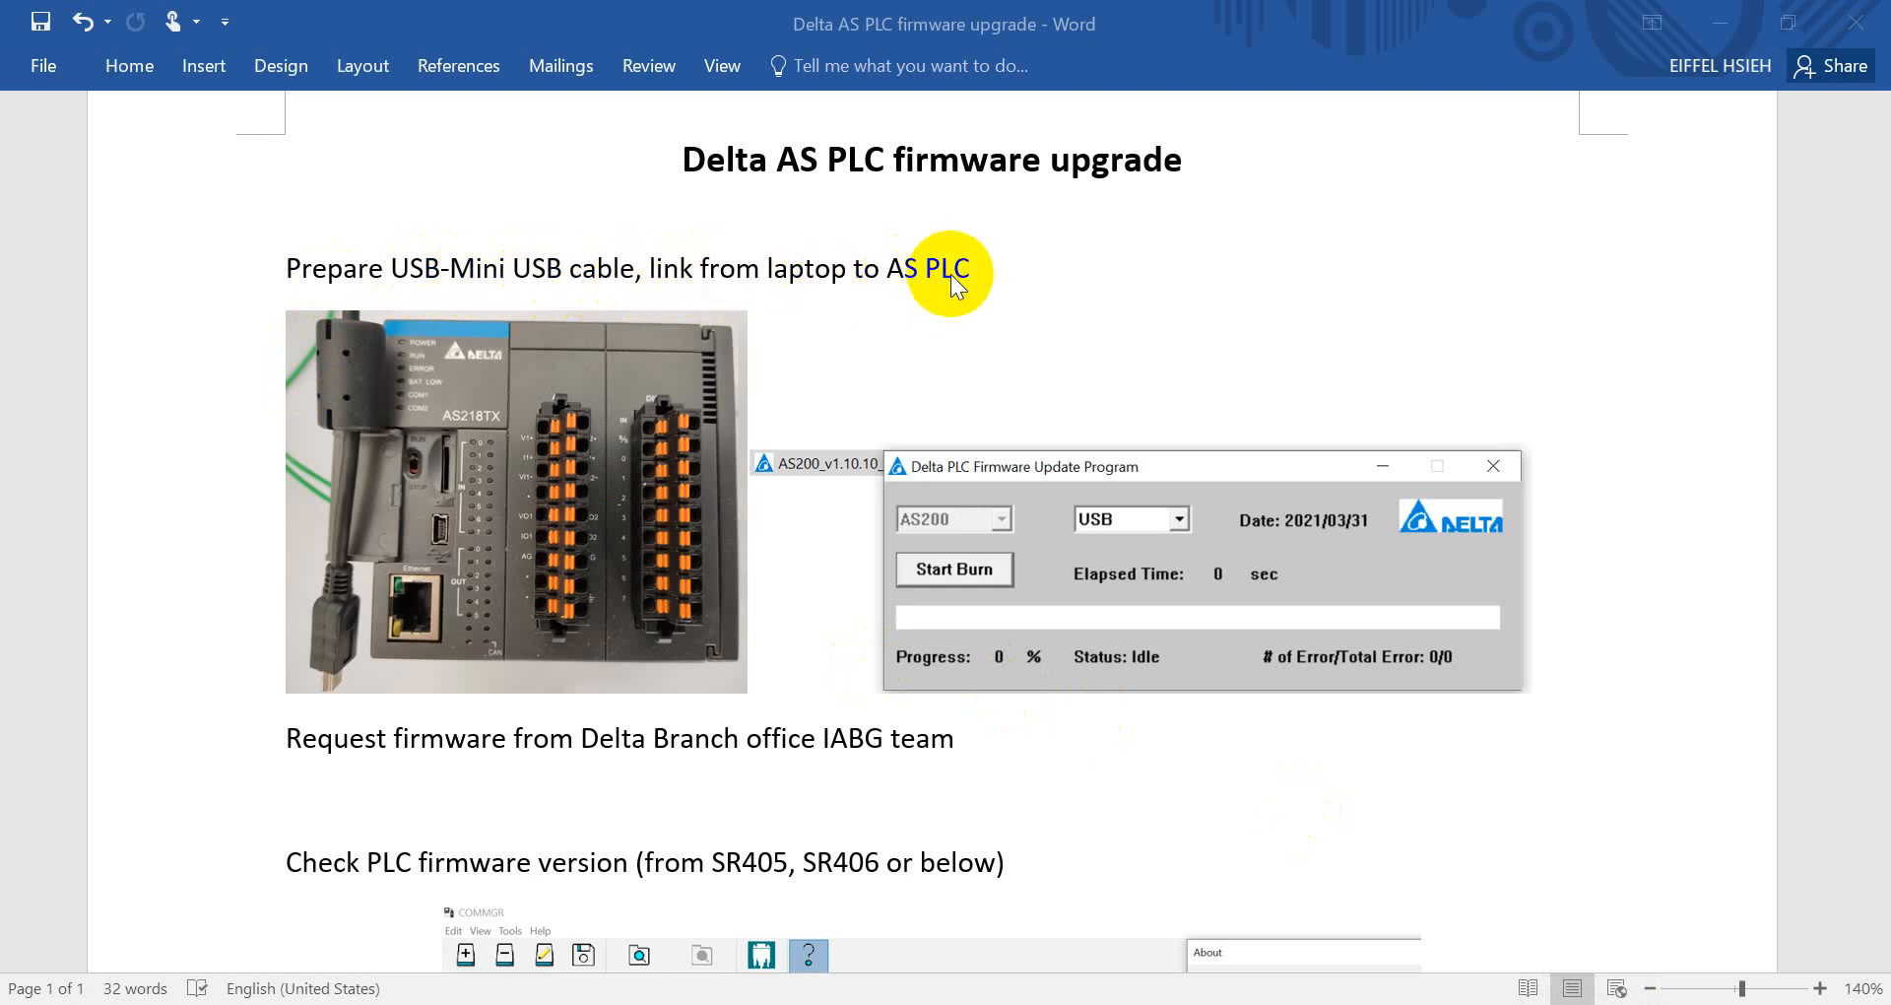
mouse_move(920, 504)
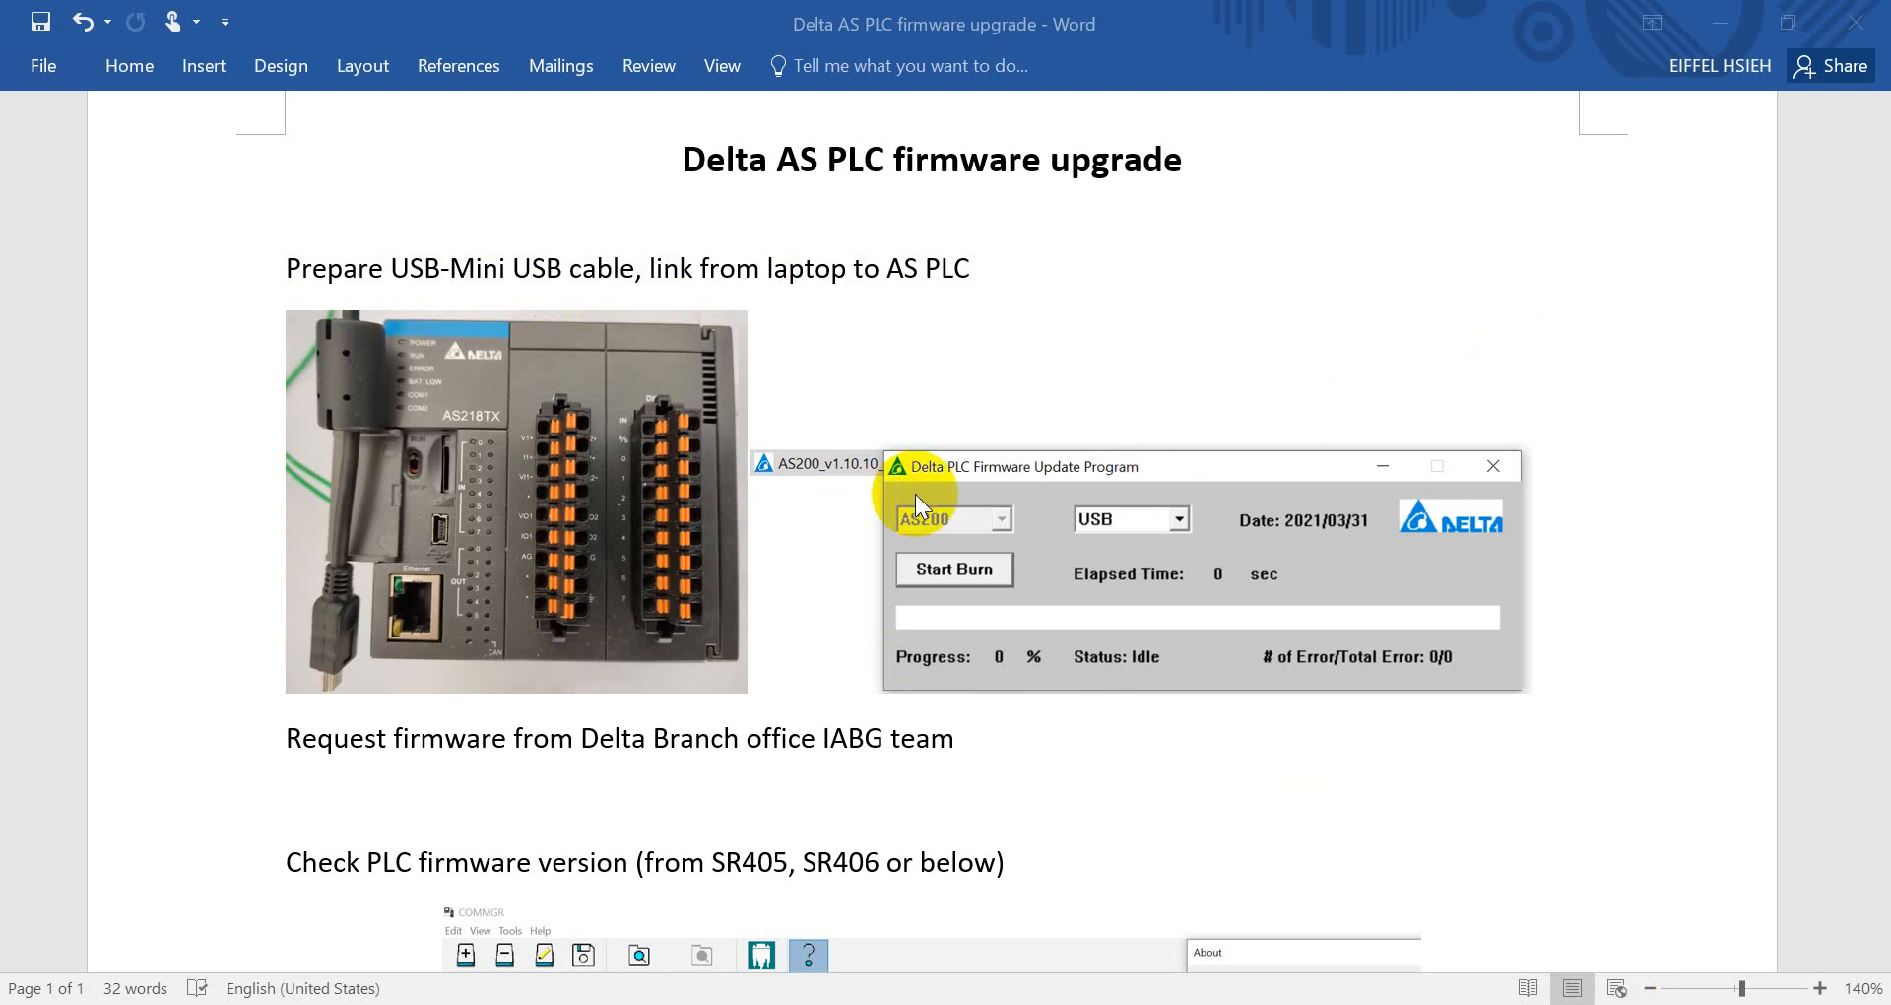
mouse_move(890, 504)
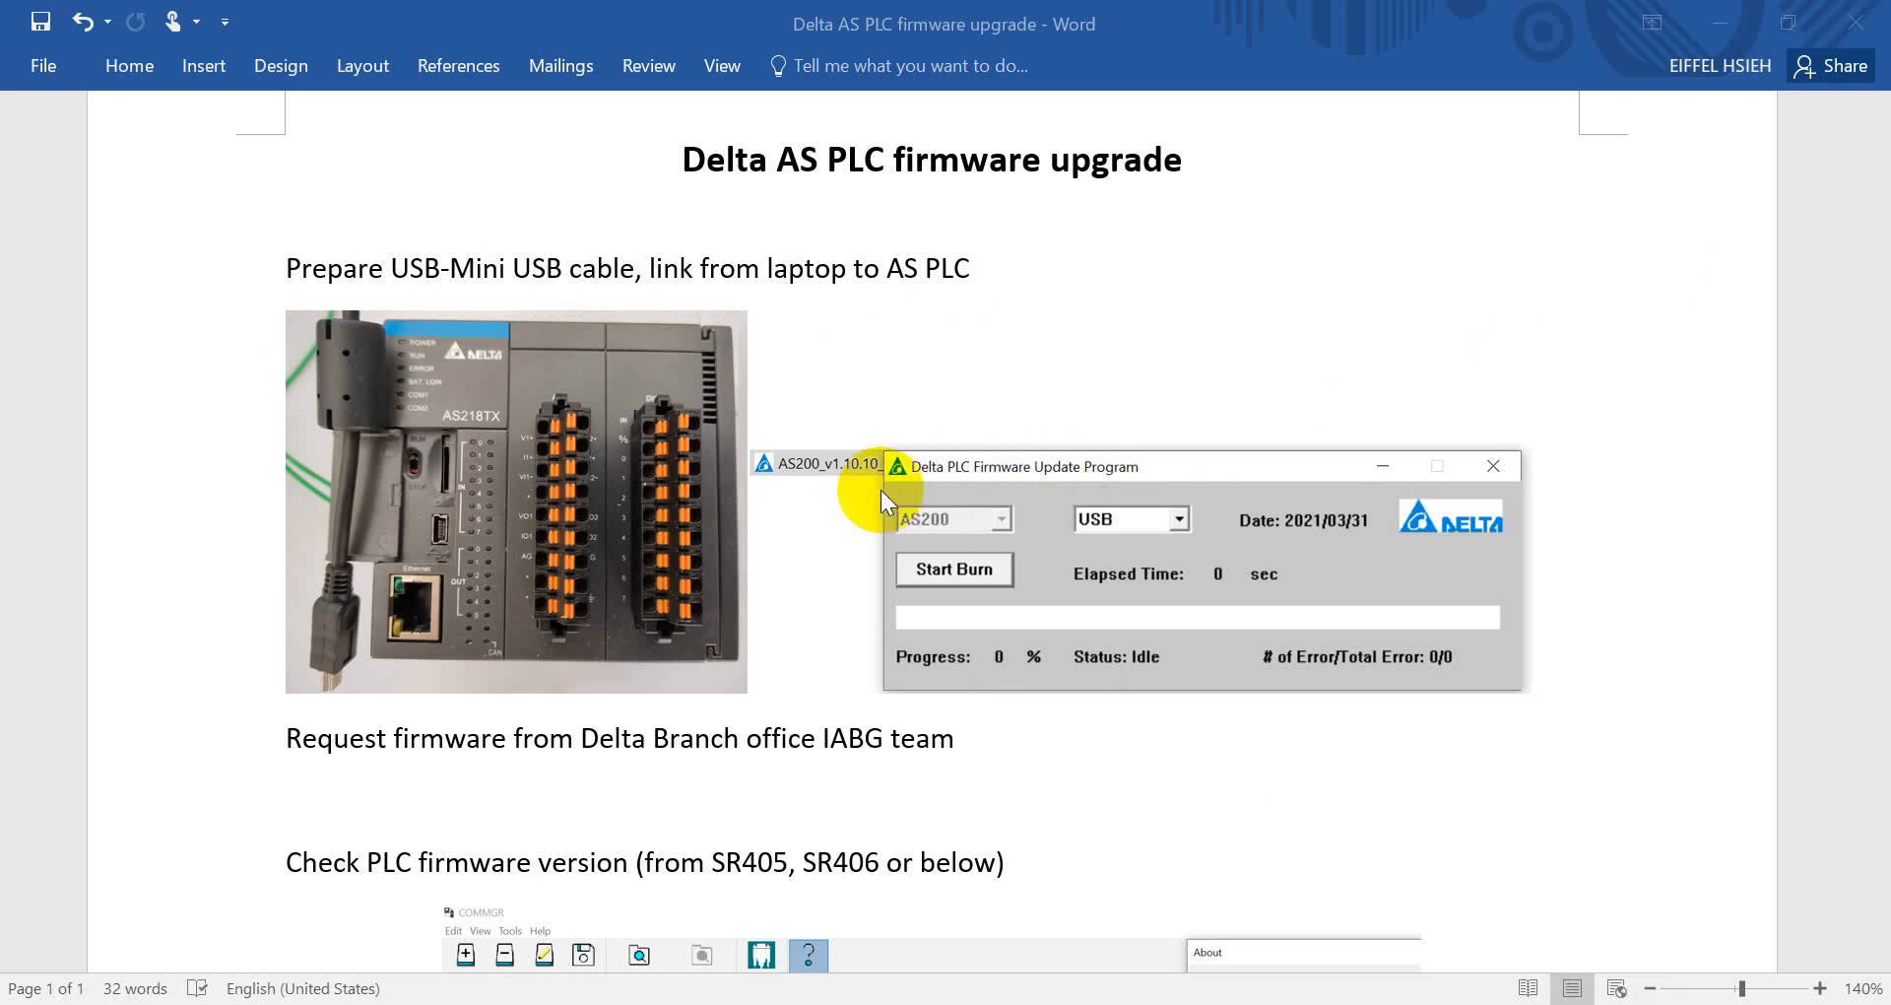
mouse_move(999, 591)
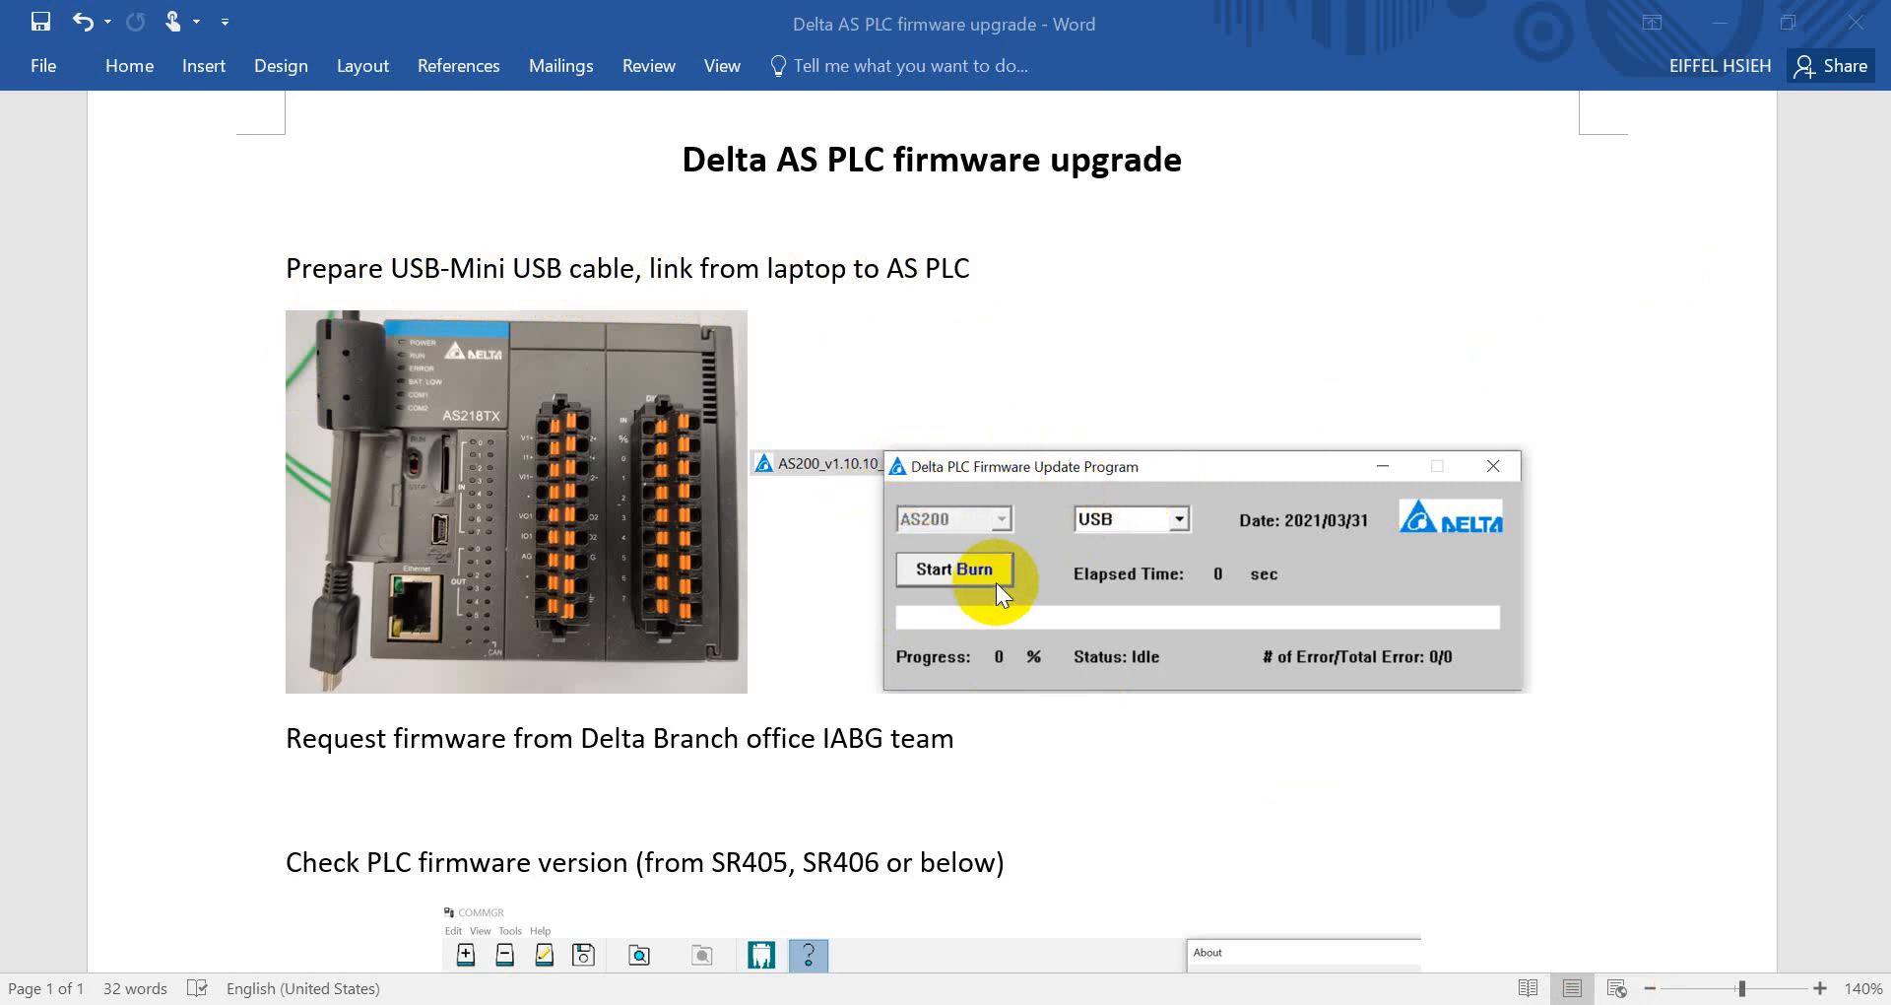
mouse_move(925, 519)
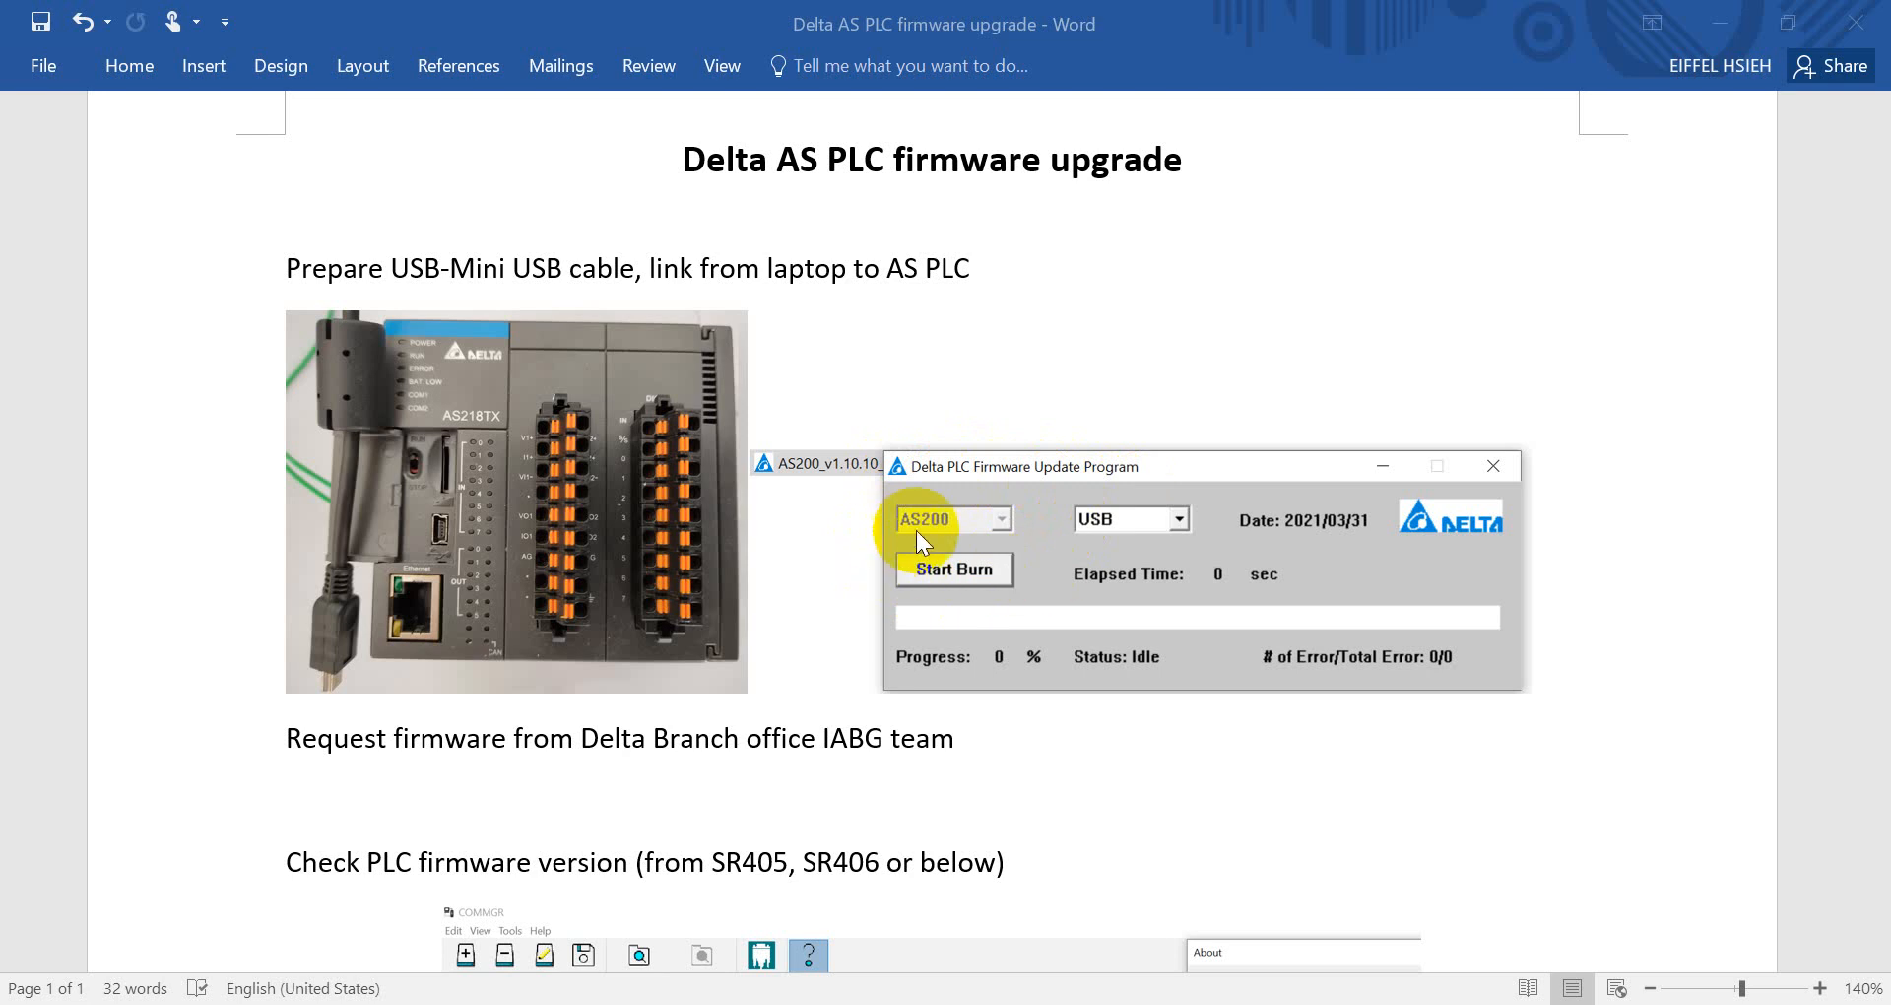
mouse_move(1164, 531)
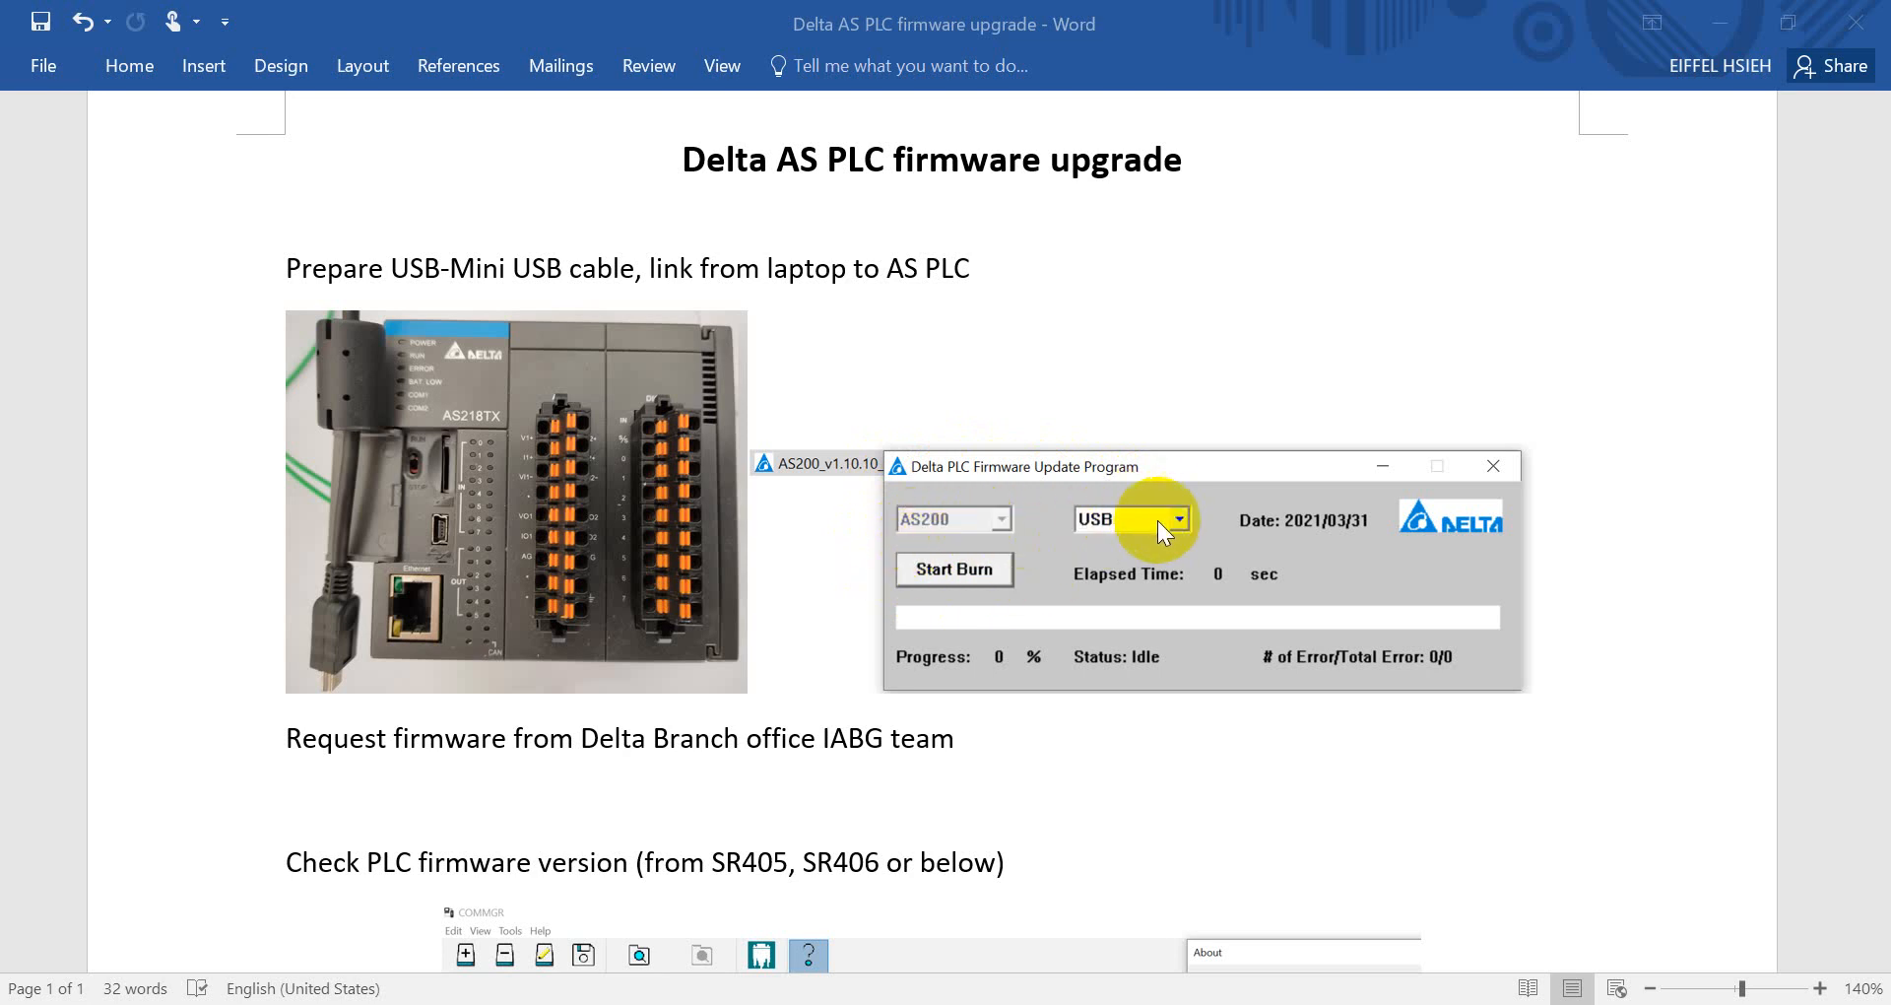
mouse_move(953, 570)
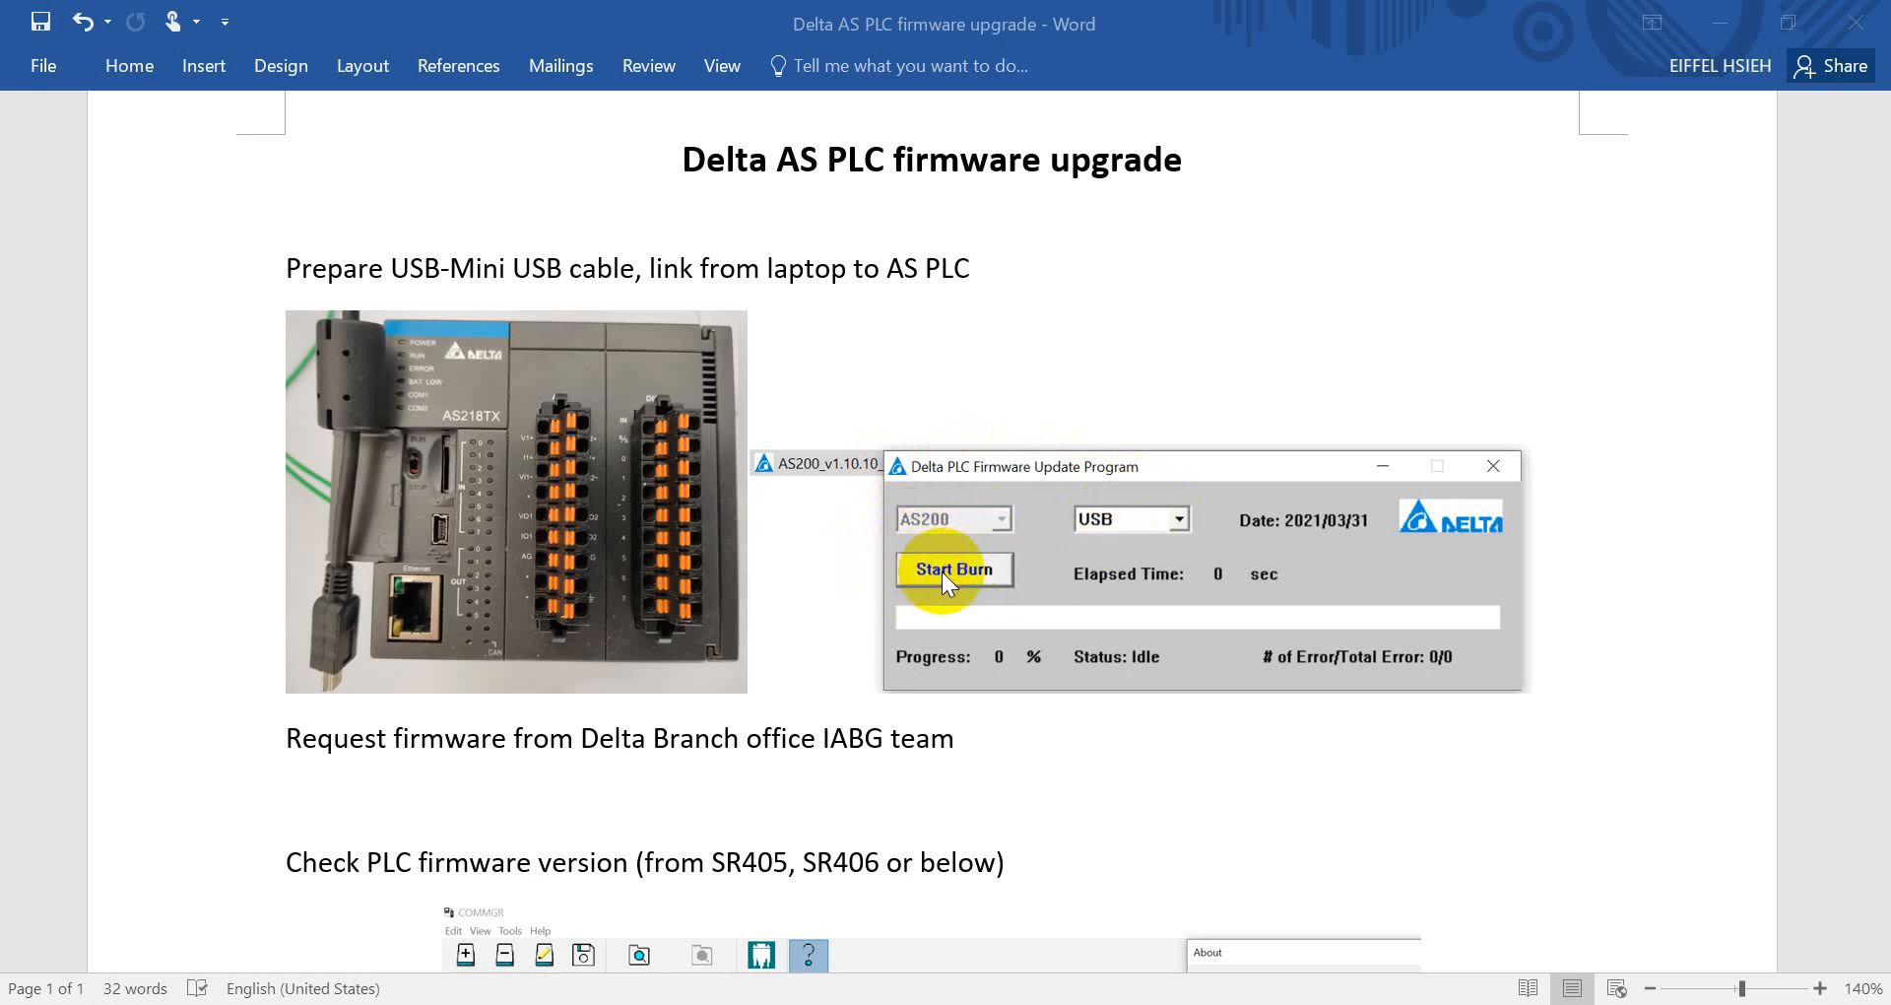
mouse_move(1315, 567)
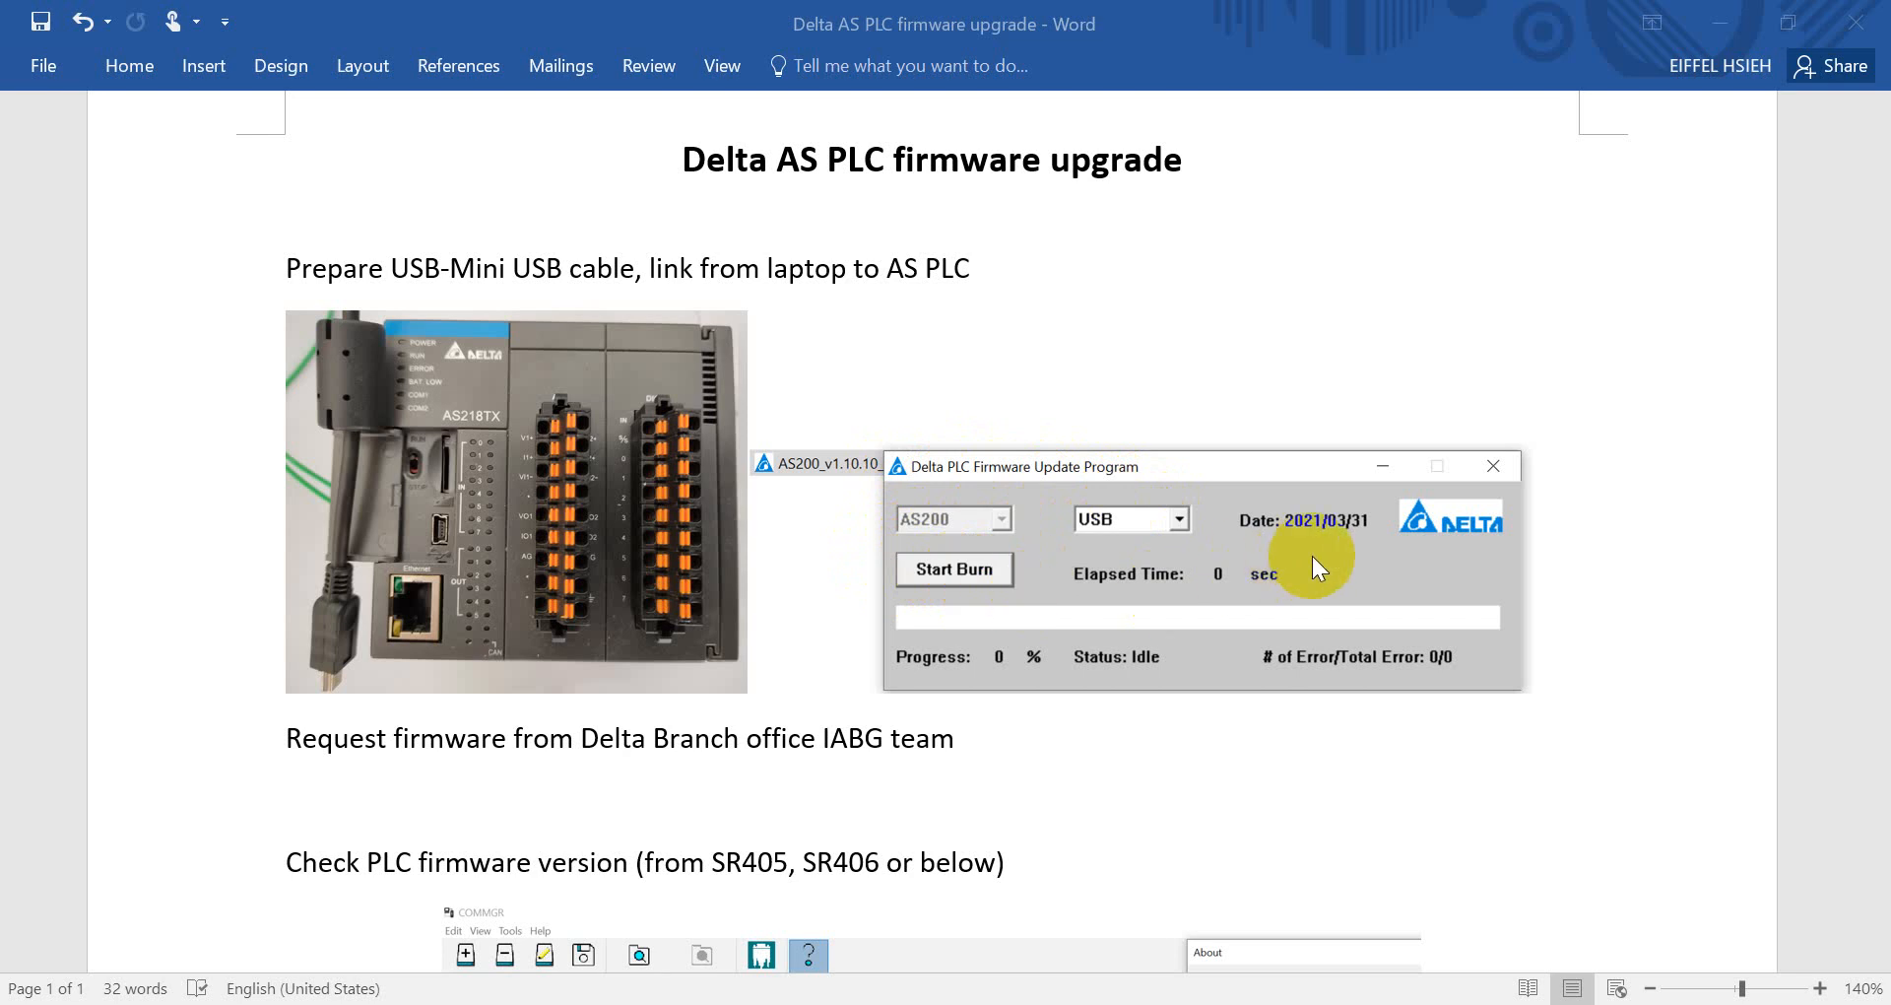
Step: Scroll the guide to the firmware check screenshots showing version V1.08.10
scroll("down", 3)
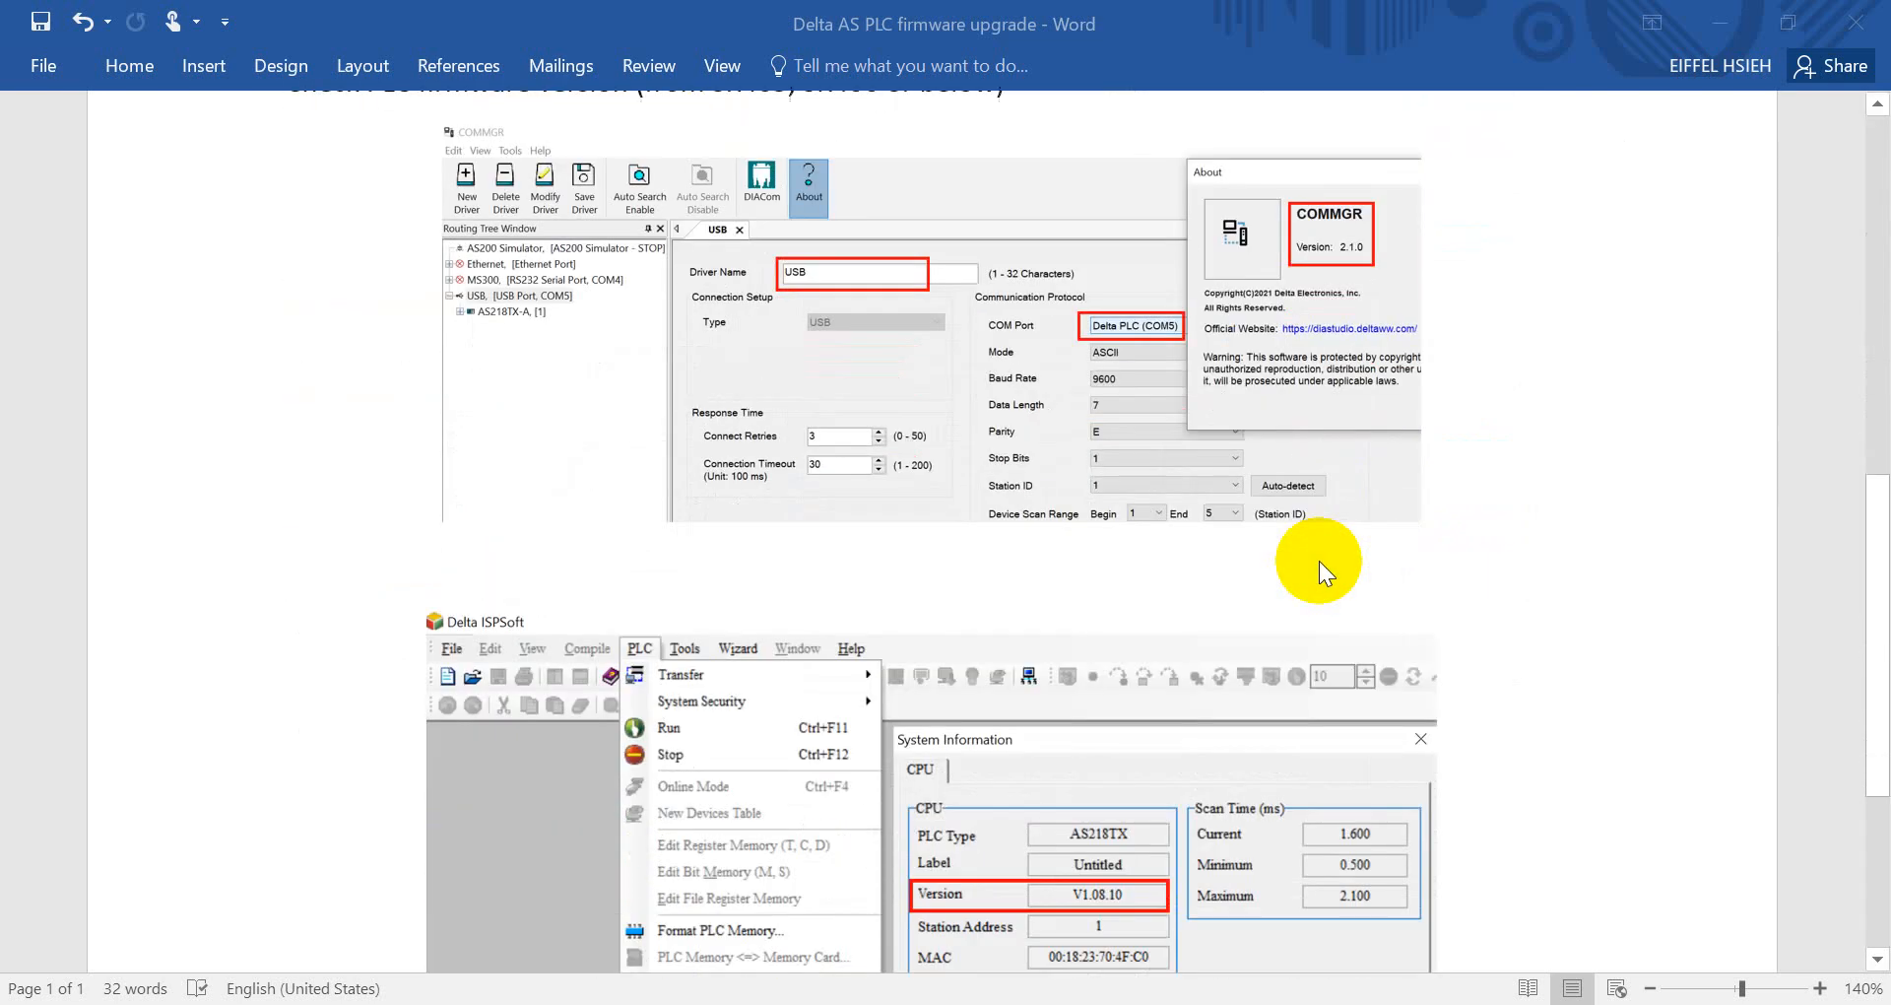
scroll("up", 3)
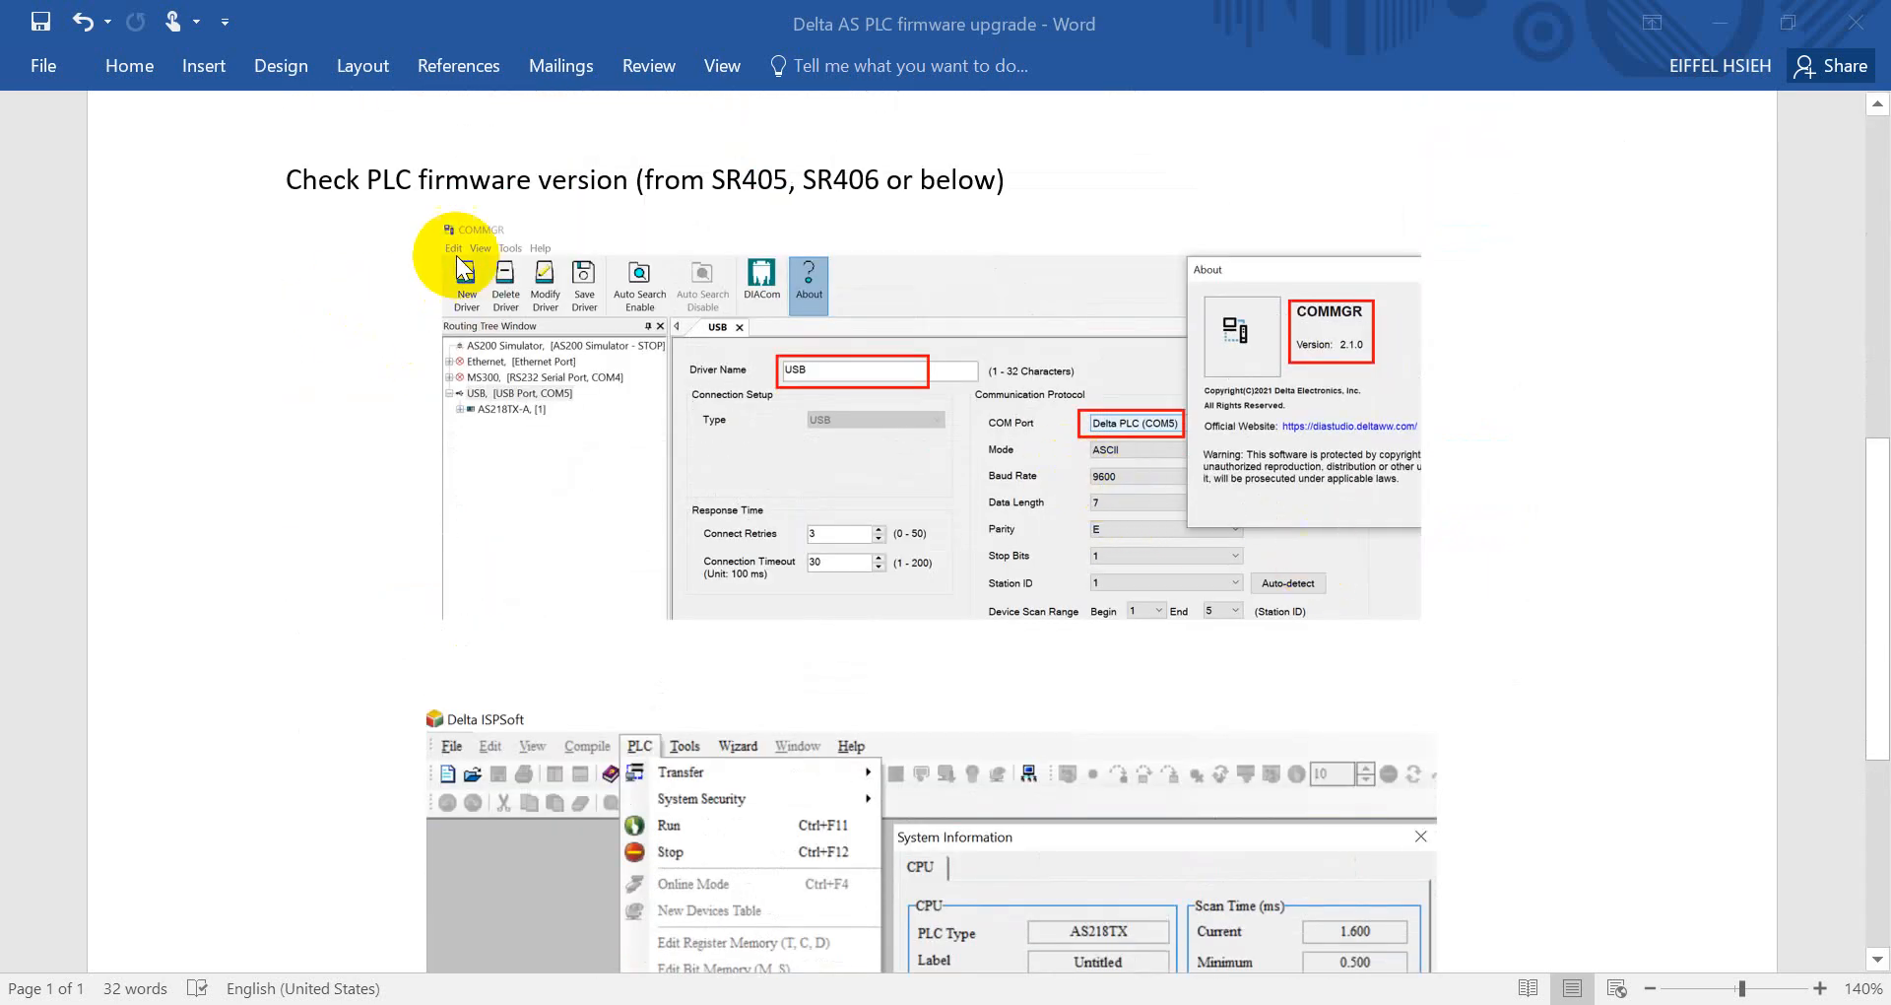
mouse_move(464, 199)
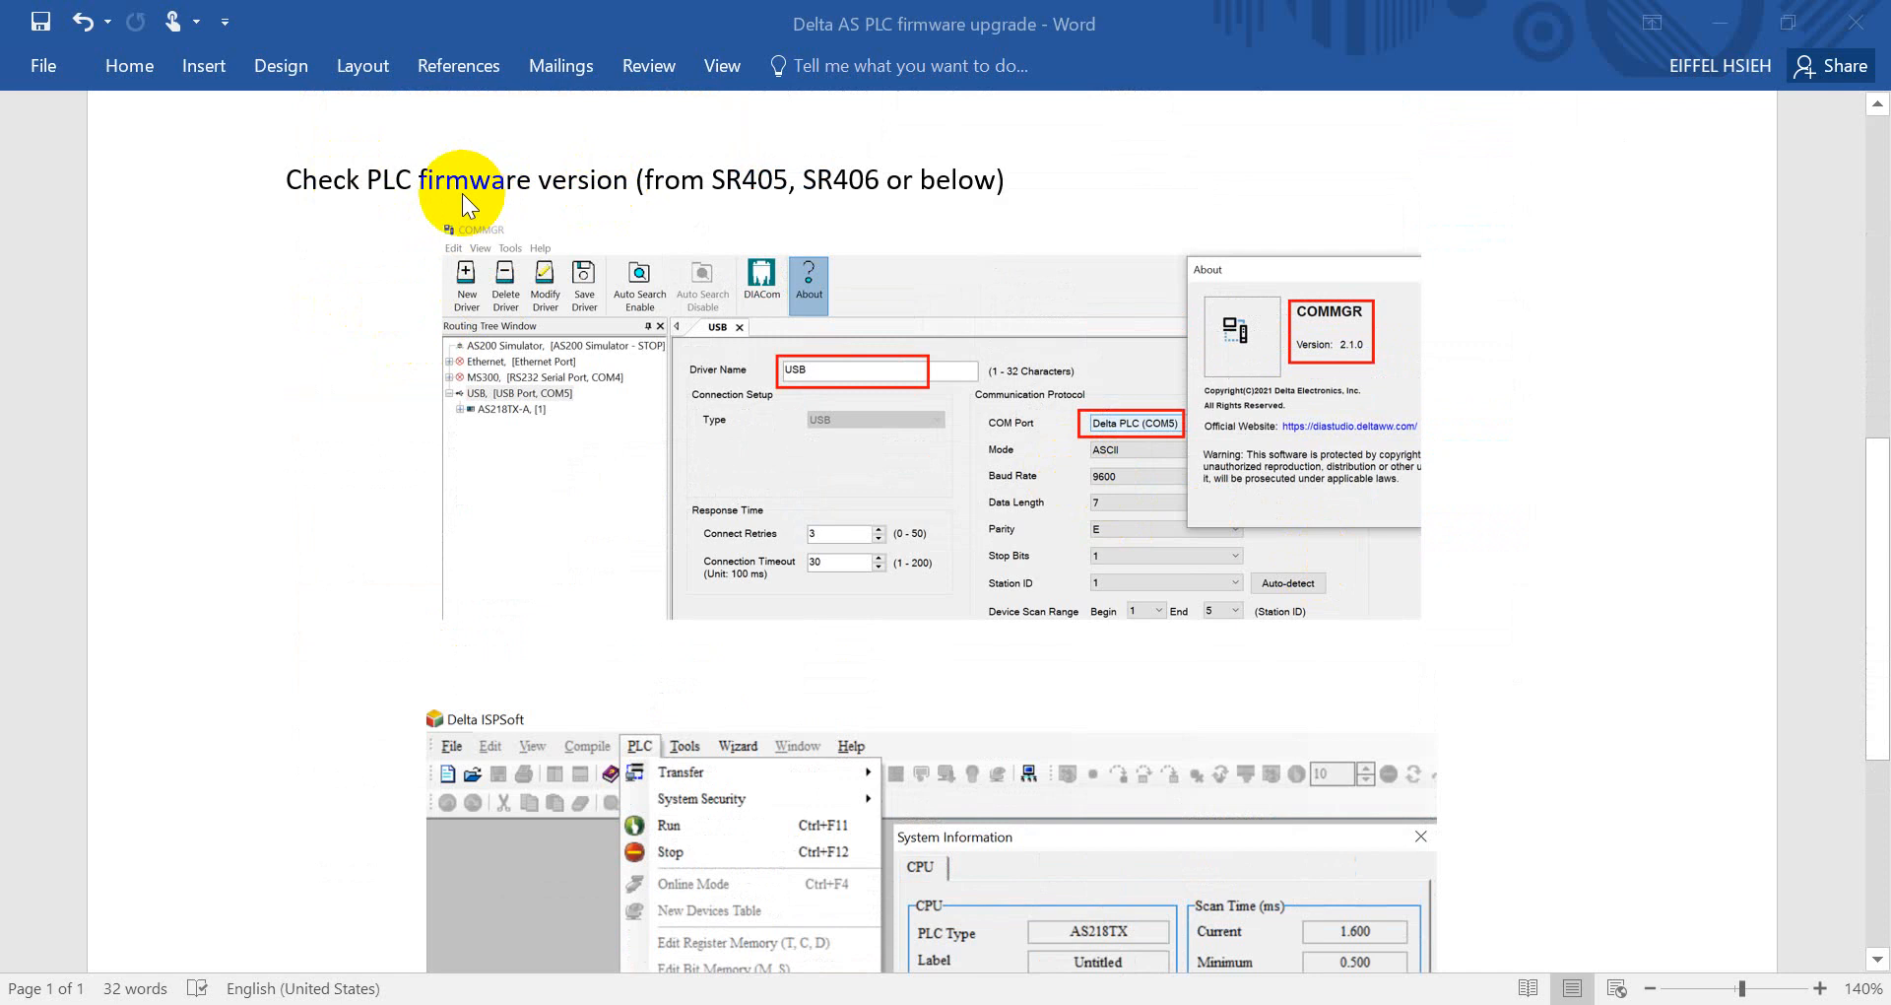
mouse_move(905, 214)
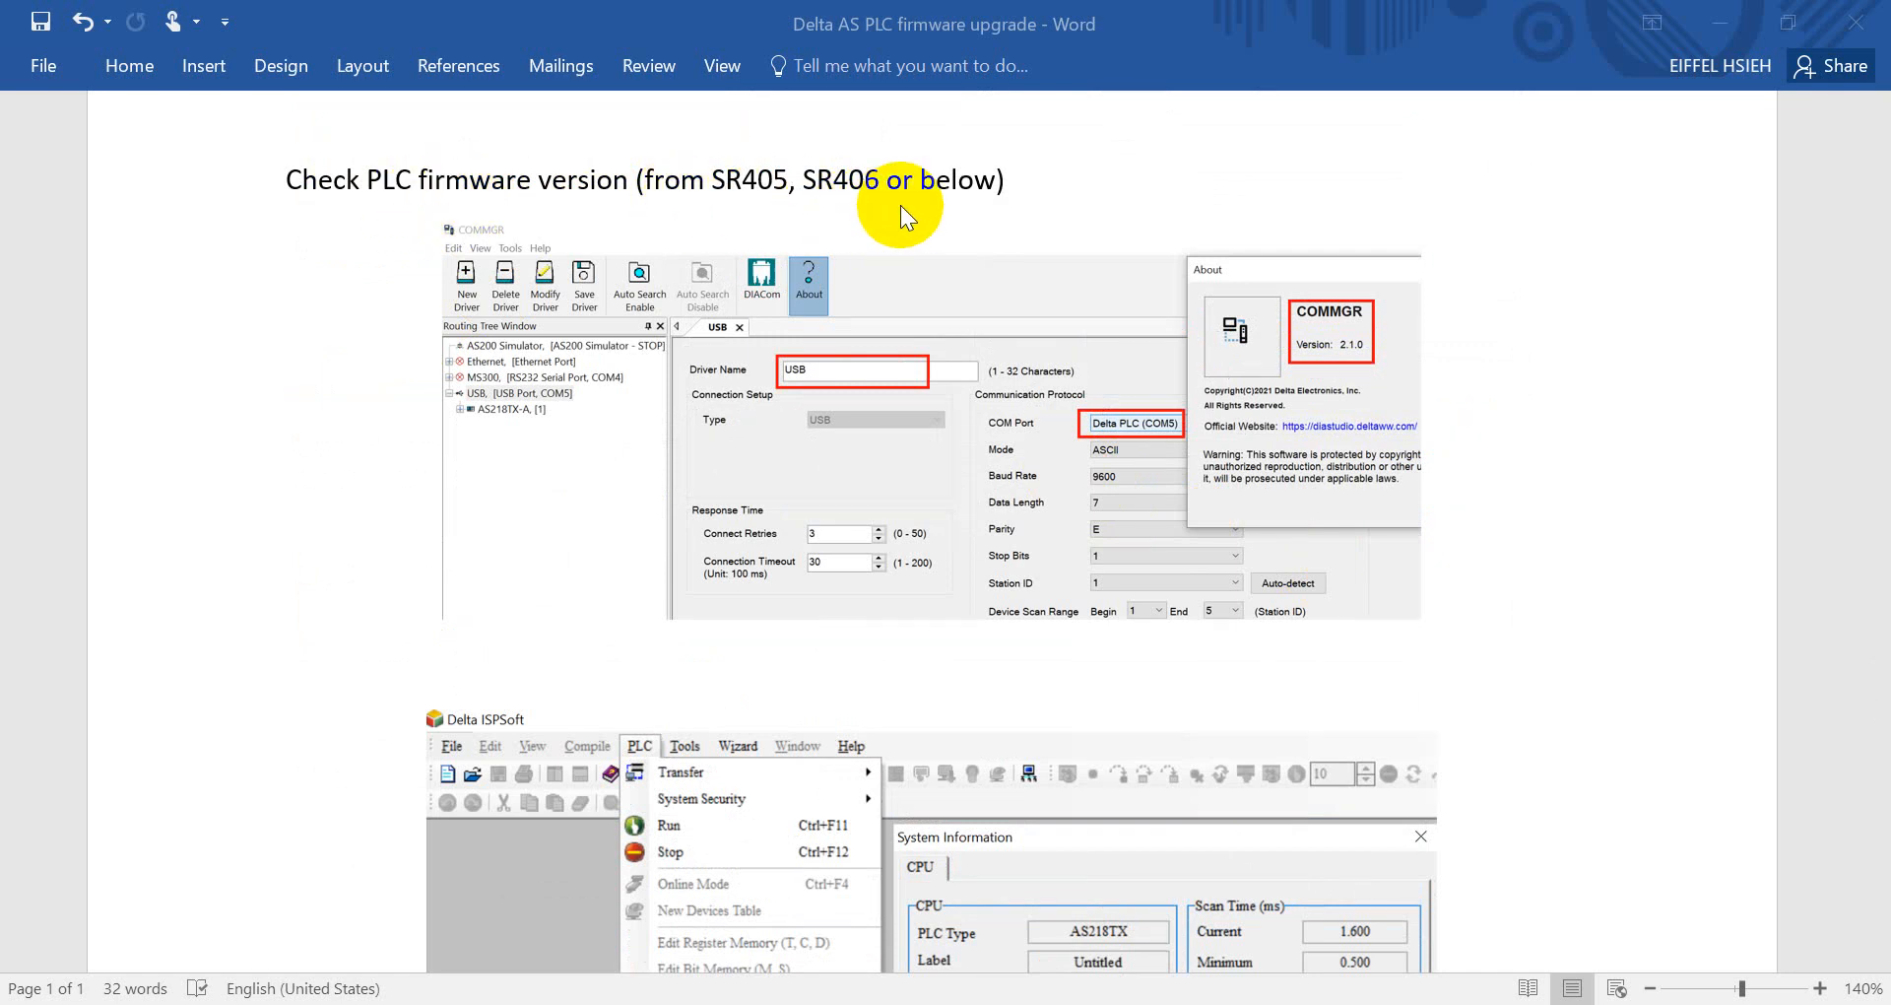
mouse_move(814, 199)
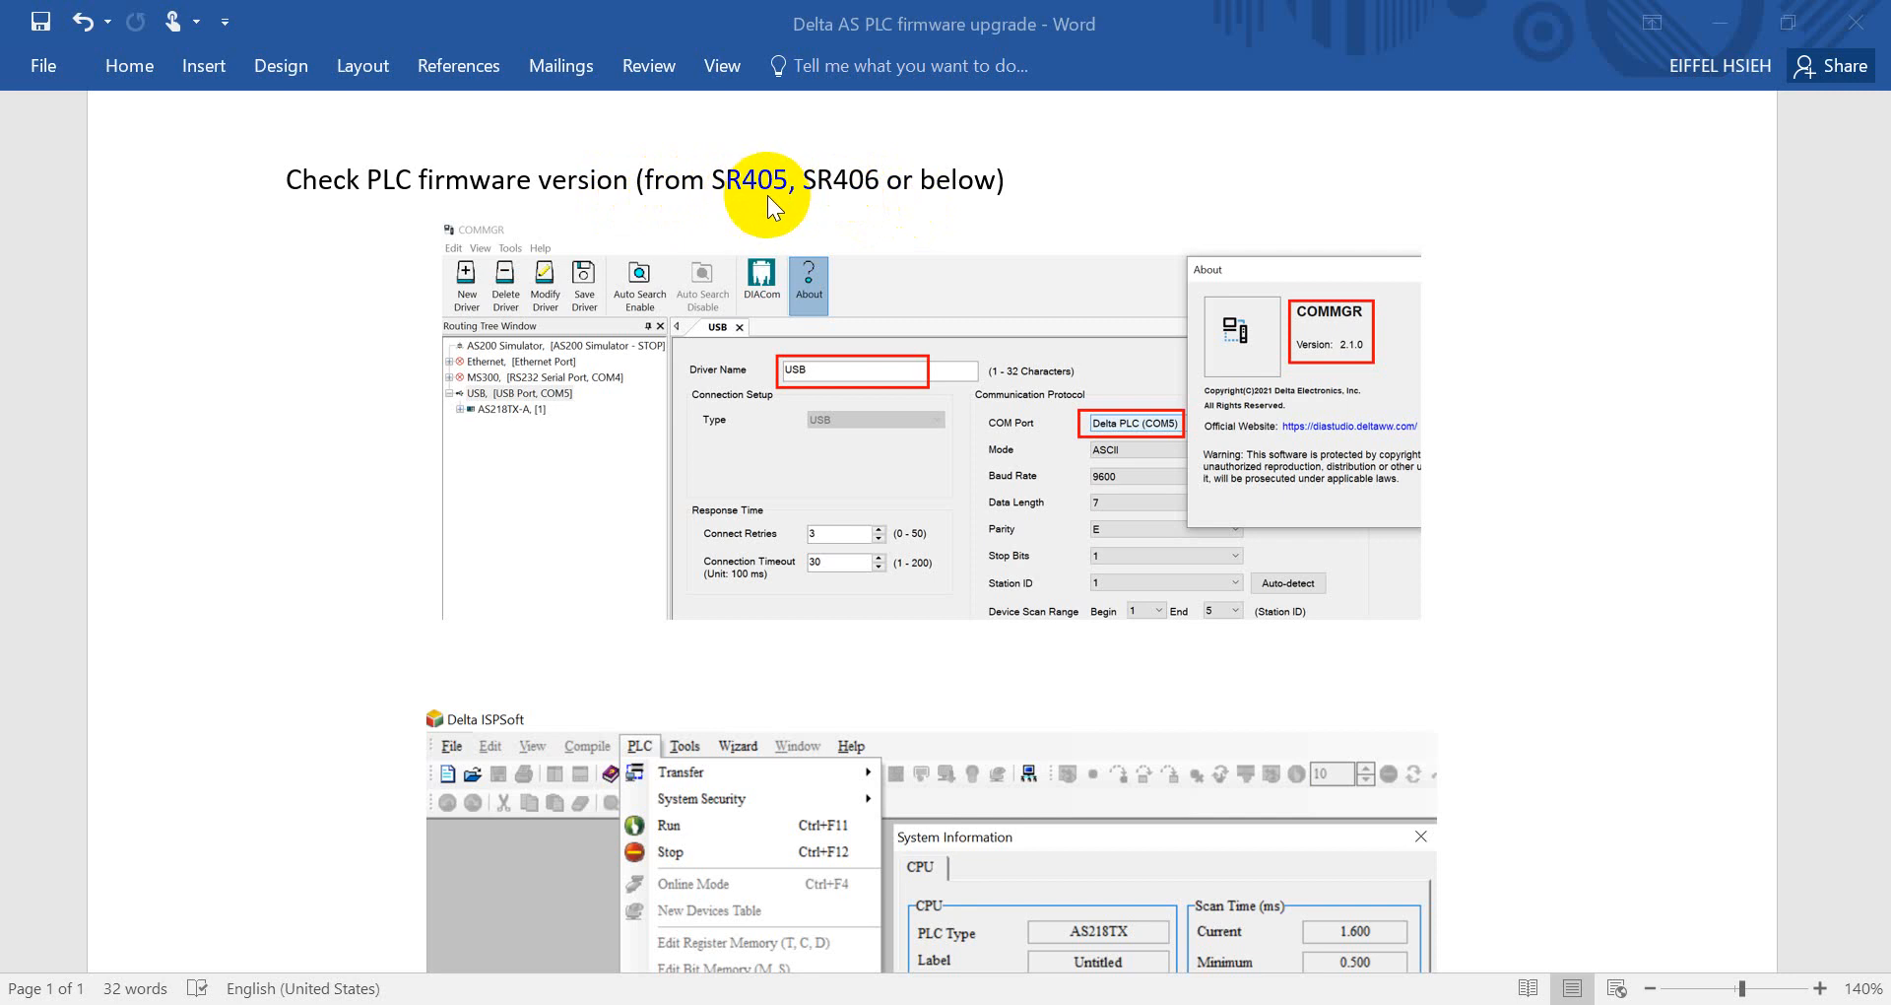
mouse_move(974, 211)
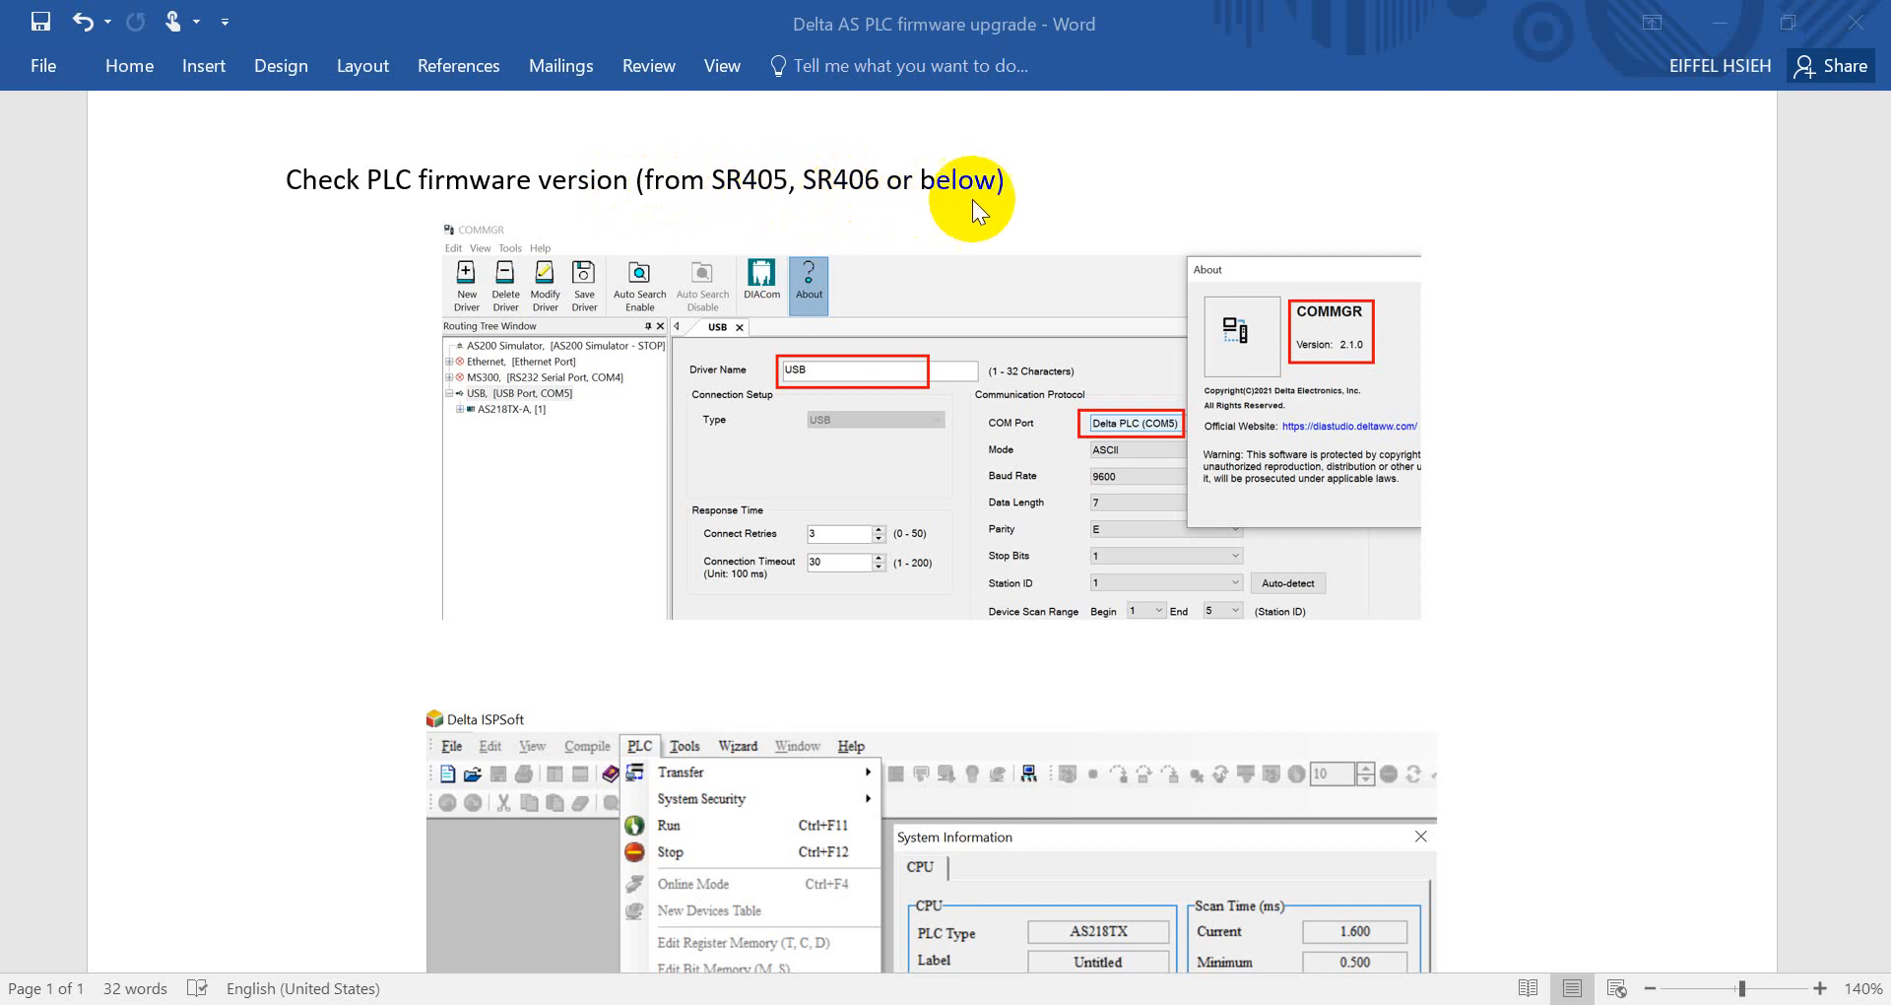
mouse_move(1245, 232)
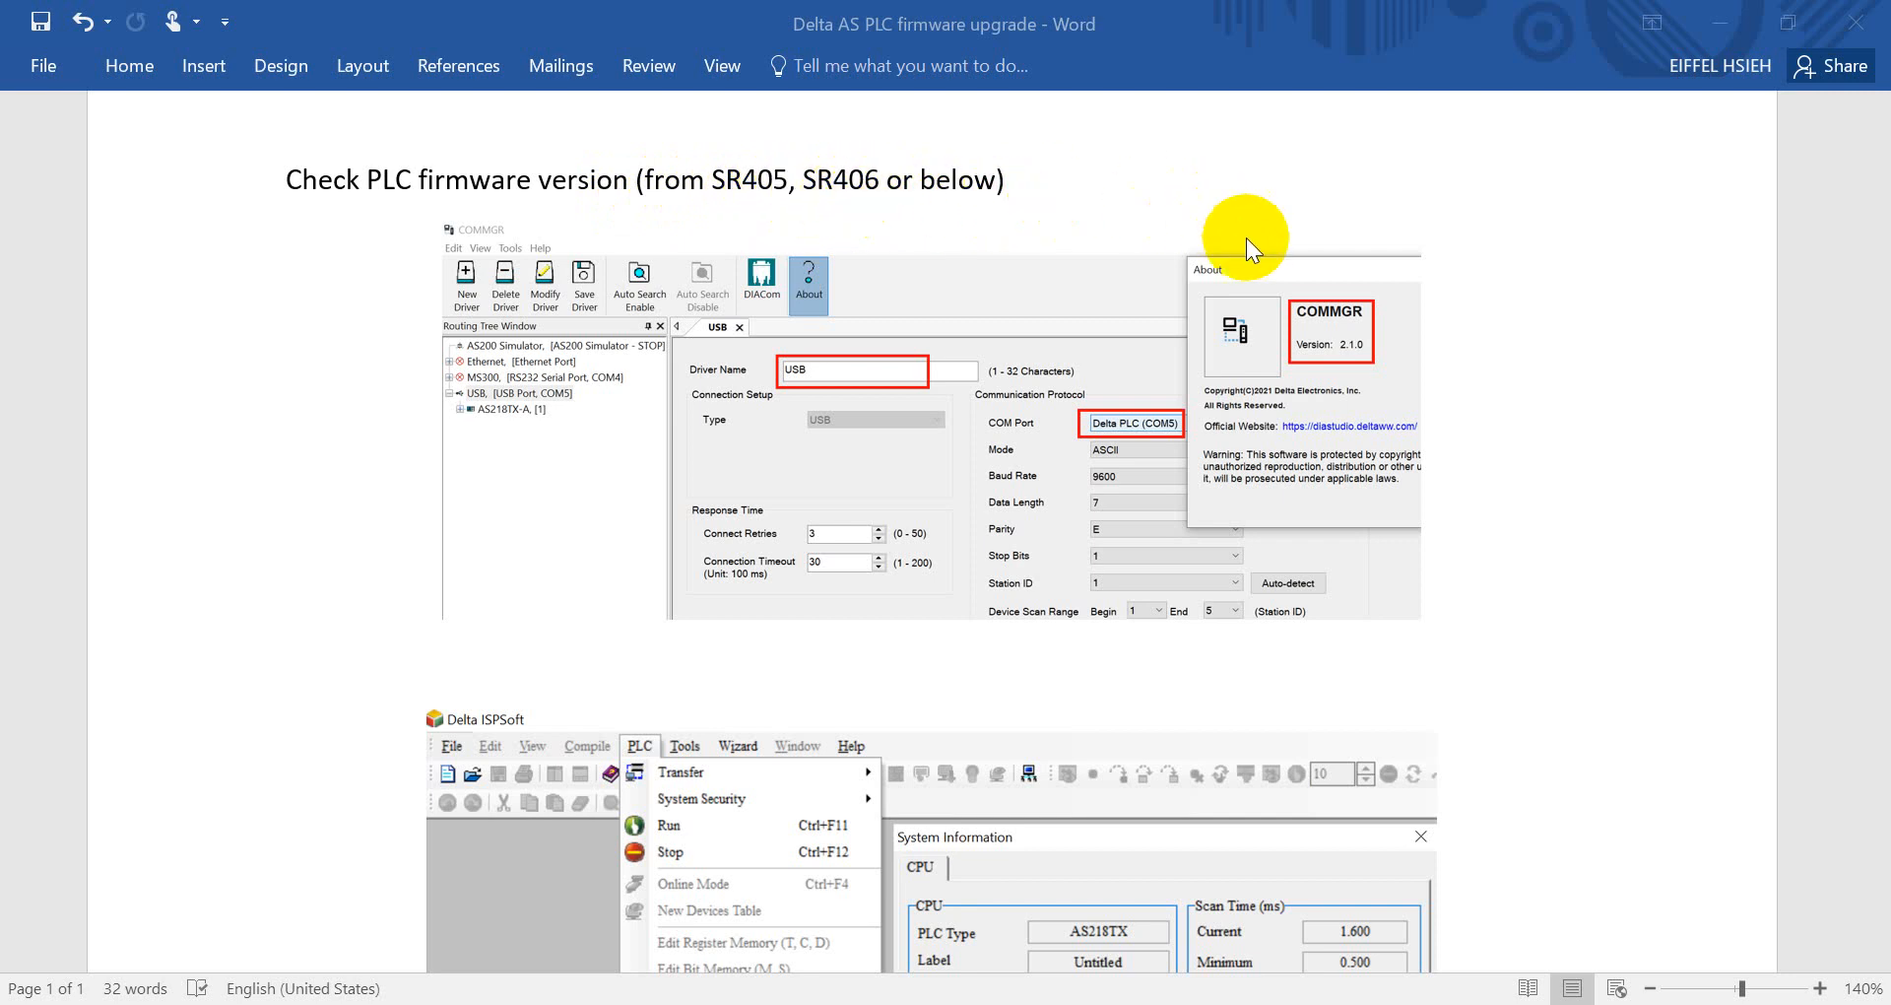
mouse_move(850, 359)
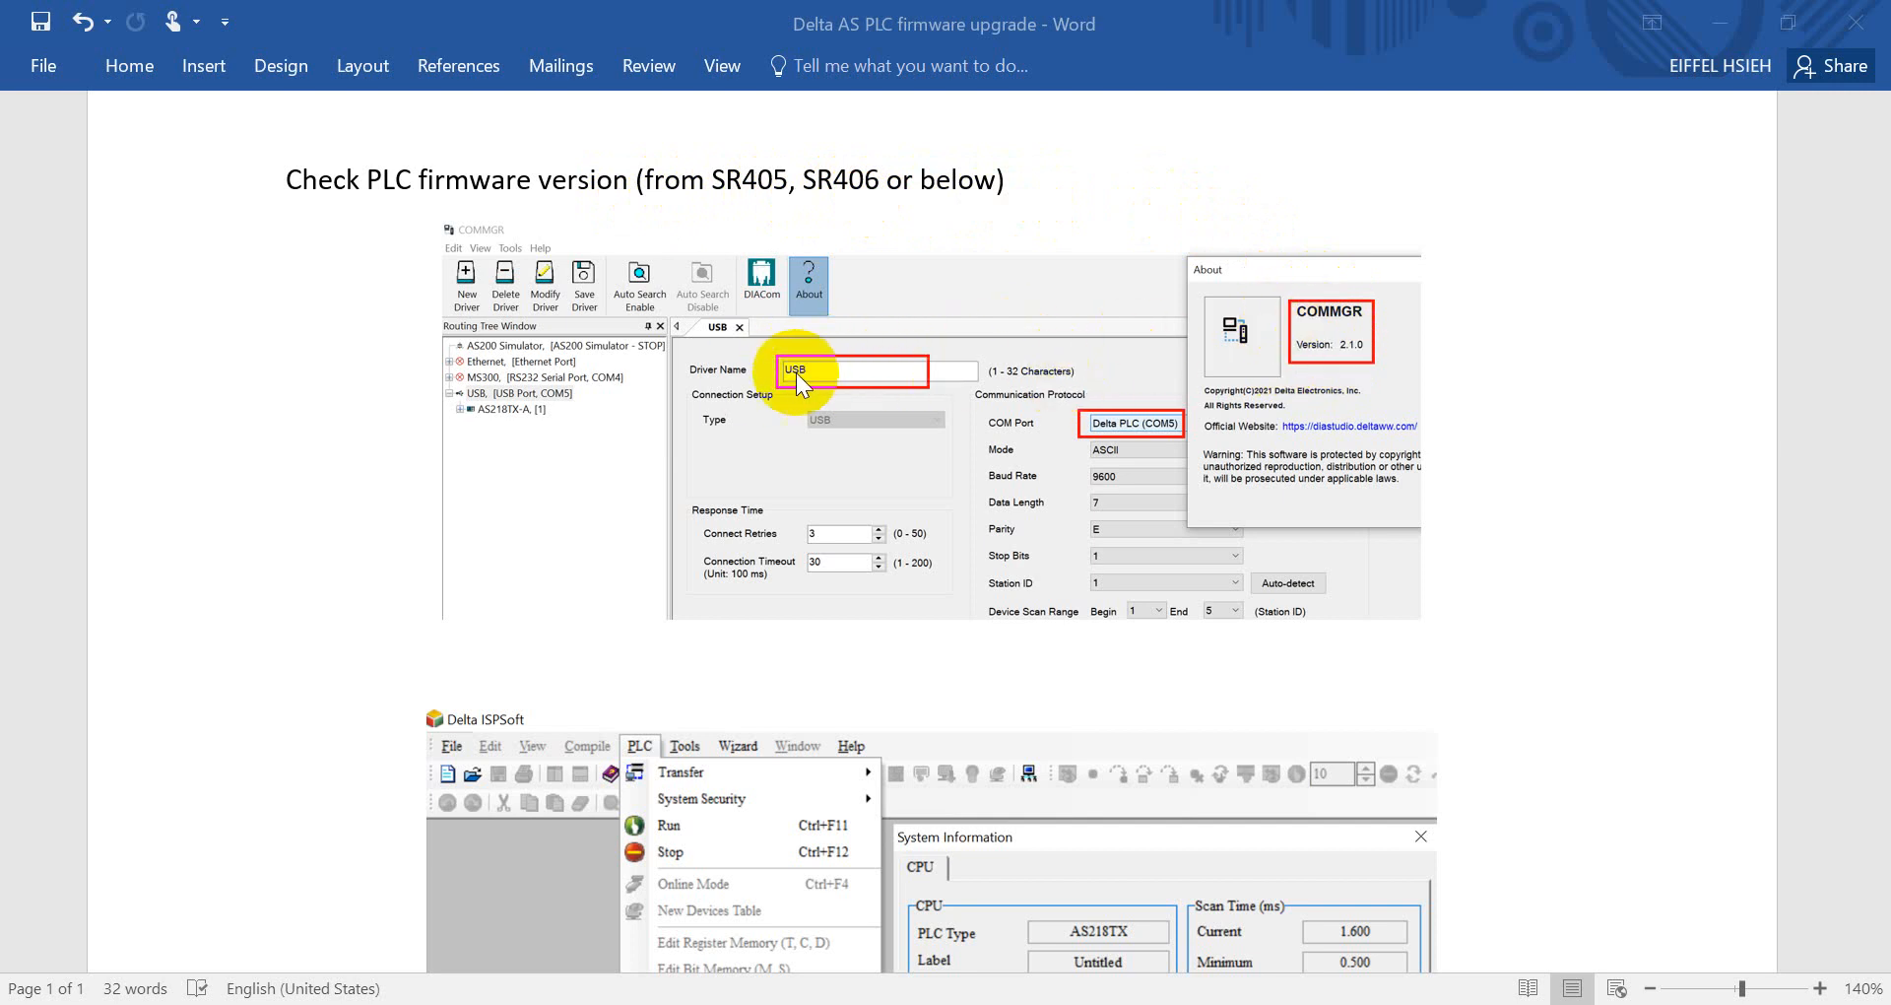
mouse_move(1073, 591)
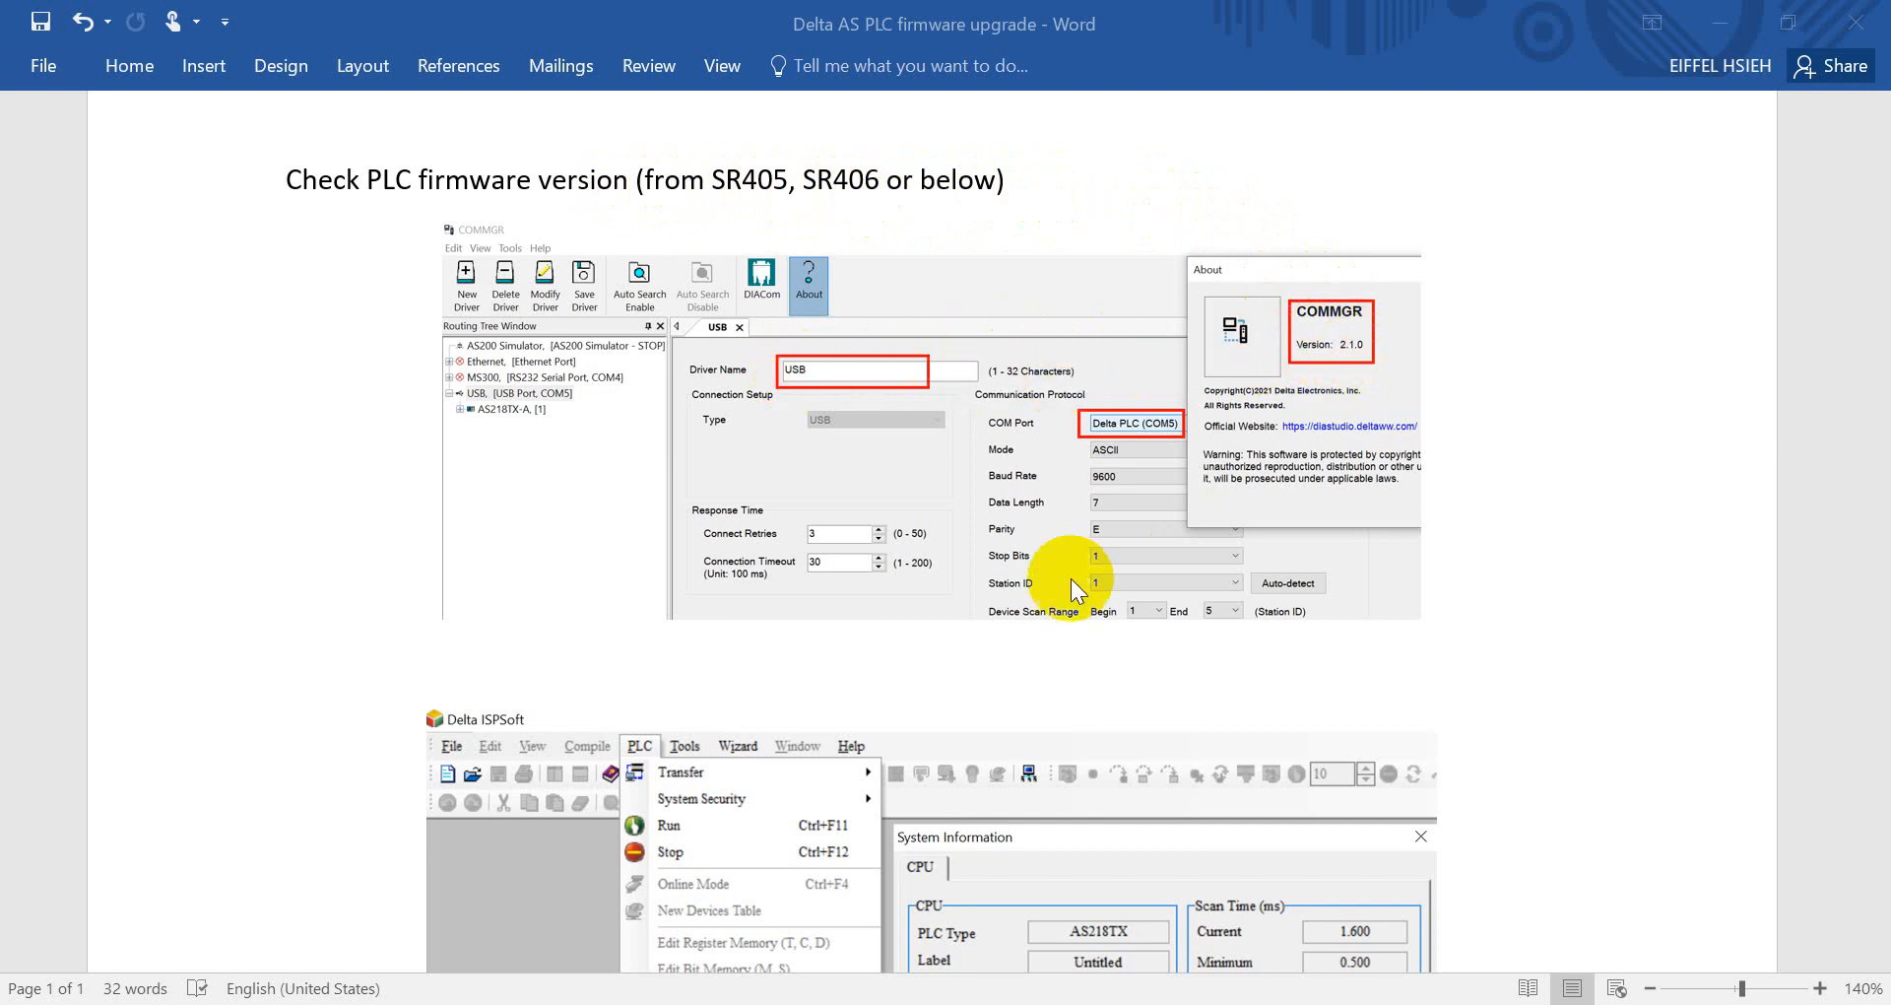
scroll("down", 3)
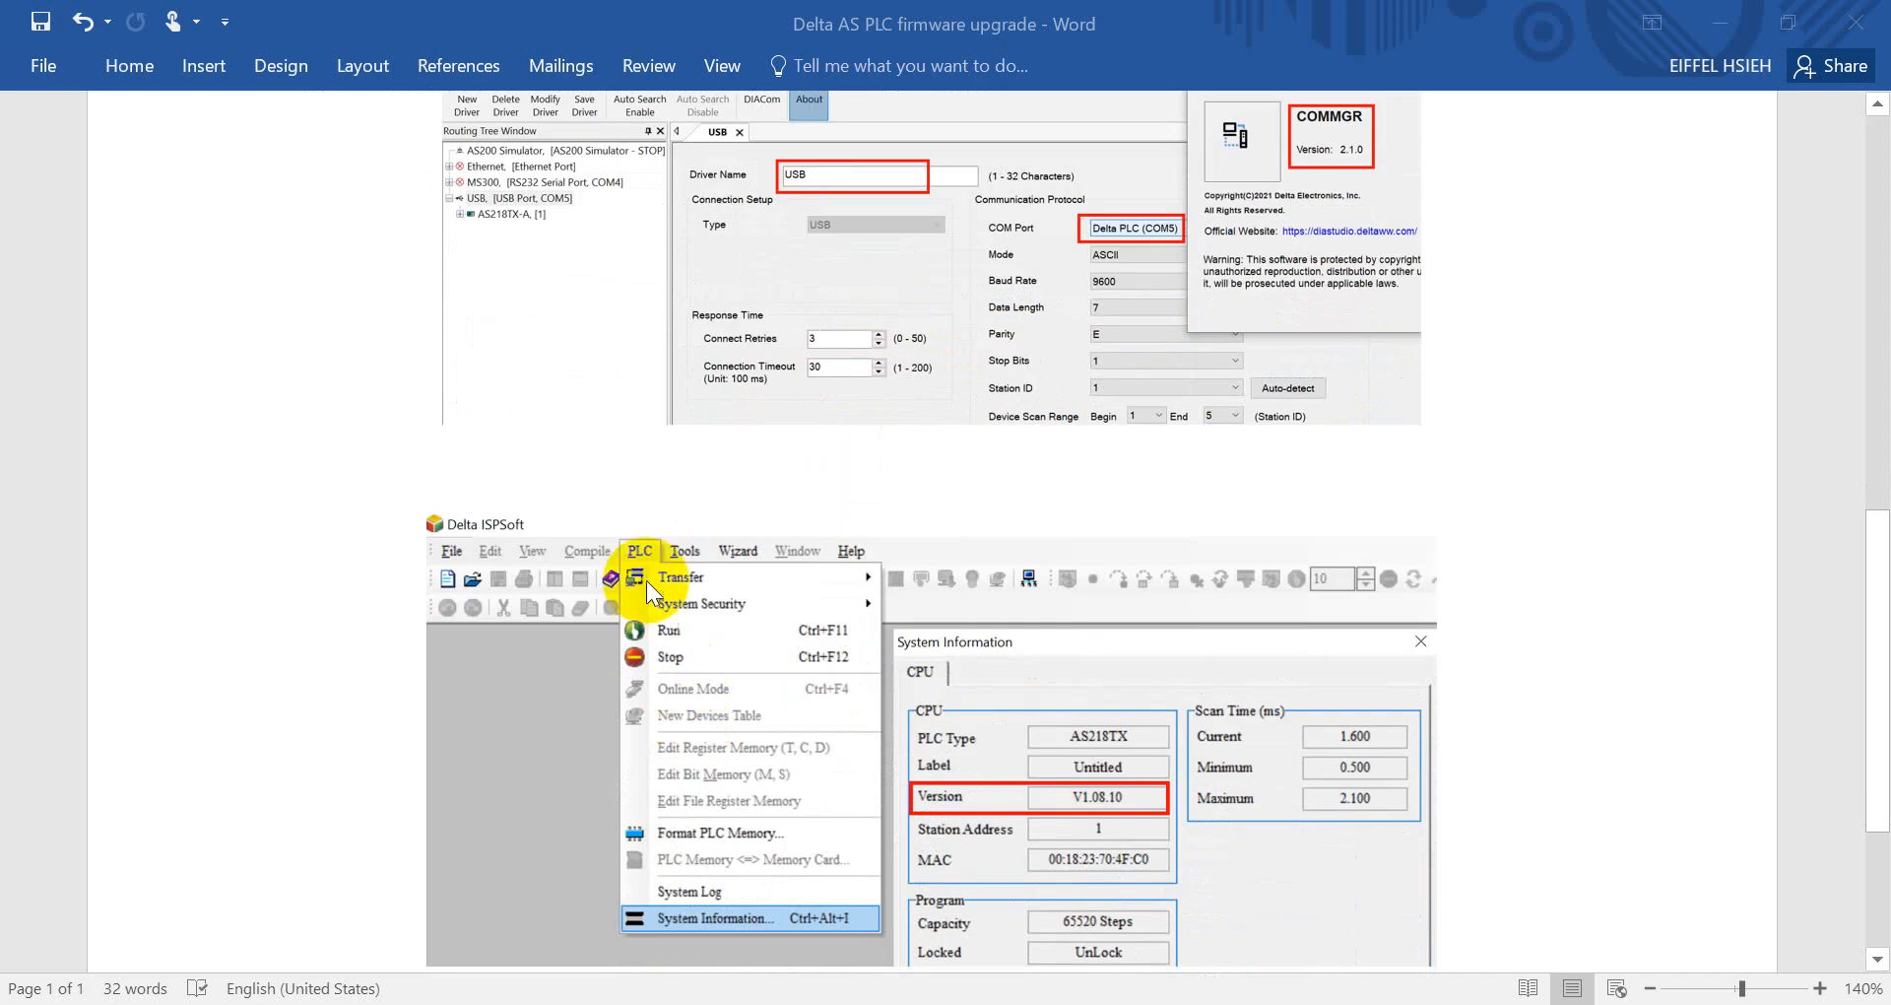
mouse_move(920, 817)
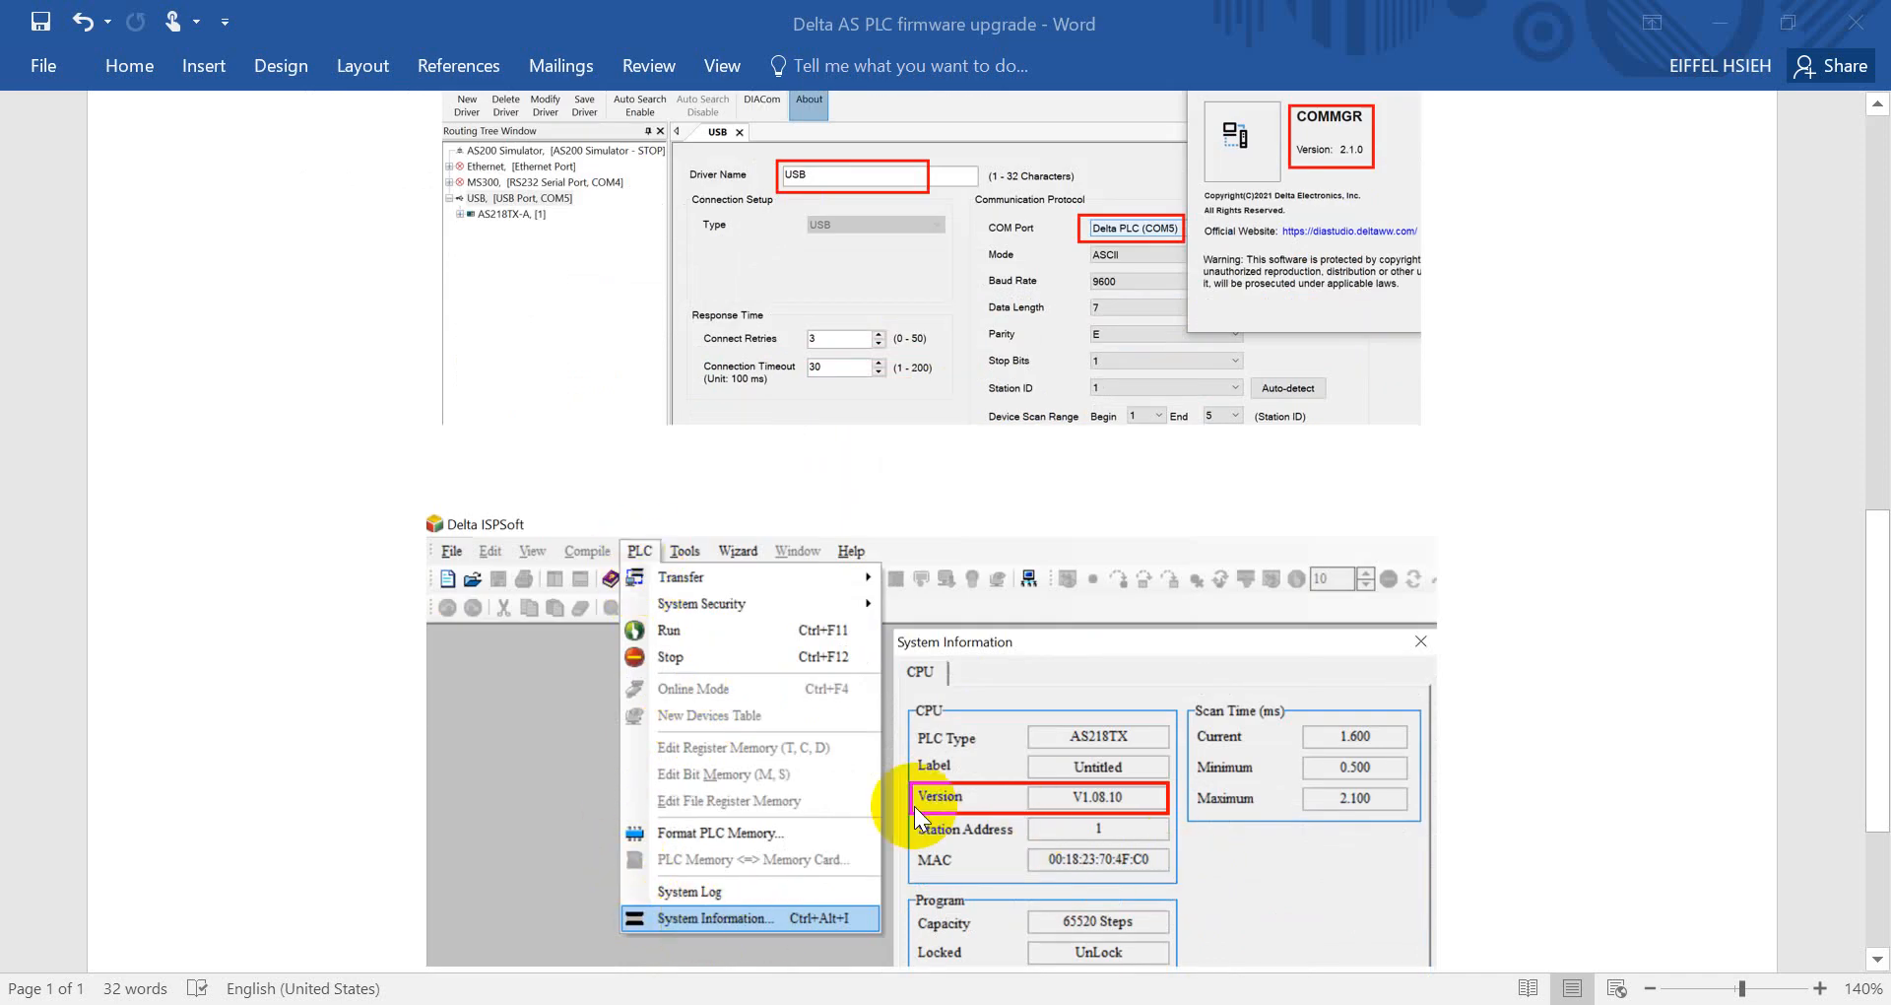
mouse_move(639, 962)
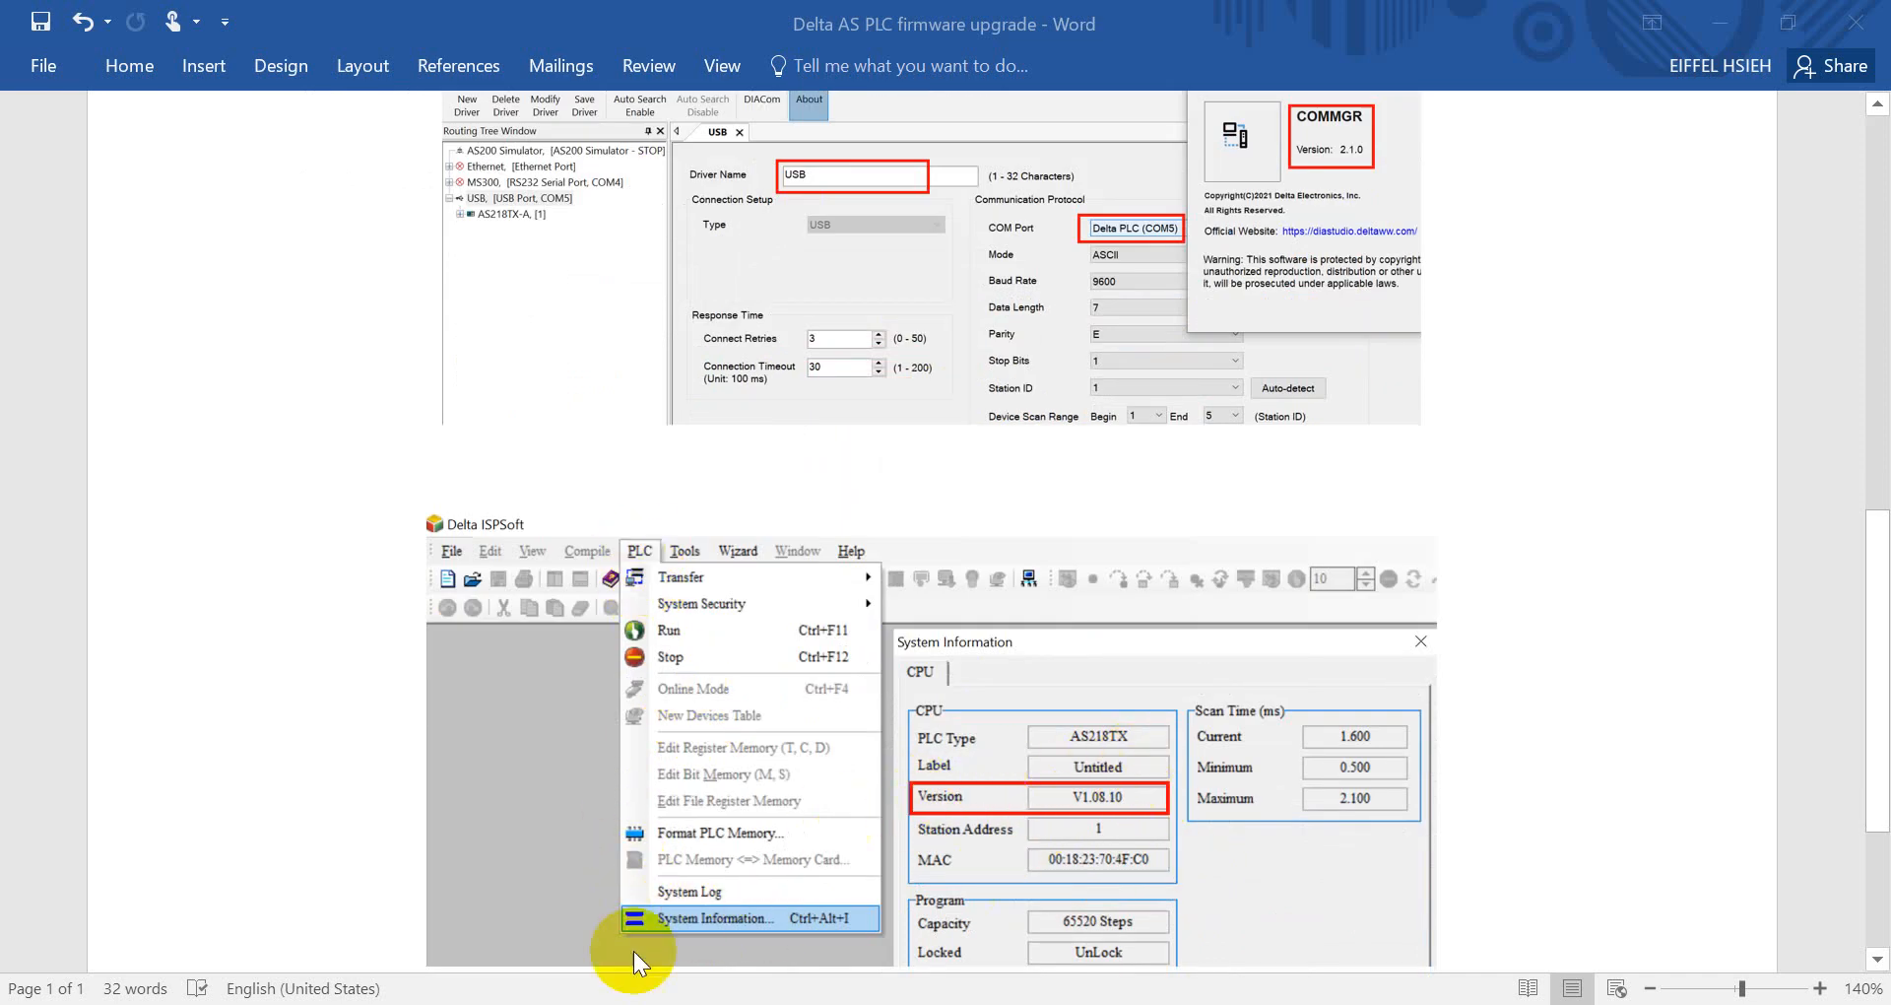
mouse_move(639, 958)
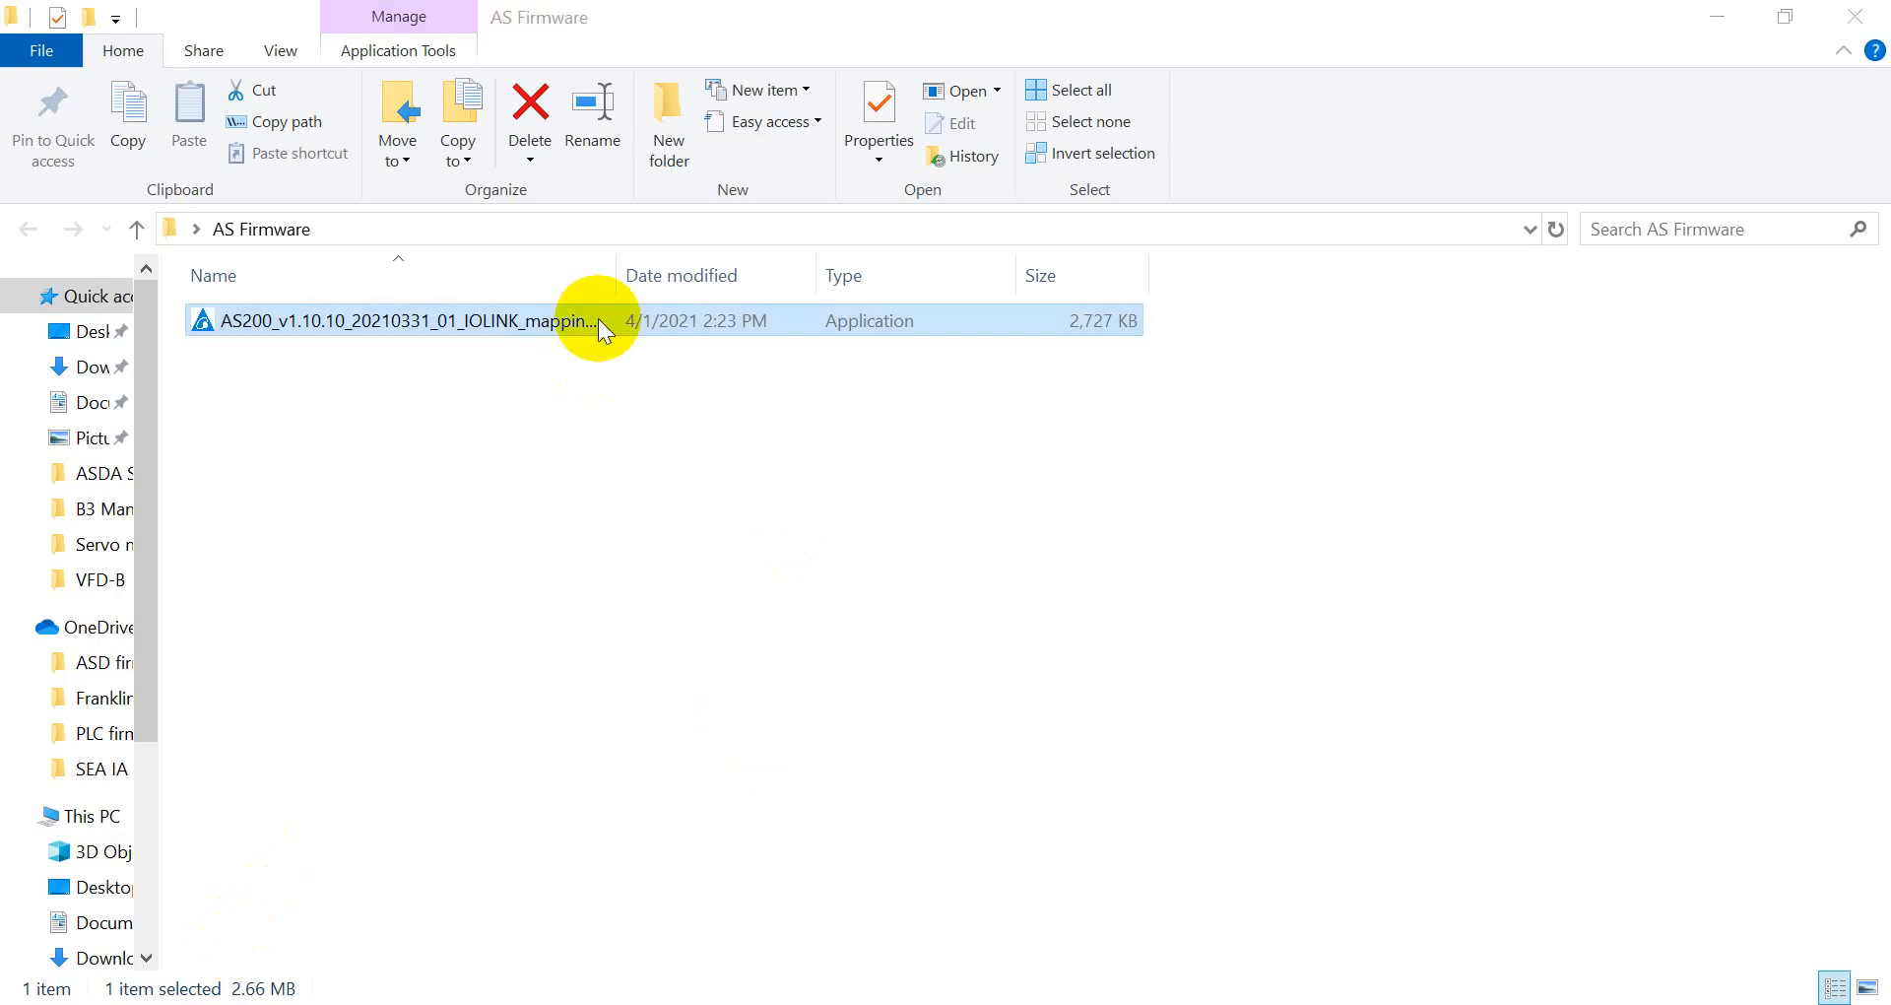
Step: Launch AS200_v1.10.10 from the AS Firmware folder and reposition its updater window
double_click(404, 319)
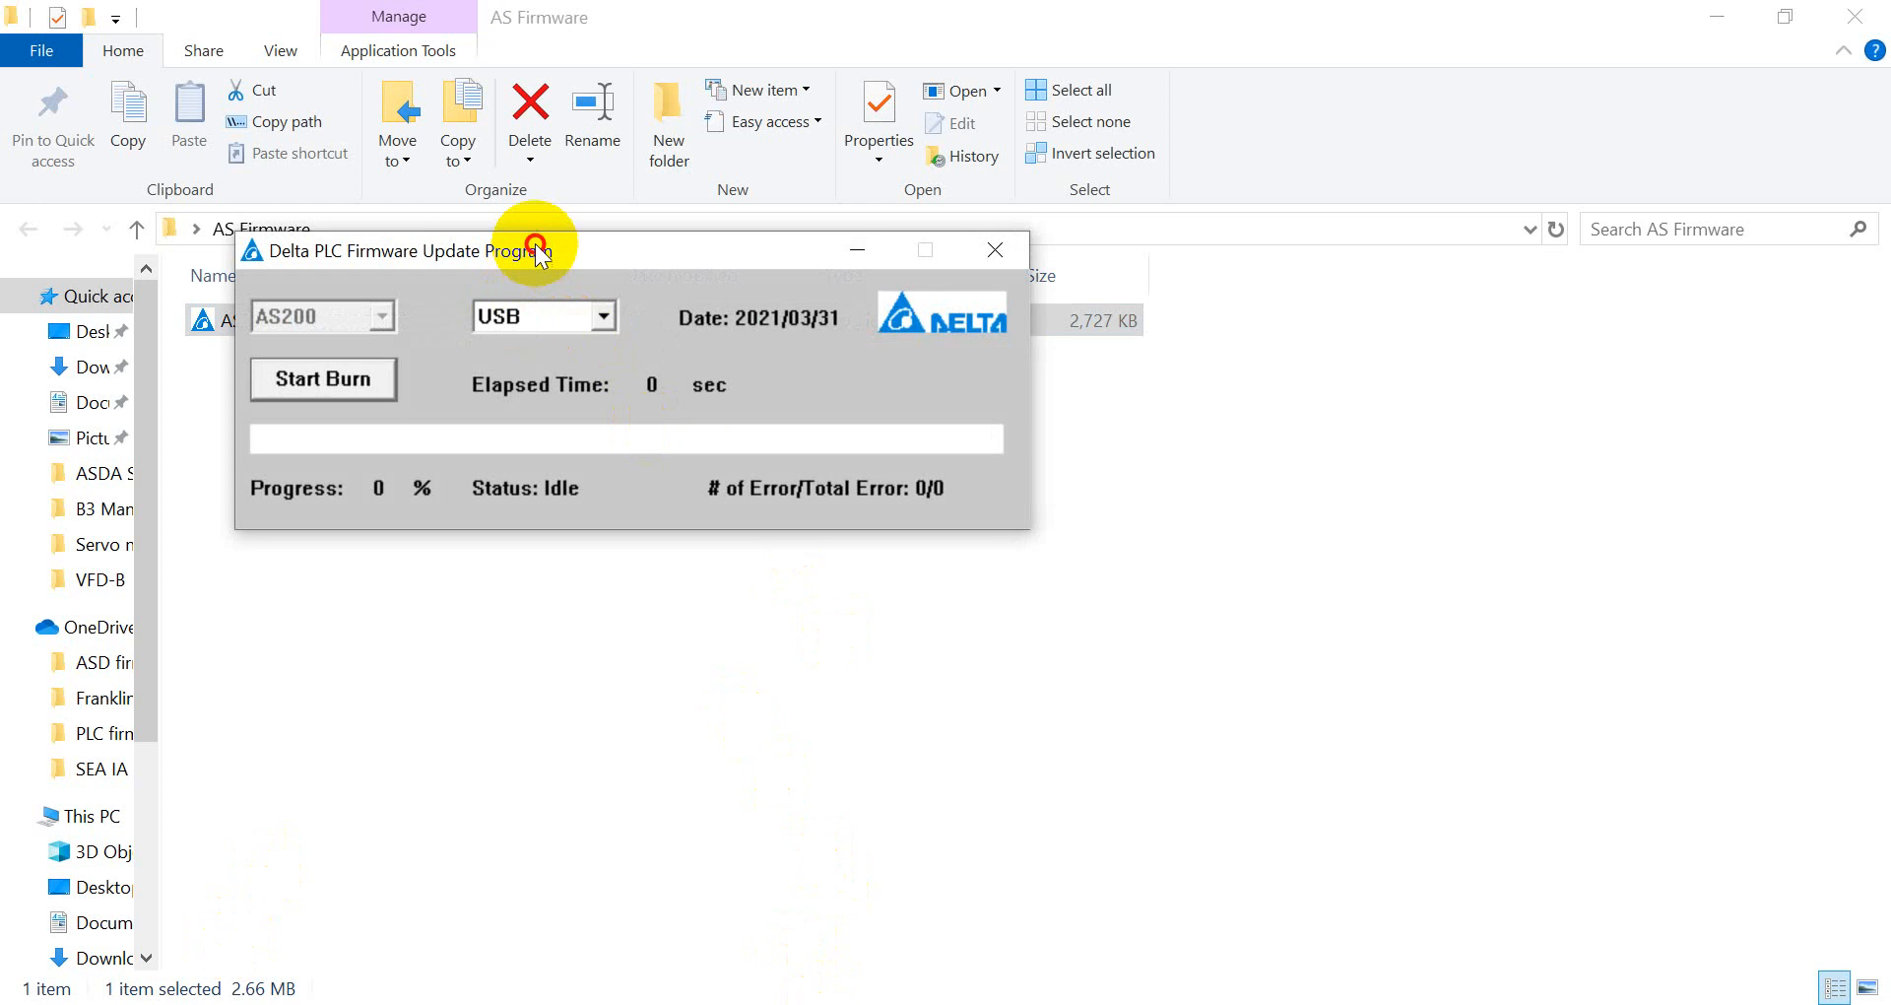
left_click_drag(537, 249, 657, 317)
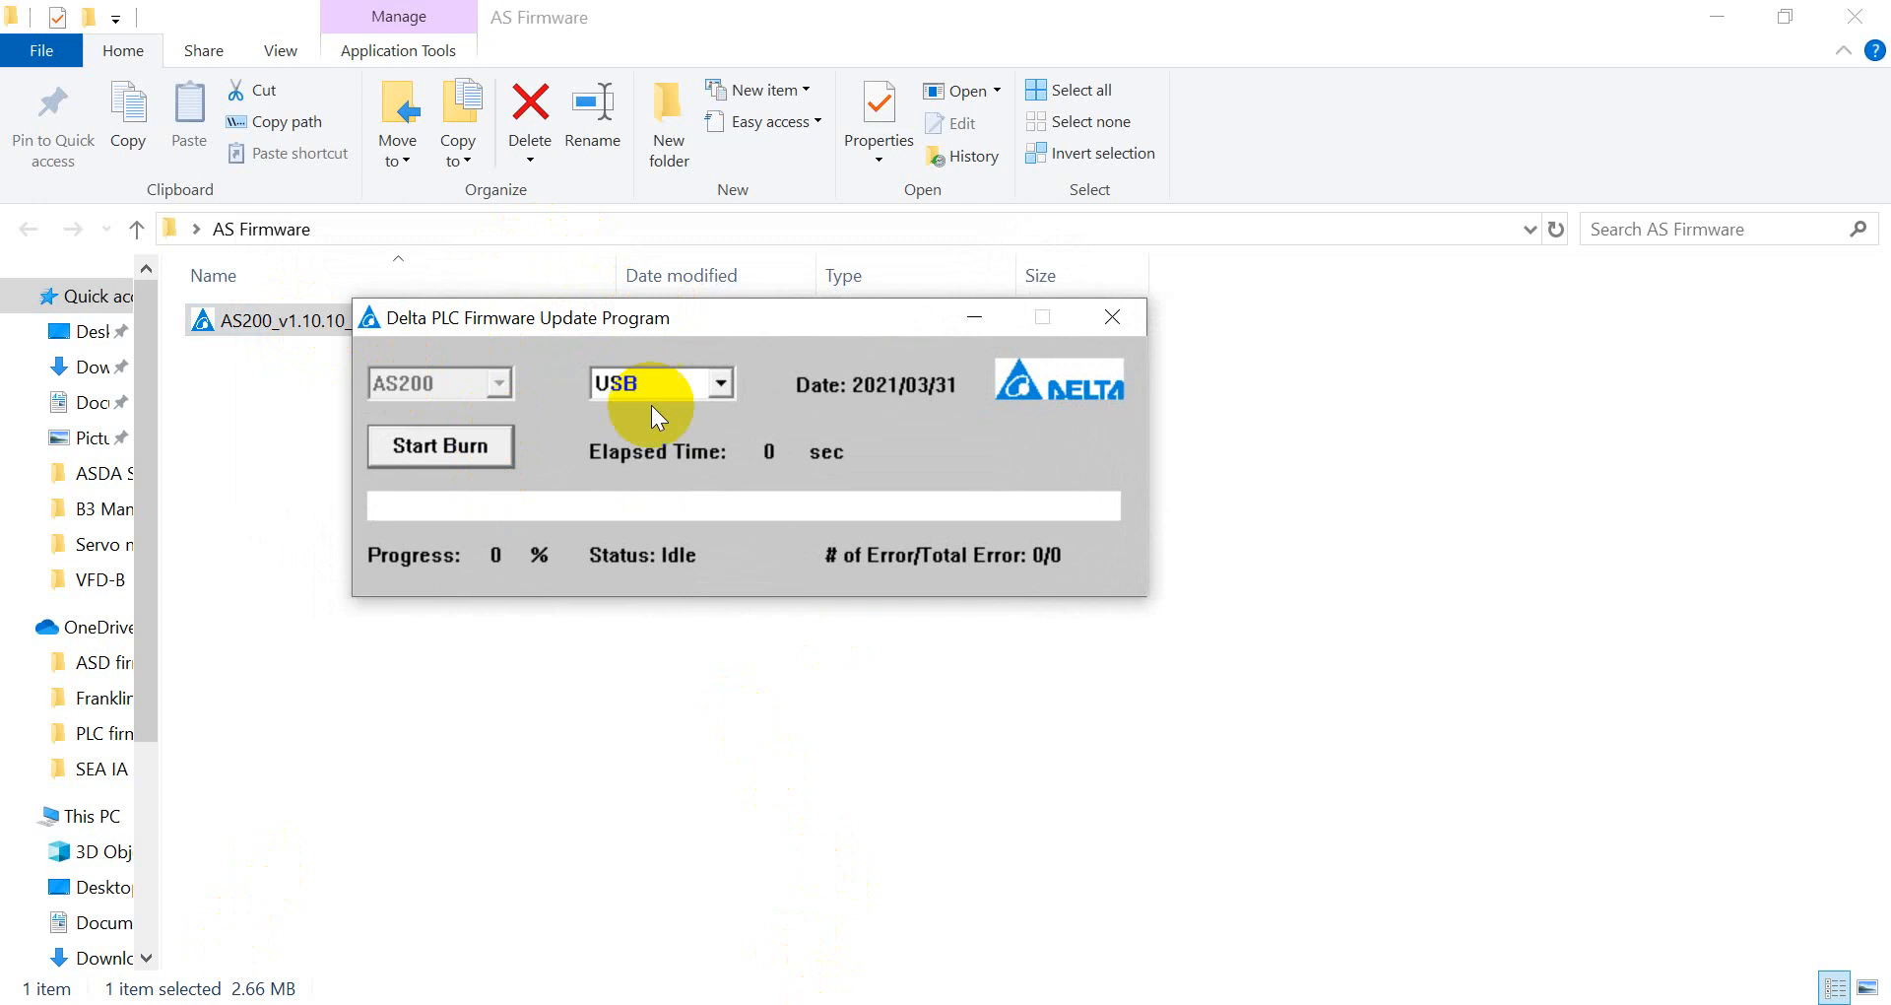
Step: Select USB connection, attempt the burn, and dismiss the USB port error
left_click(719, 382)
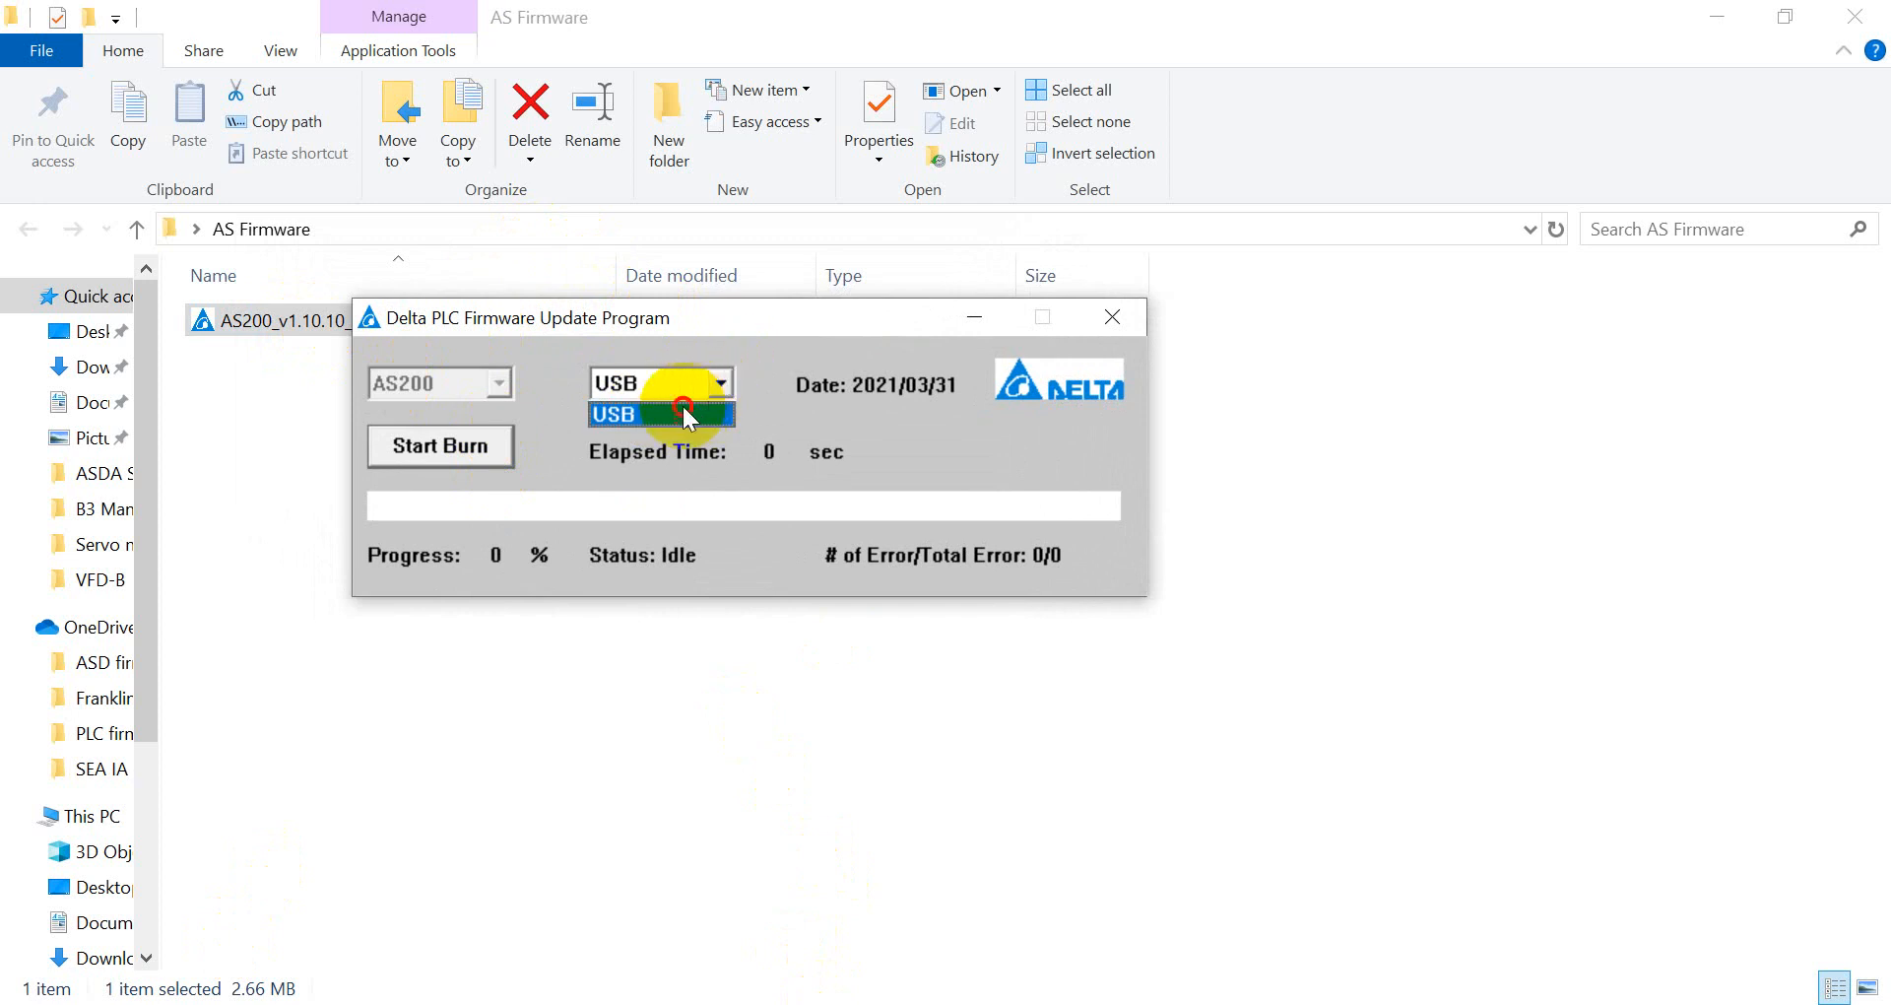
left_click(651, 413)
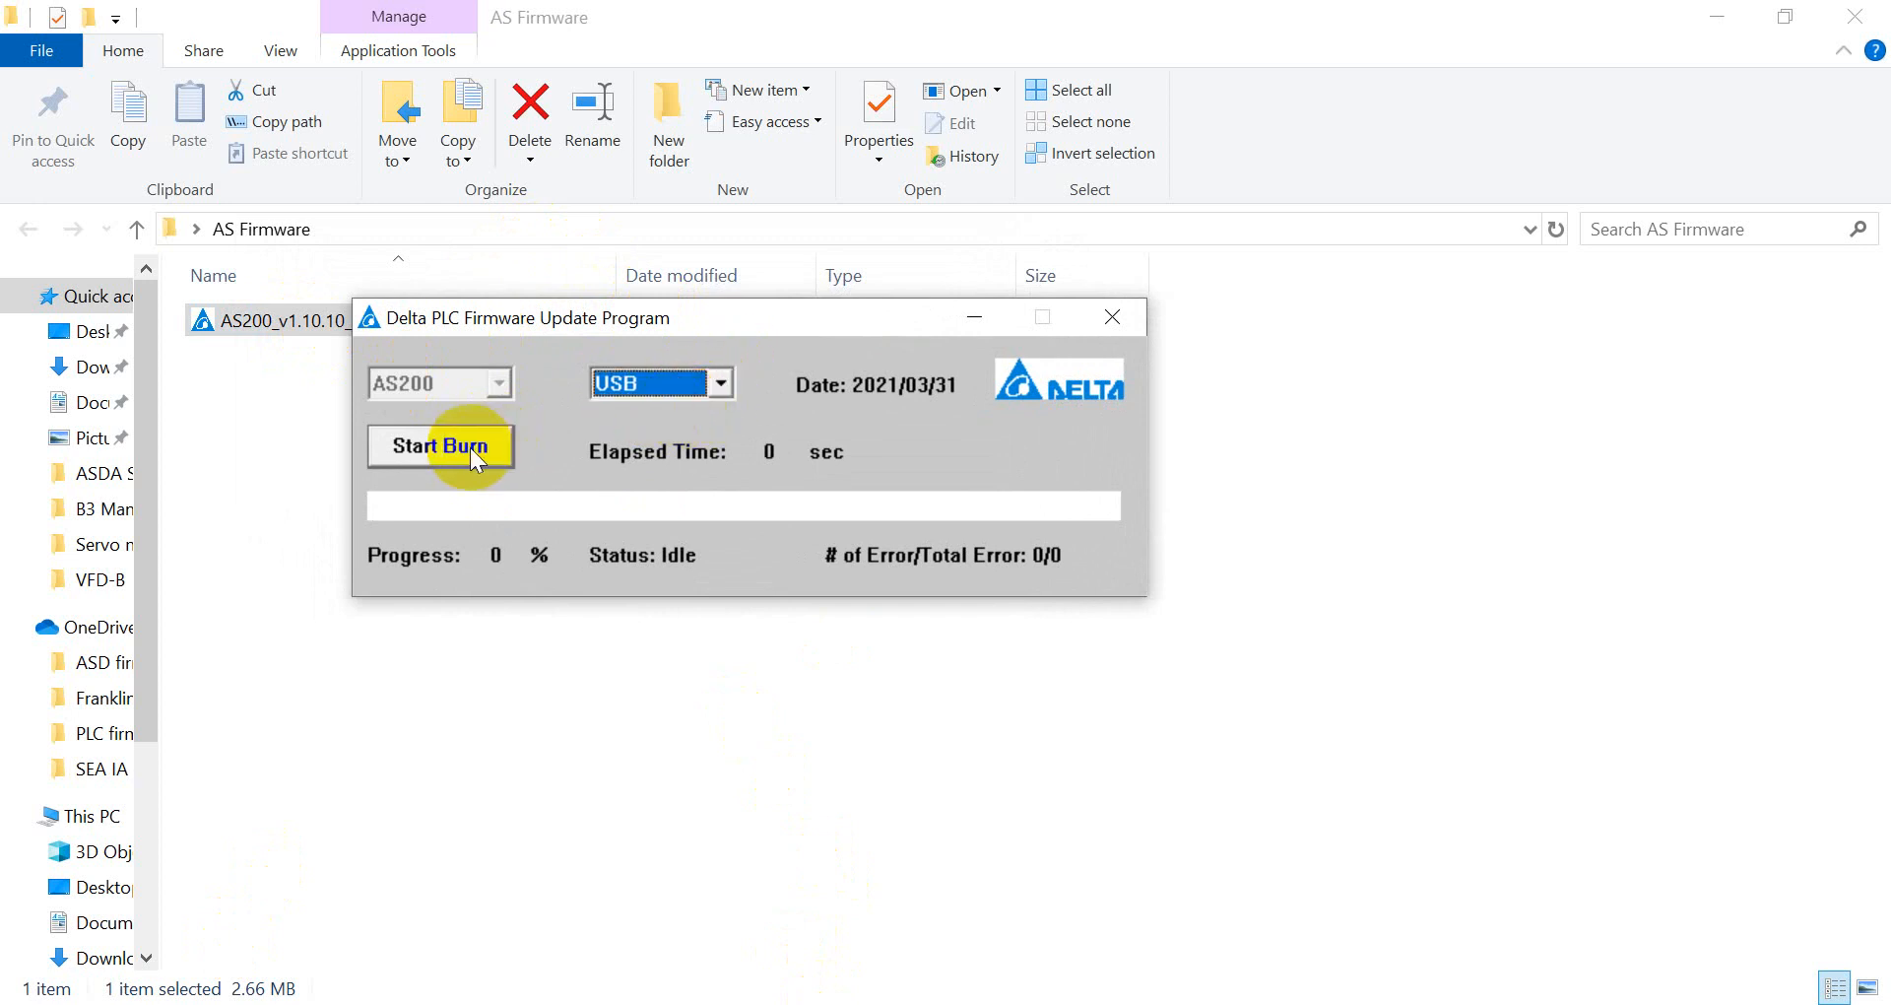
left_click(441, 447)
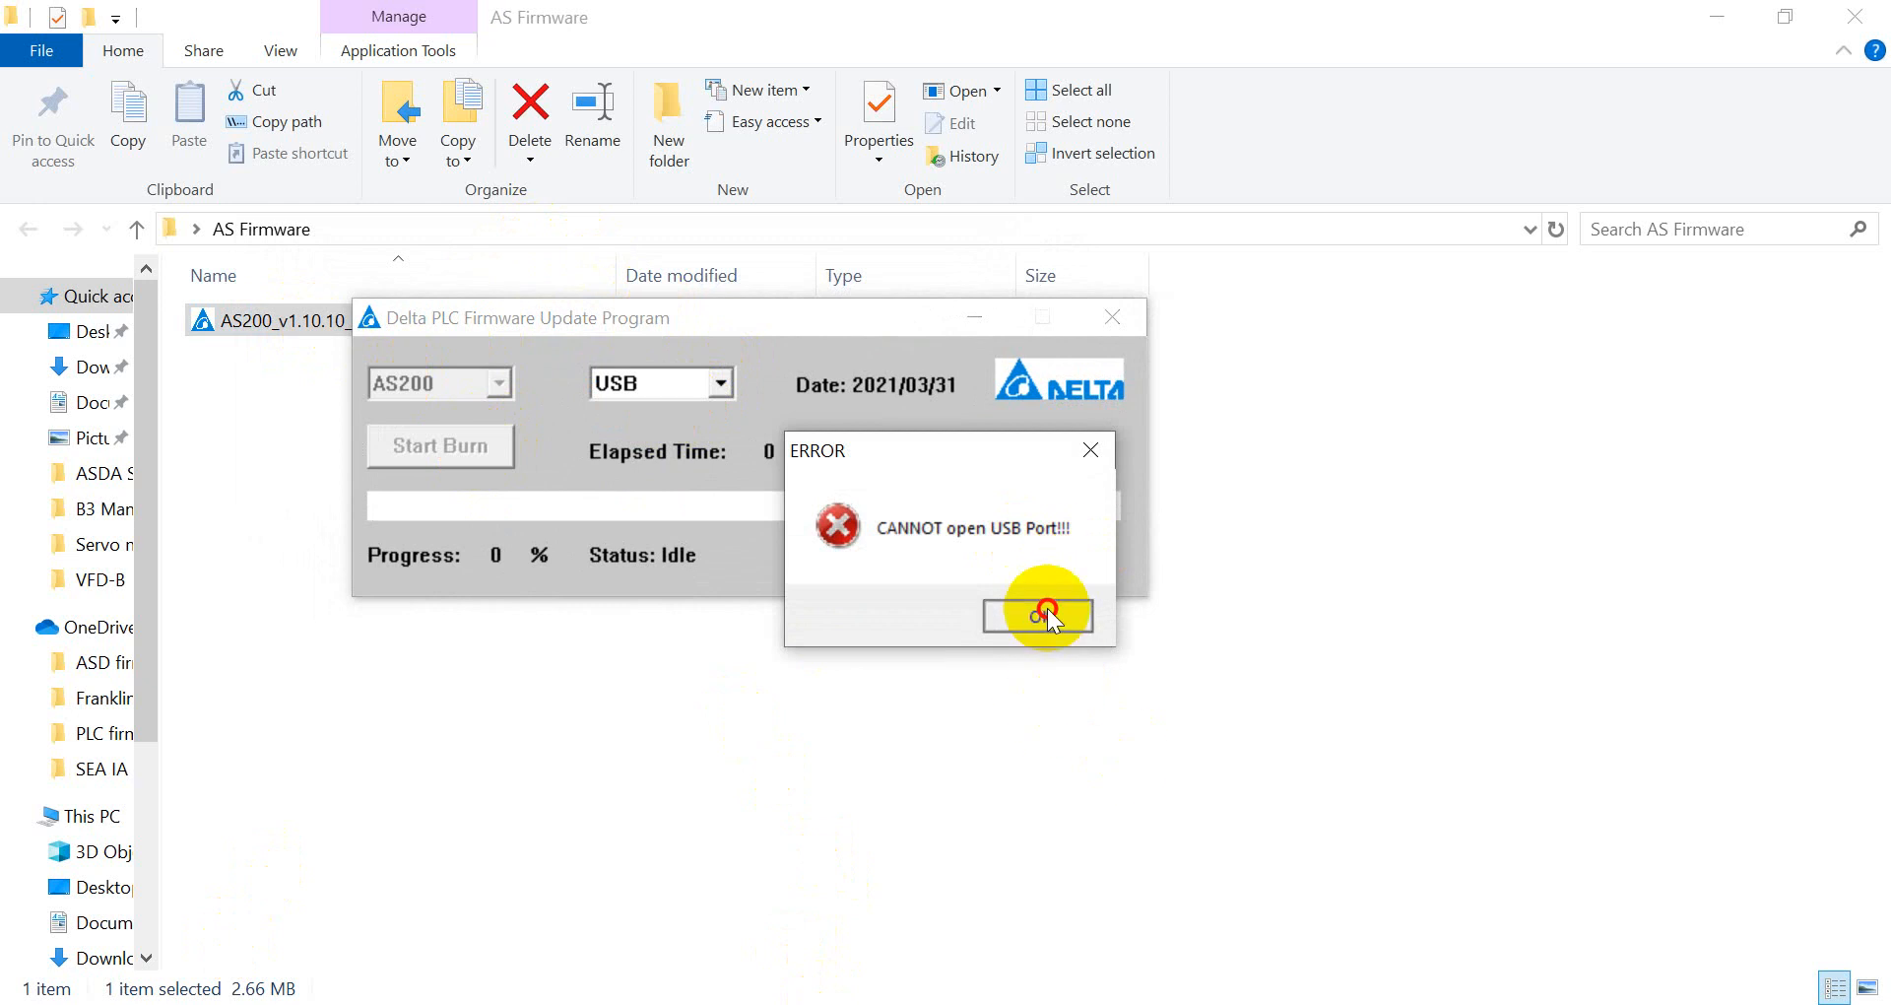
left_click(1039, 614)
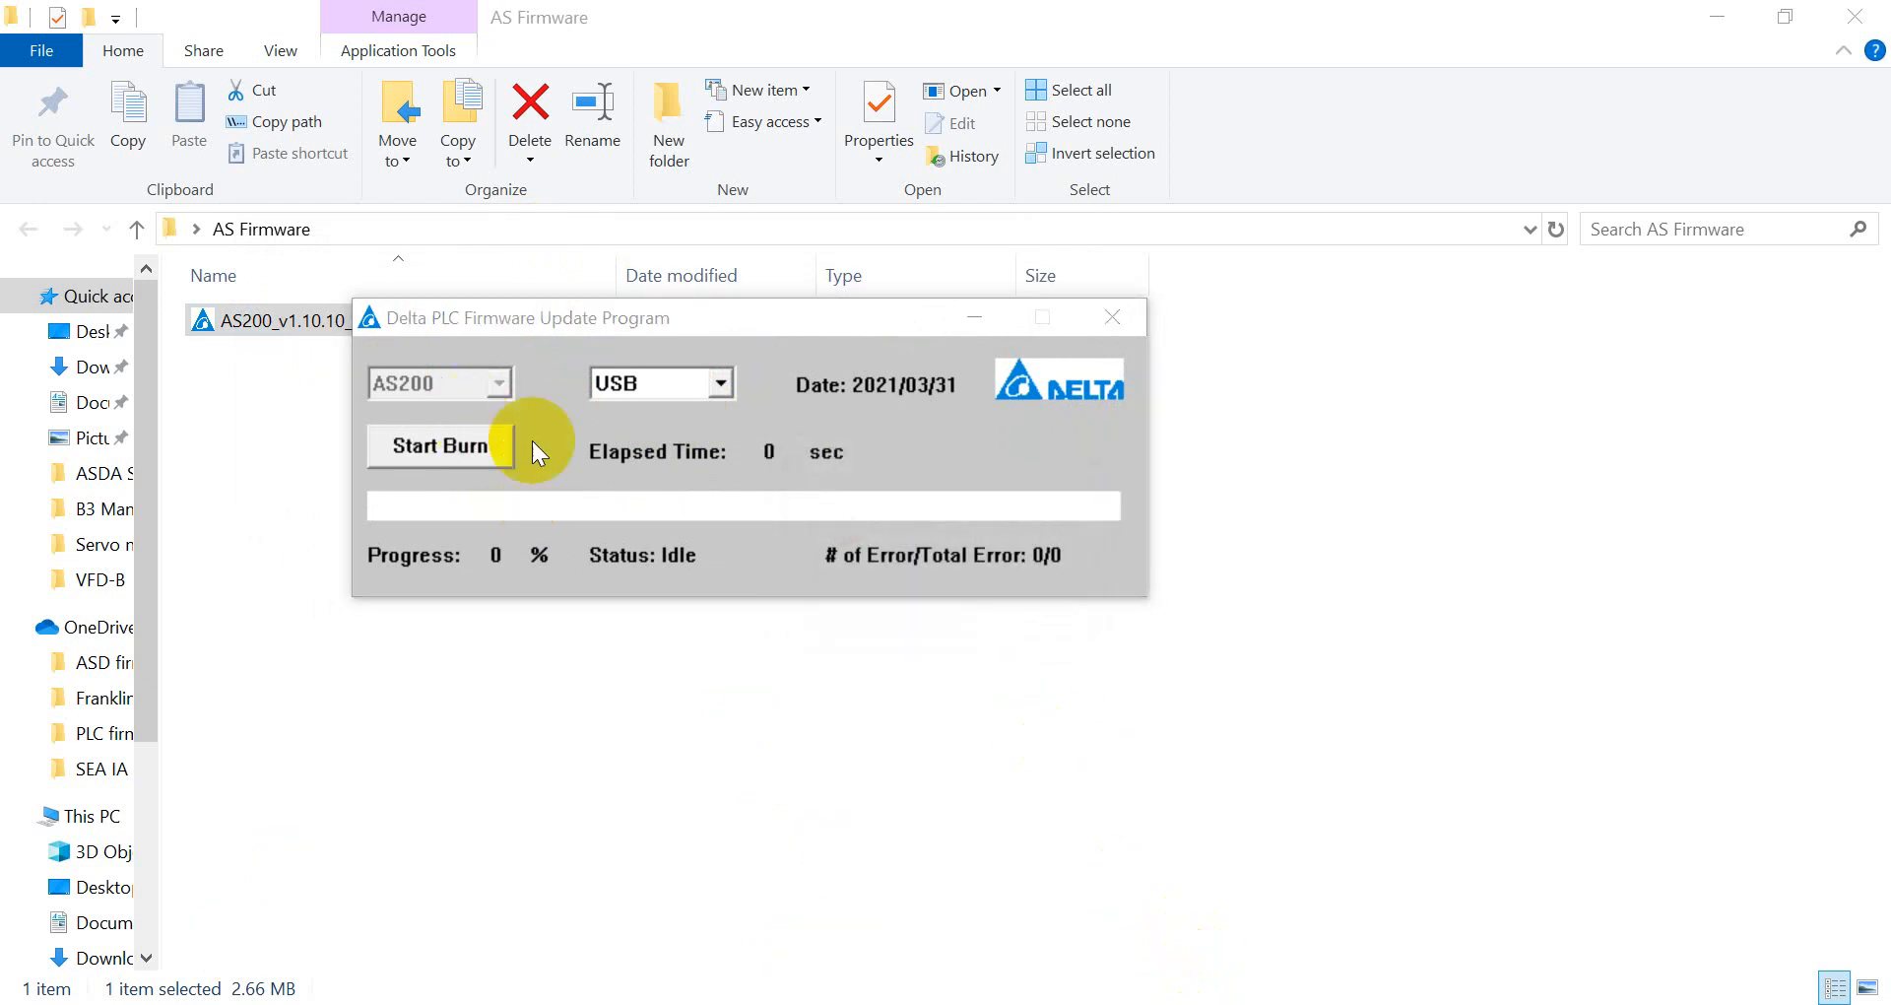
mouse_move(410, 456)
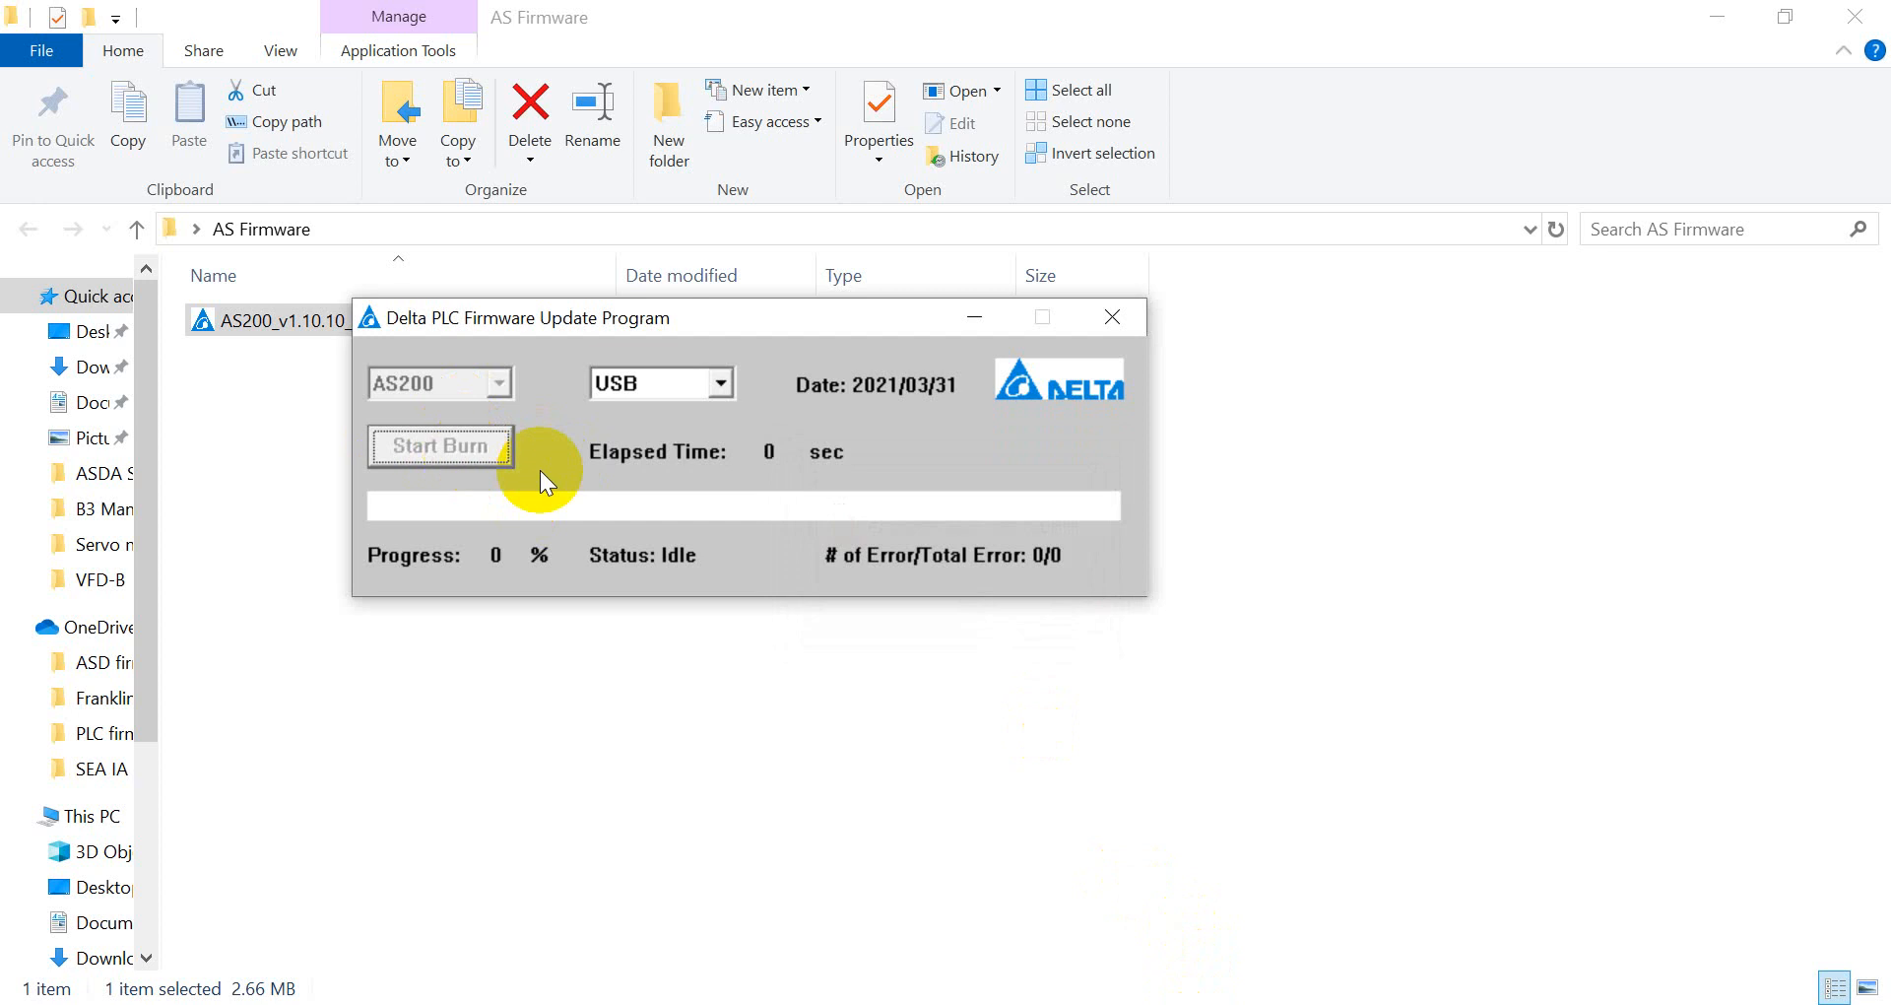
Step: Retry the burn and dismiss the 'PLC in RUN MODE' error
left_click(439, 445)
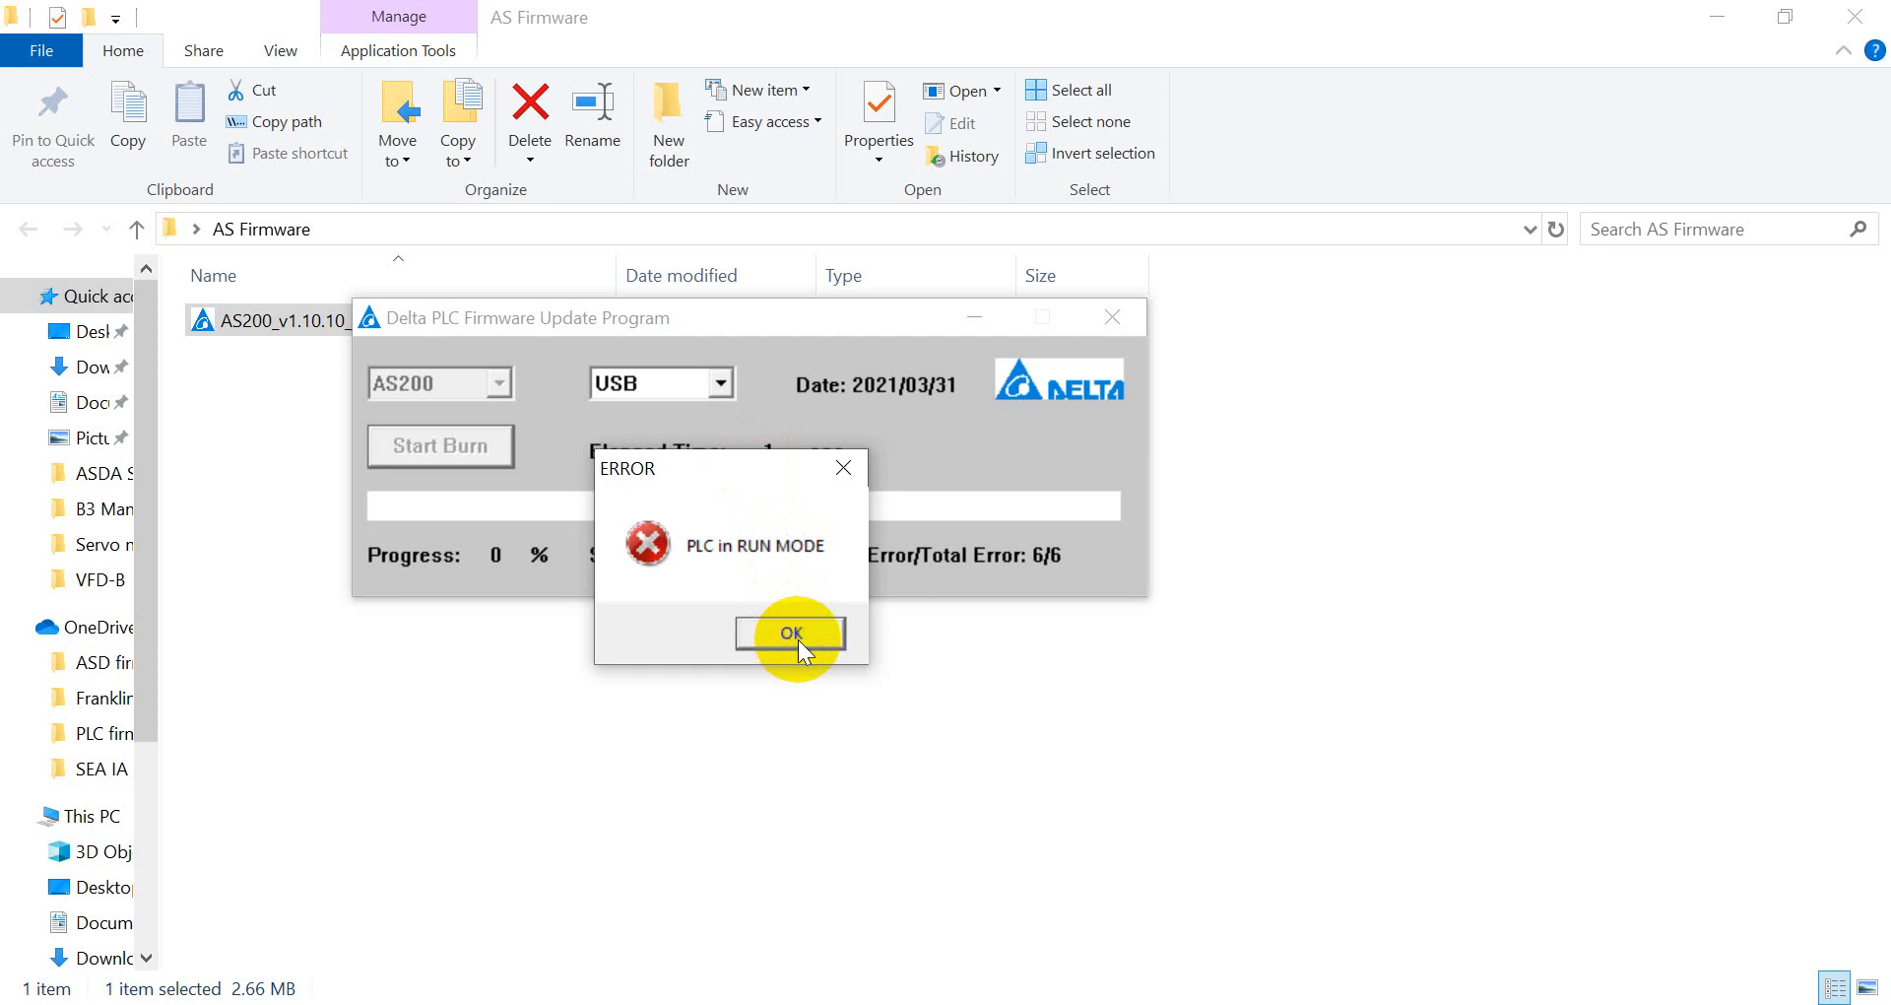
left_click(790, 633)
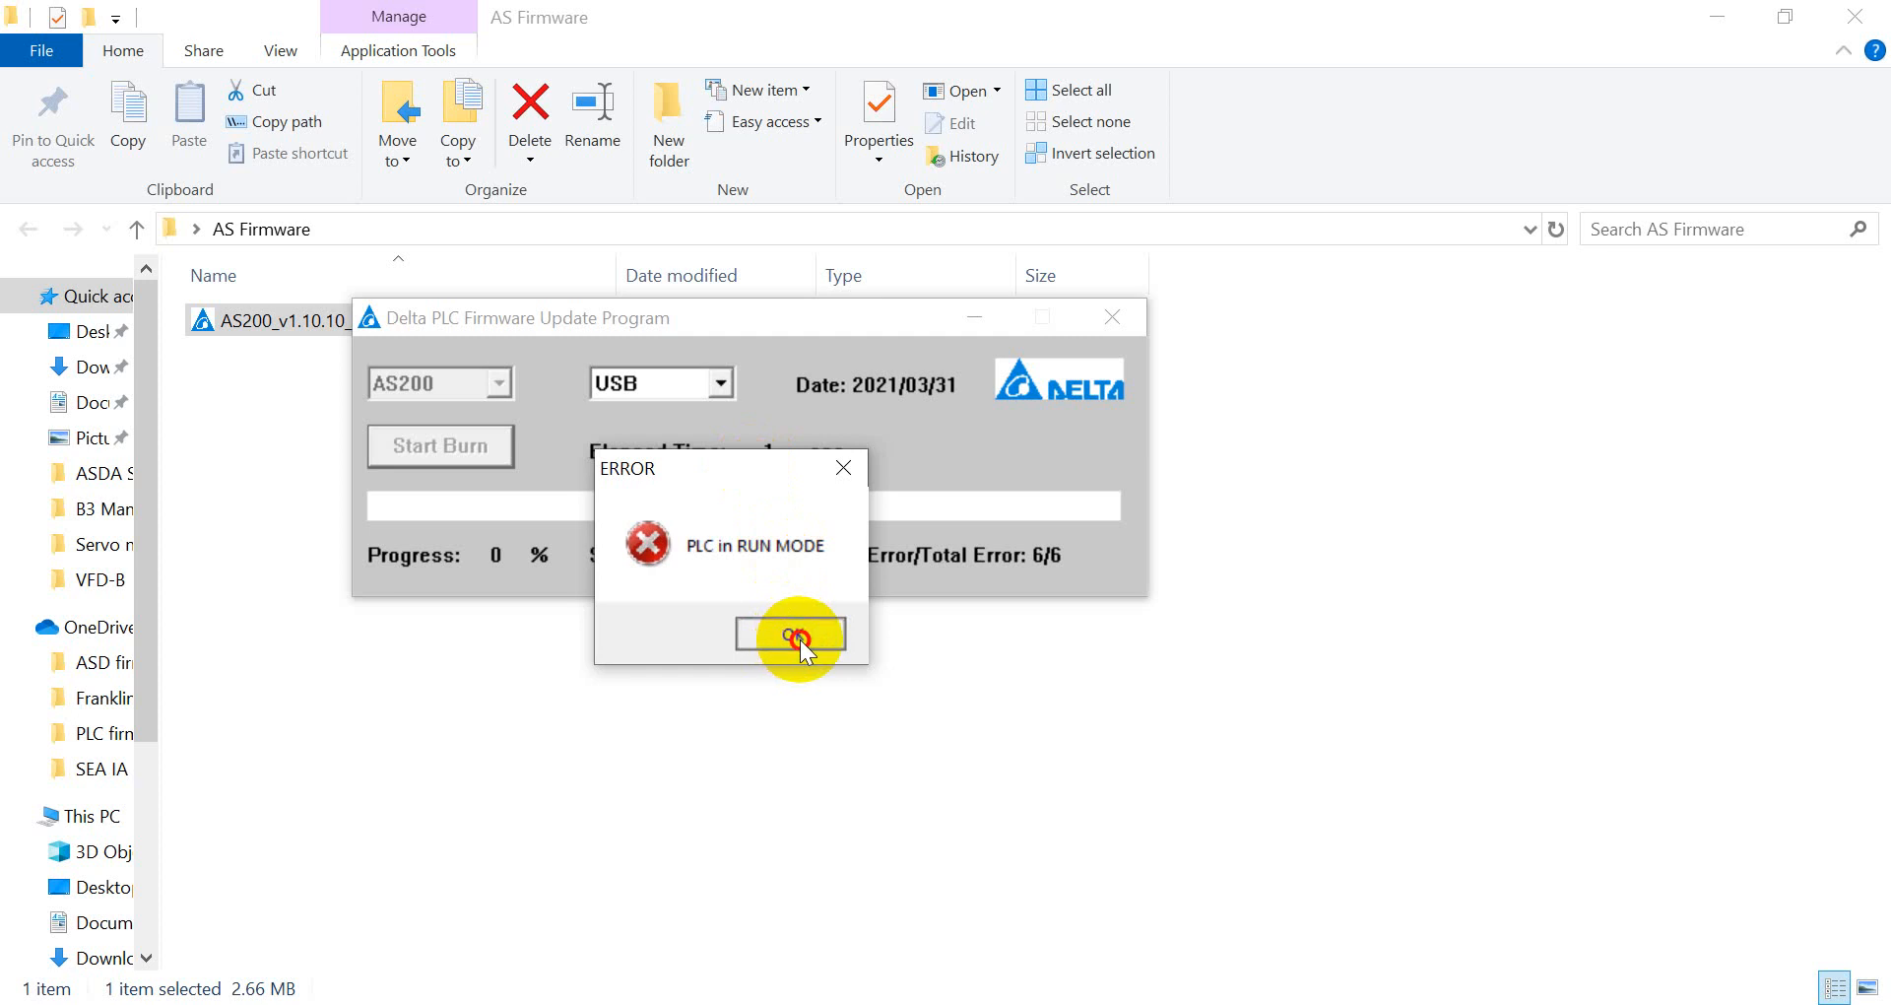
left_click(790, 633)
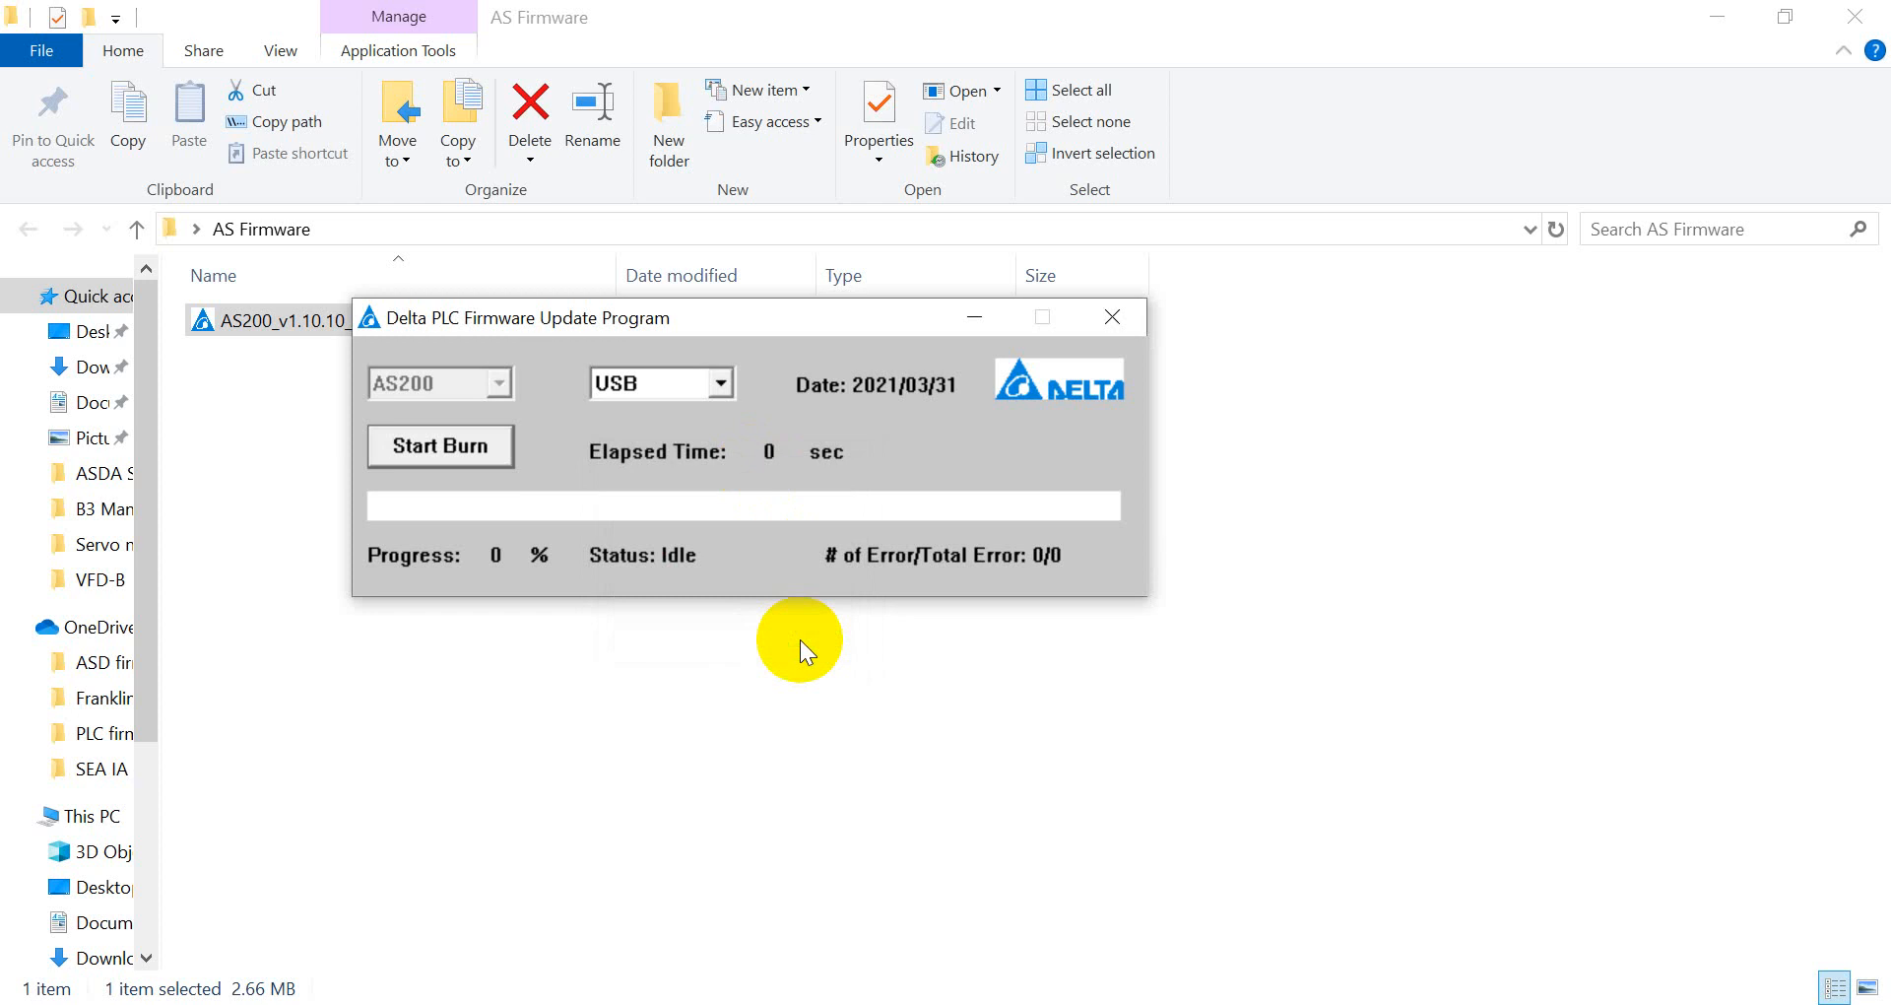
mouse_move(420, 495)
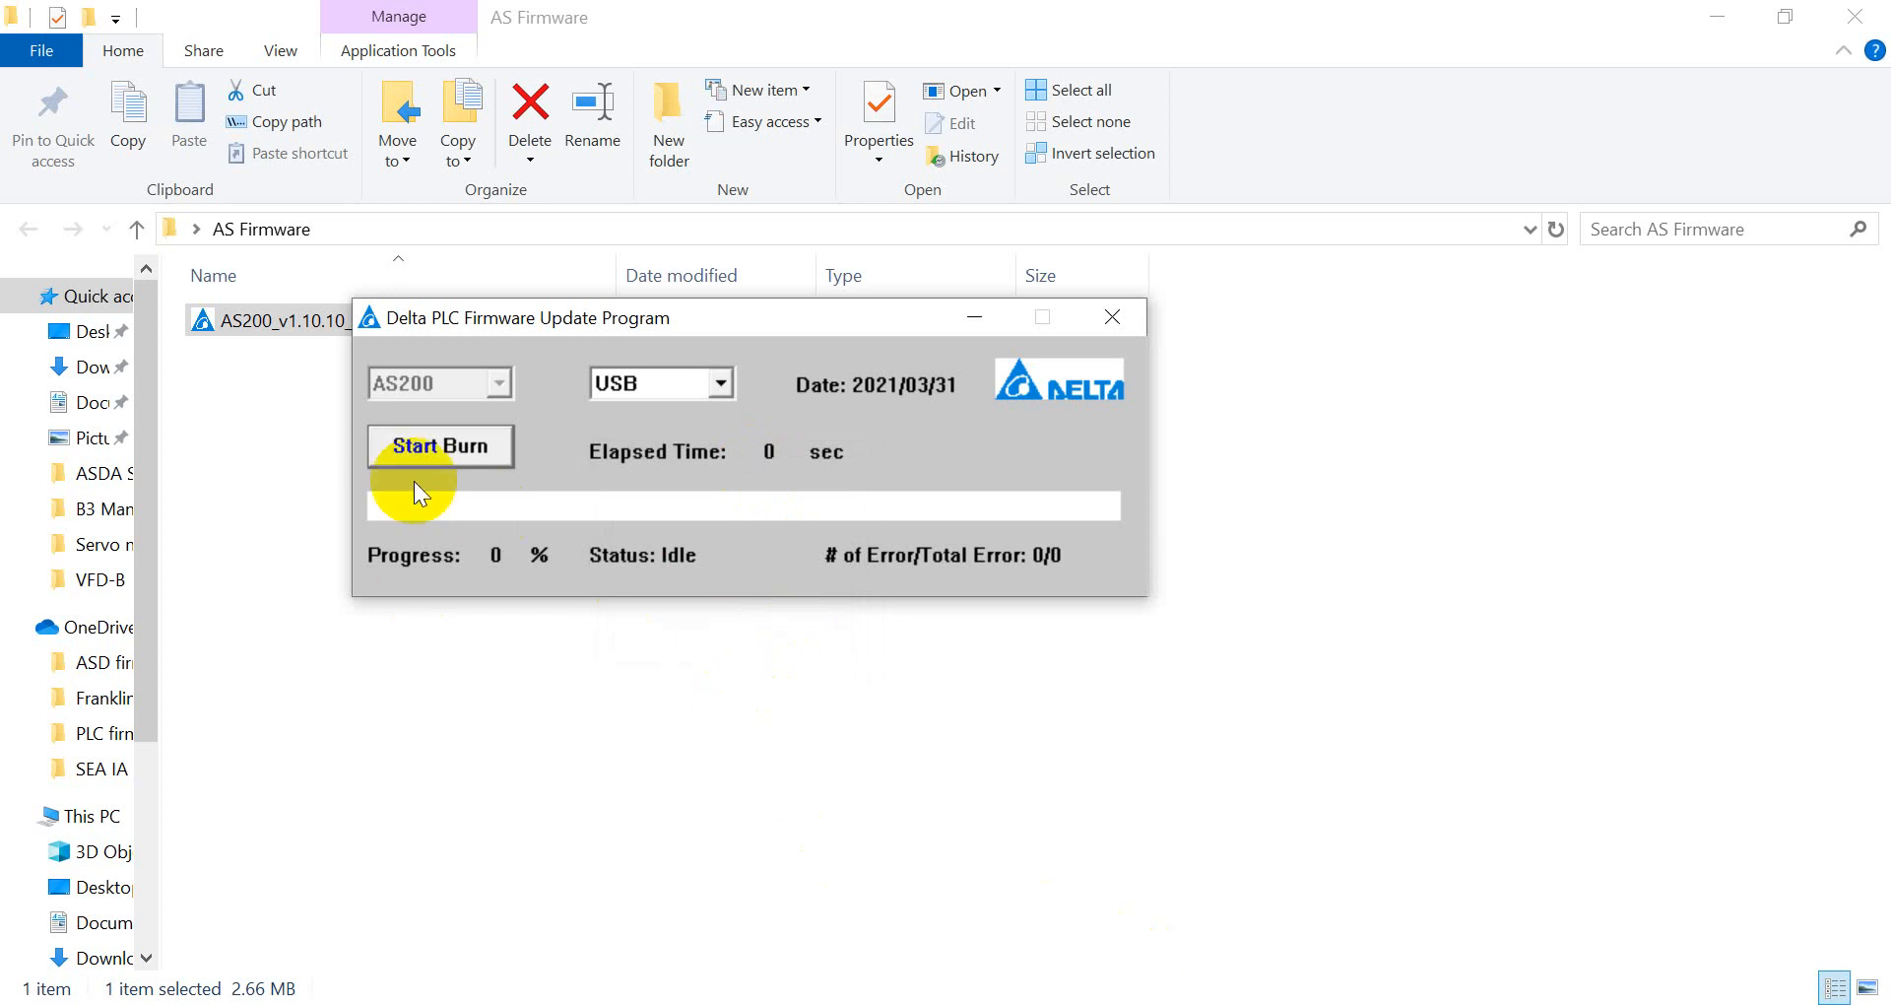
Step: Restart the burn and confirm the USB replug so erasing and writing reach 100%
left_click(440, 445)
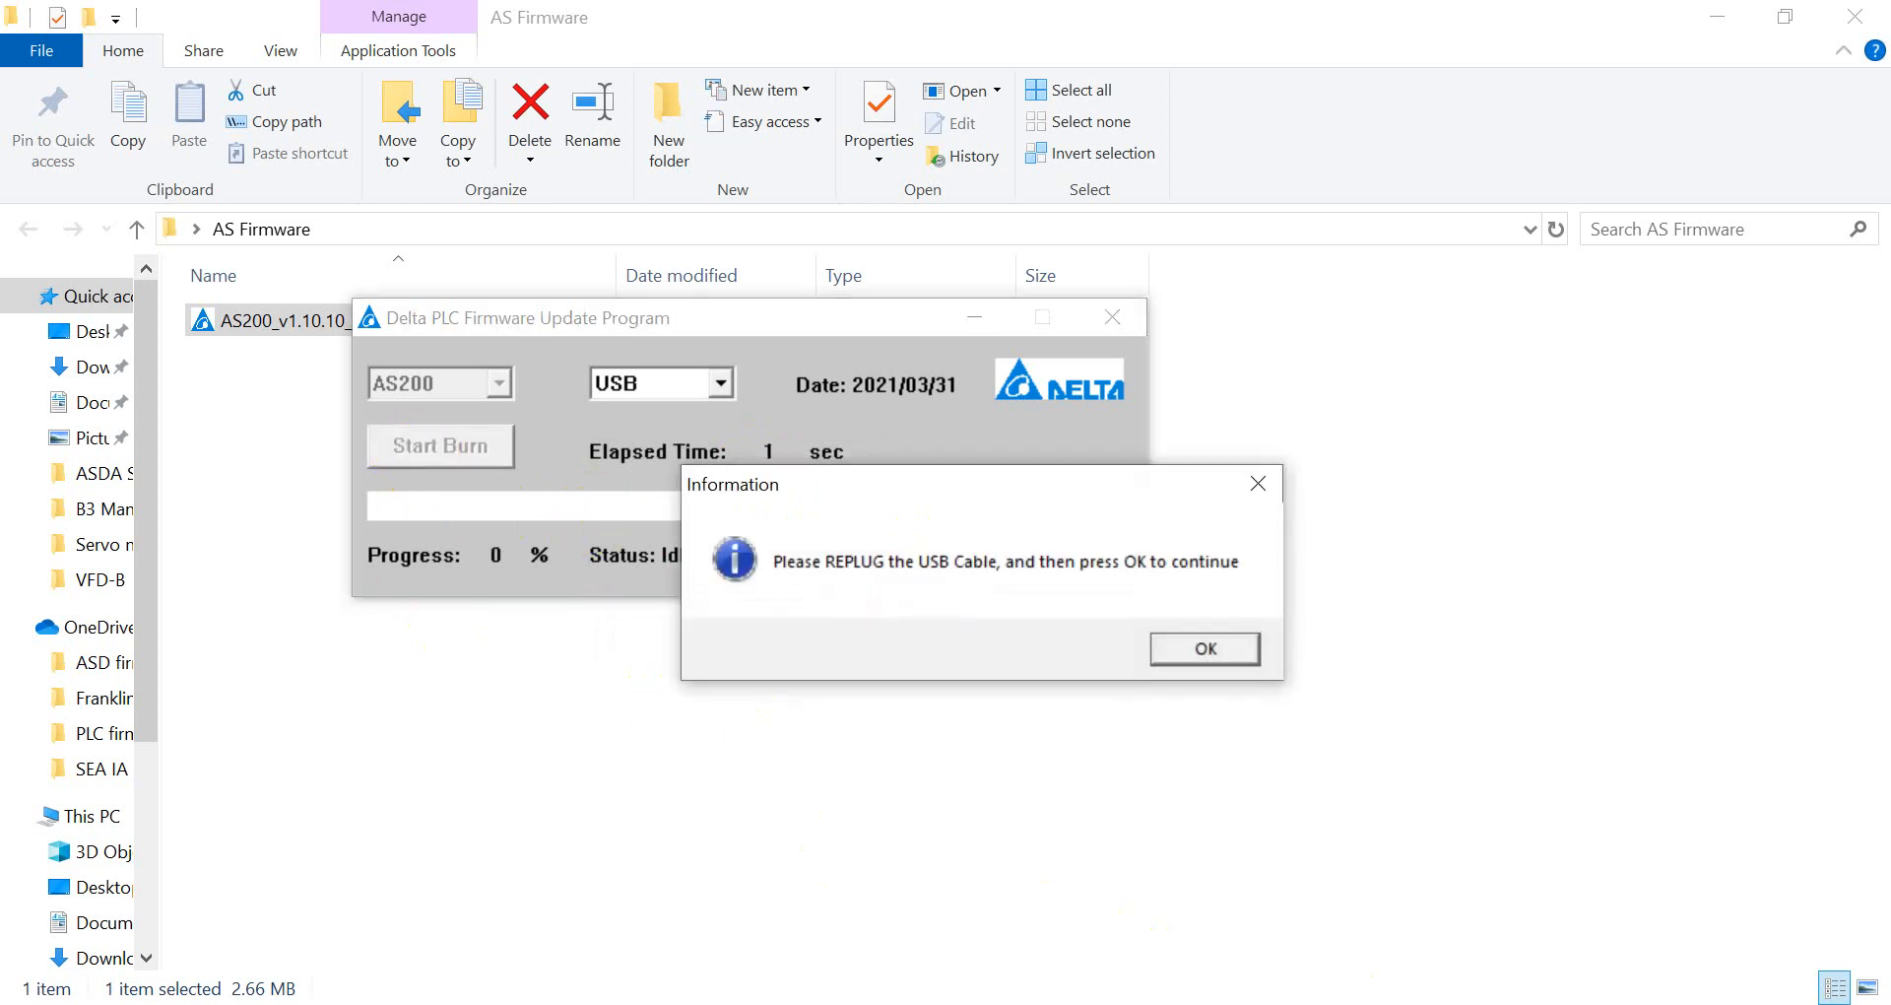
mouse_move(1204, 649)
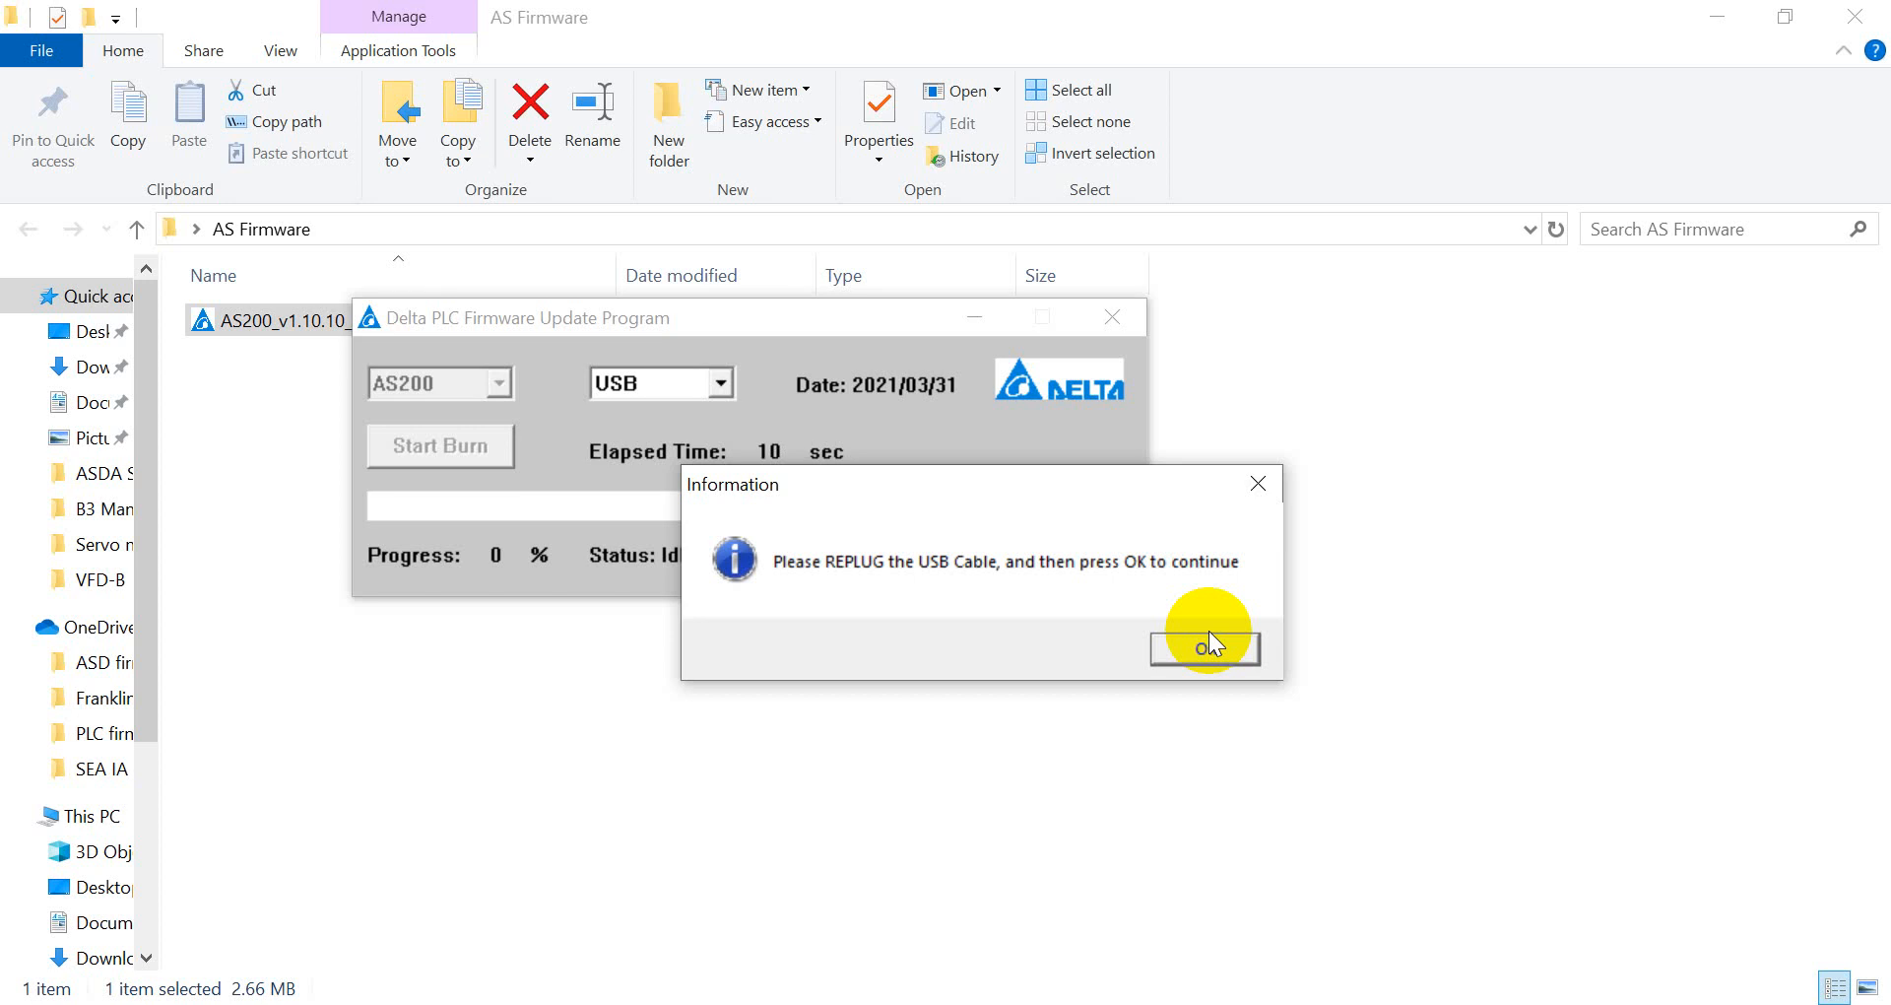
left_click(1204, 648)
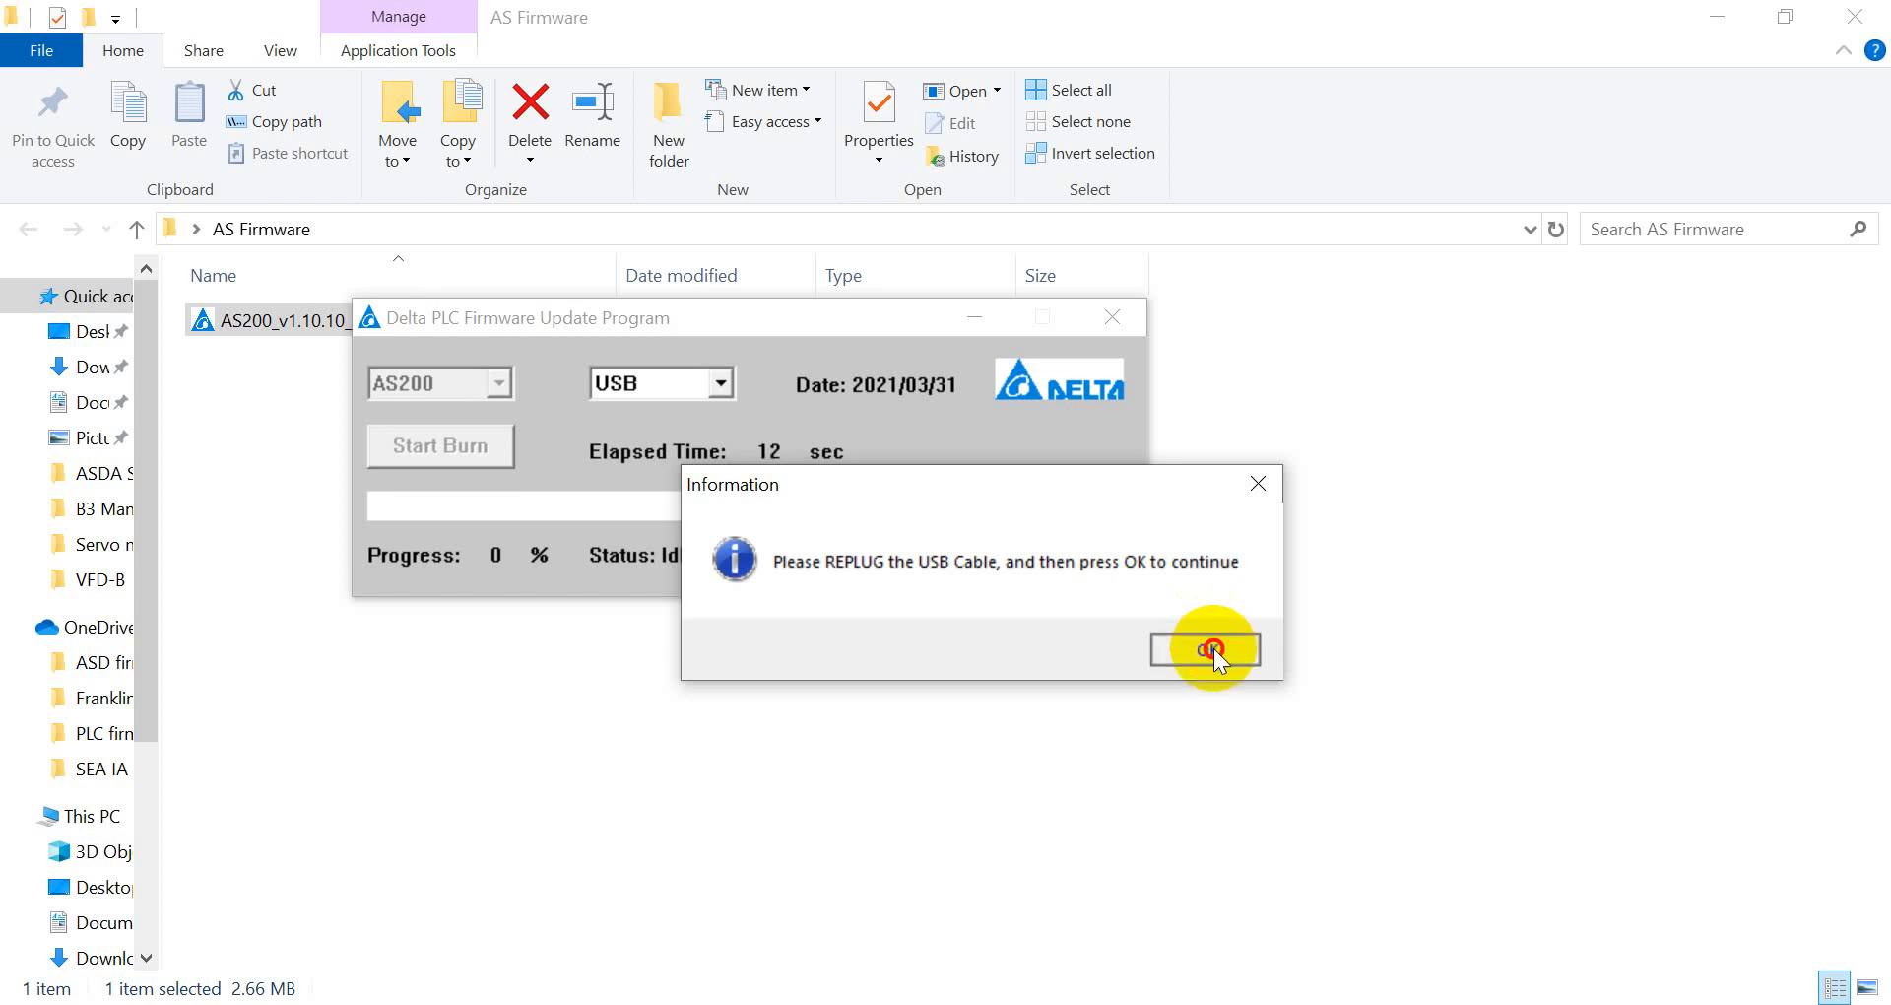
left_click(1202, 650)
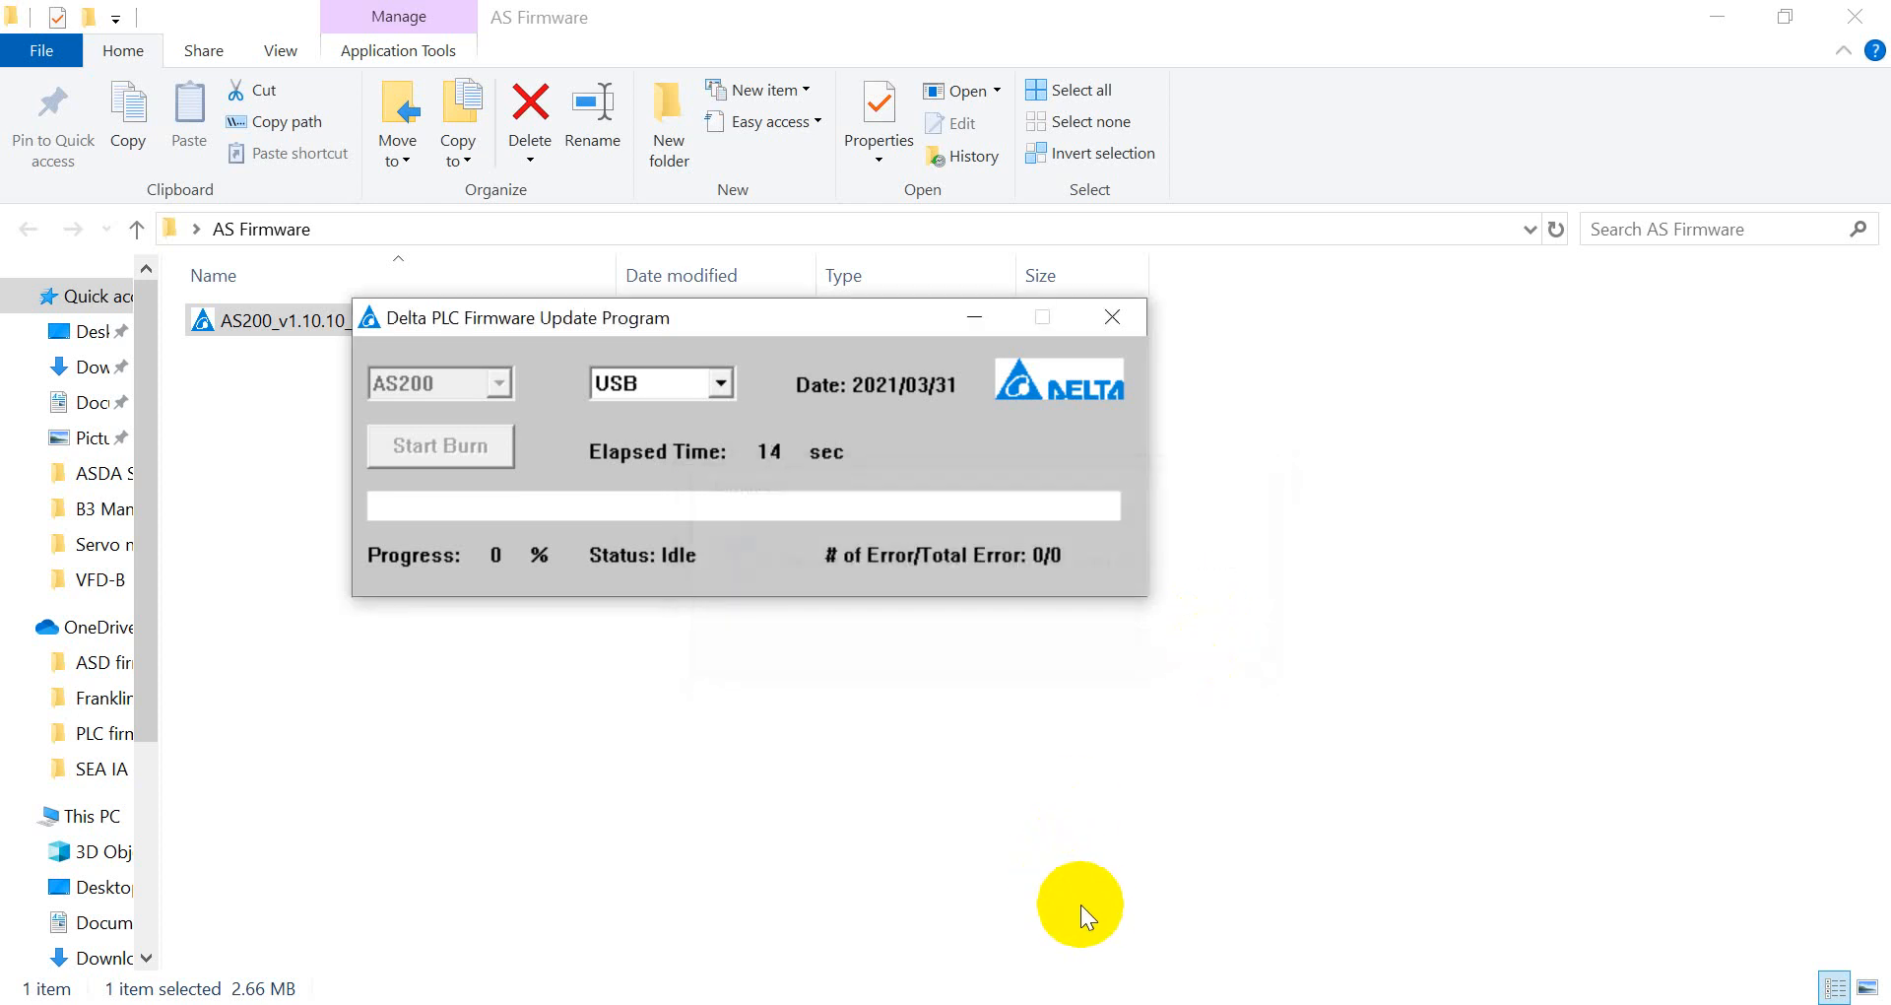
mouse_move(985, 760)
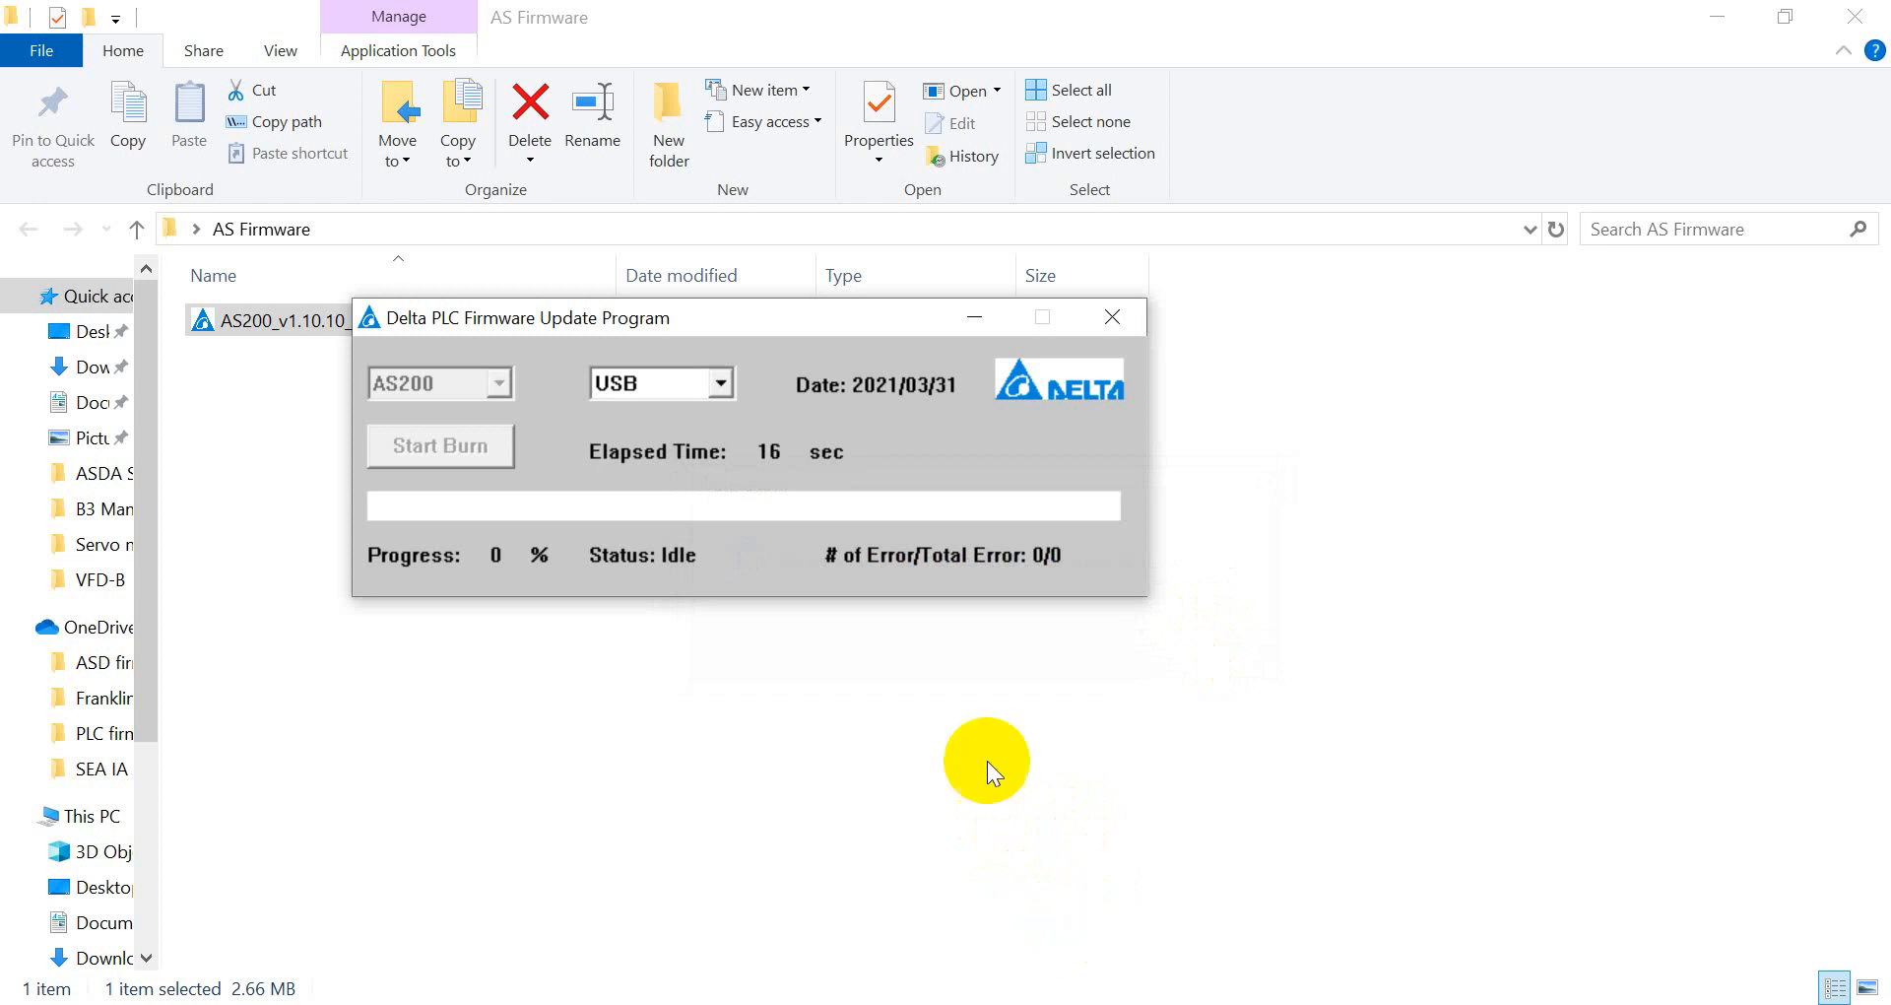
mouse_move(1041, 686)
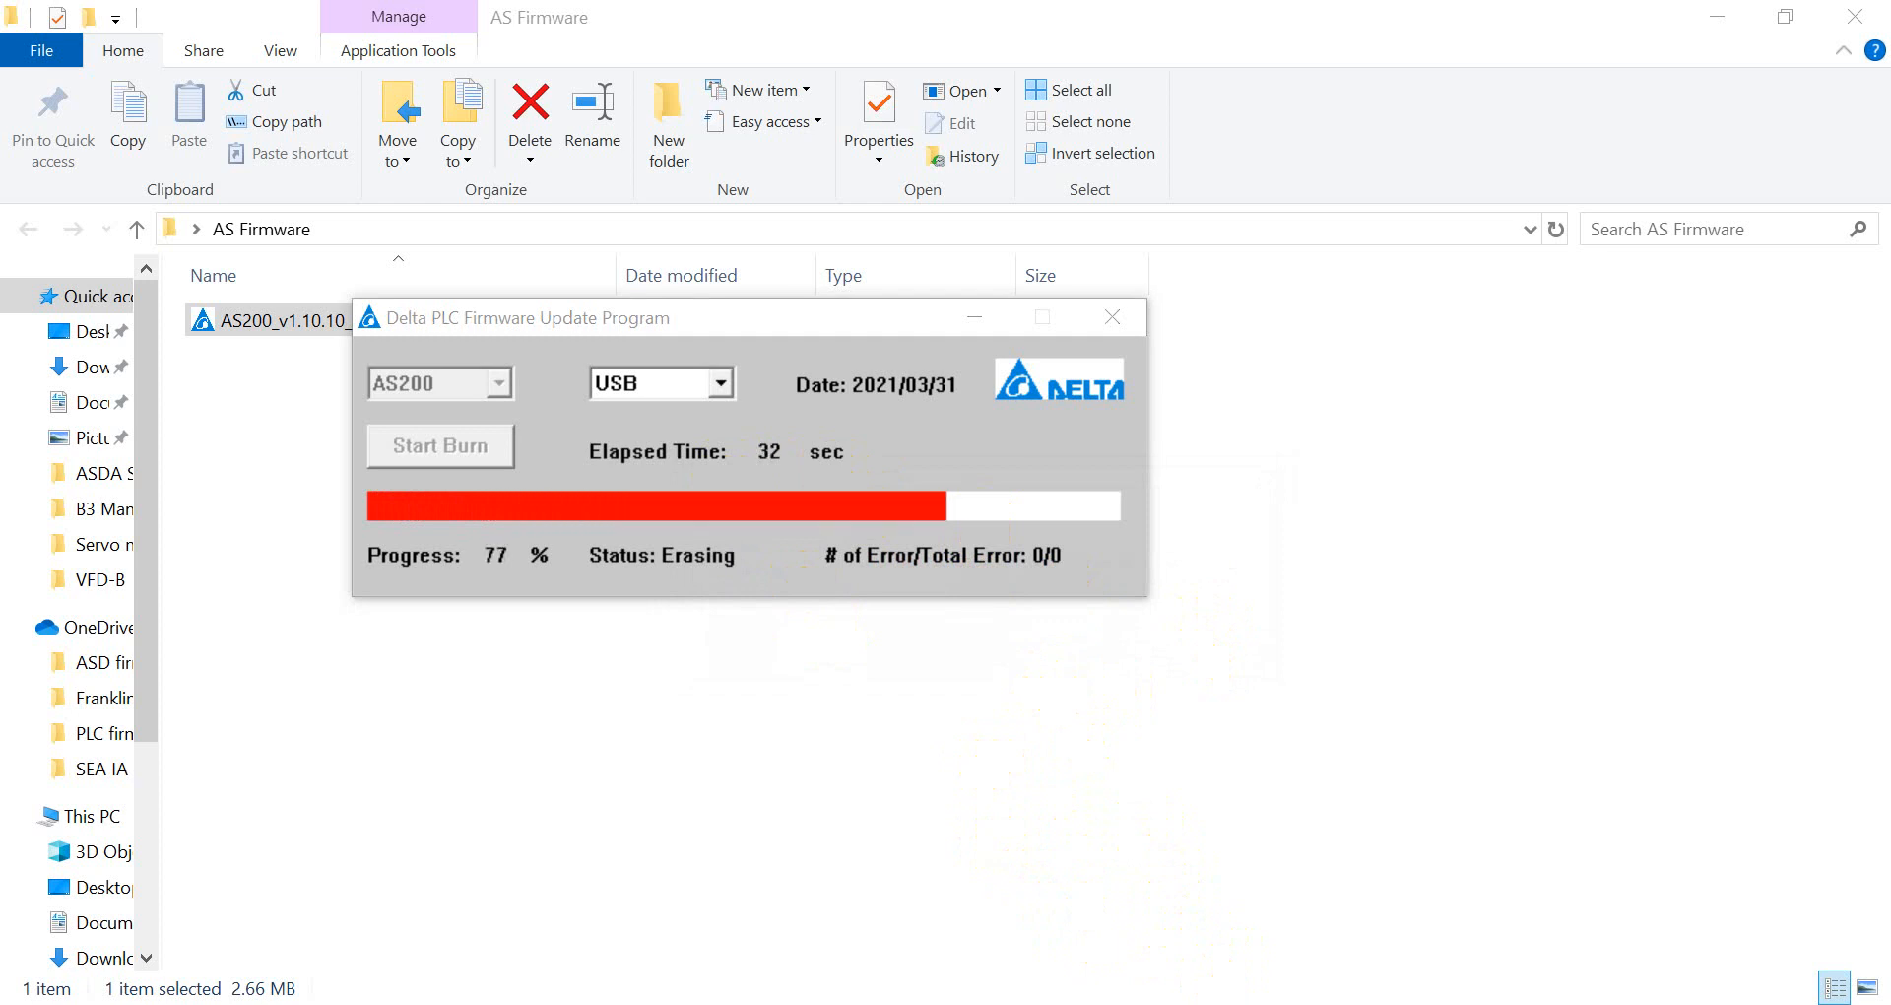
left_click(1111, 316)
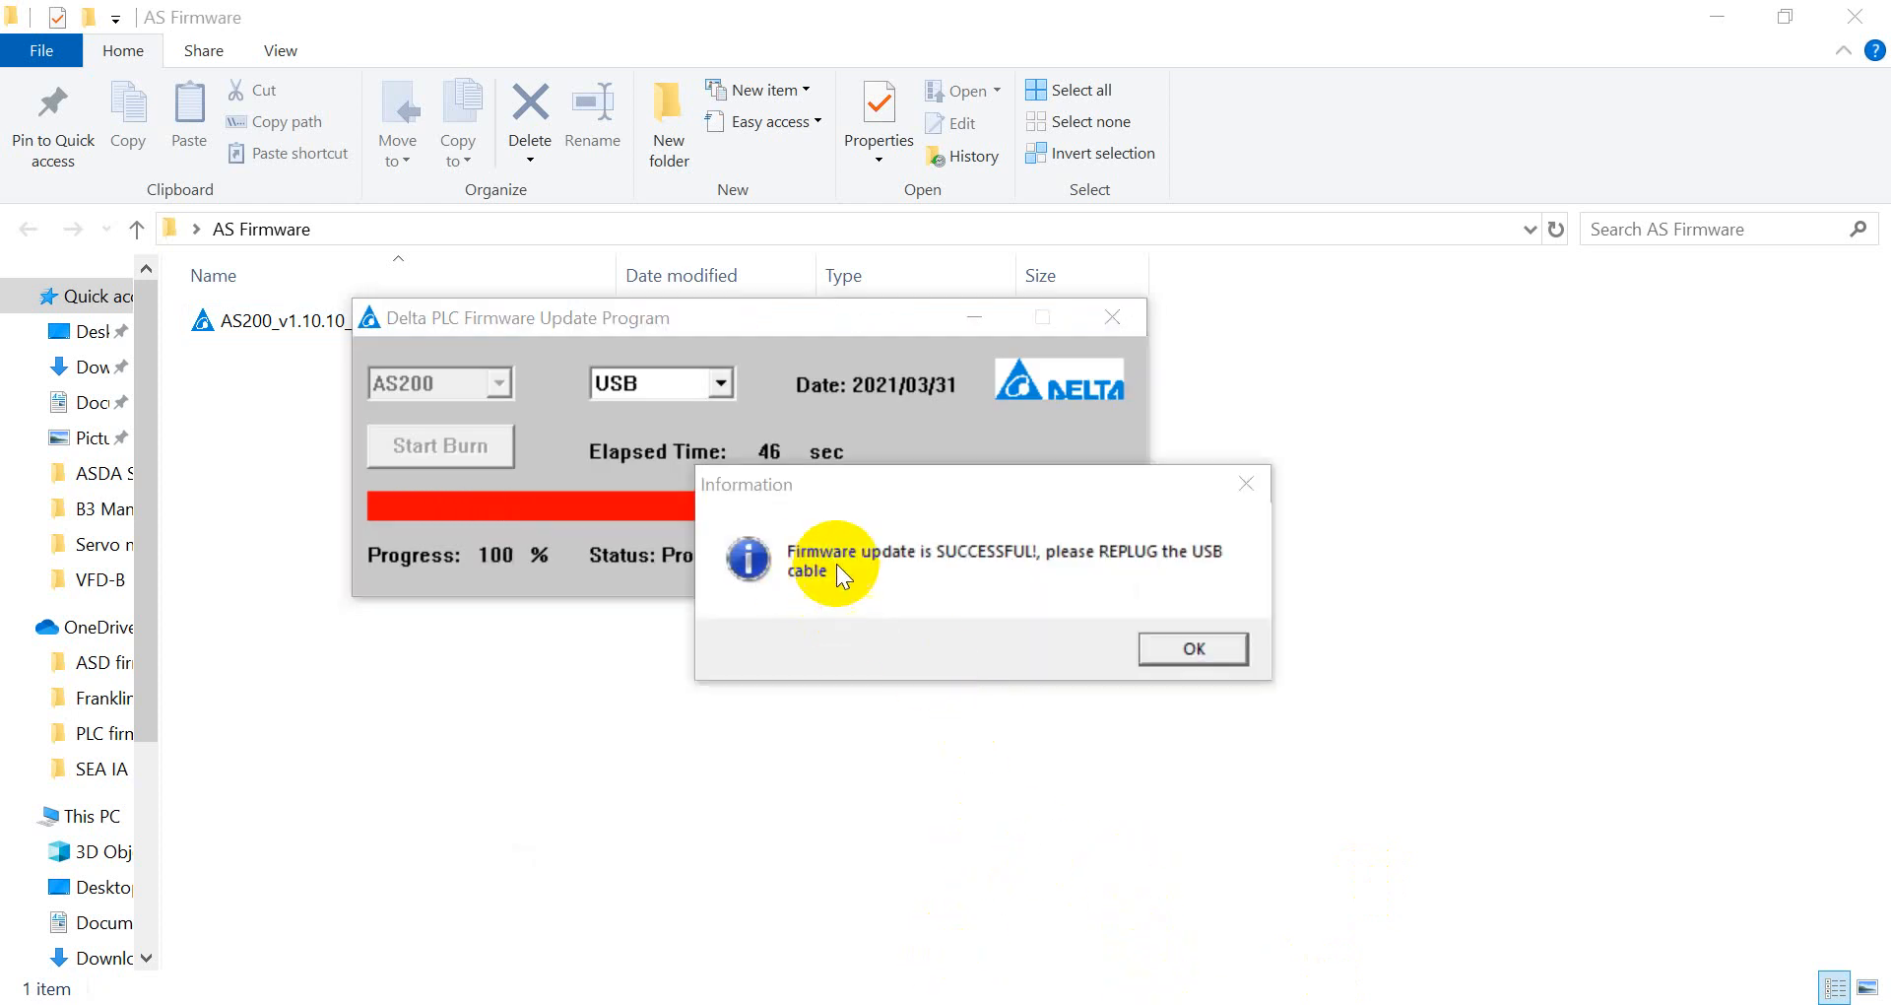
mouse_move(863, 579)
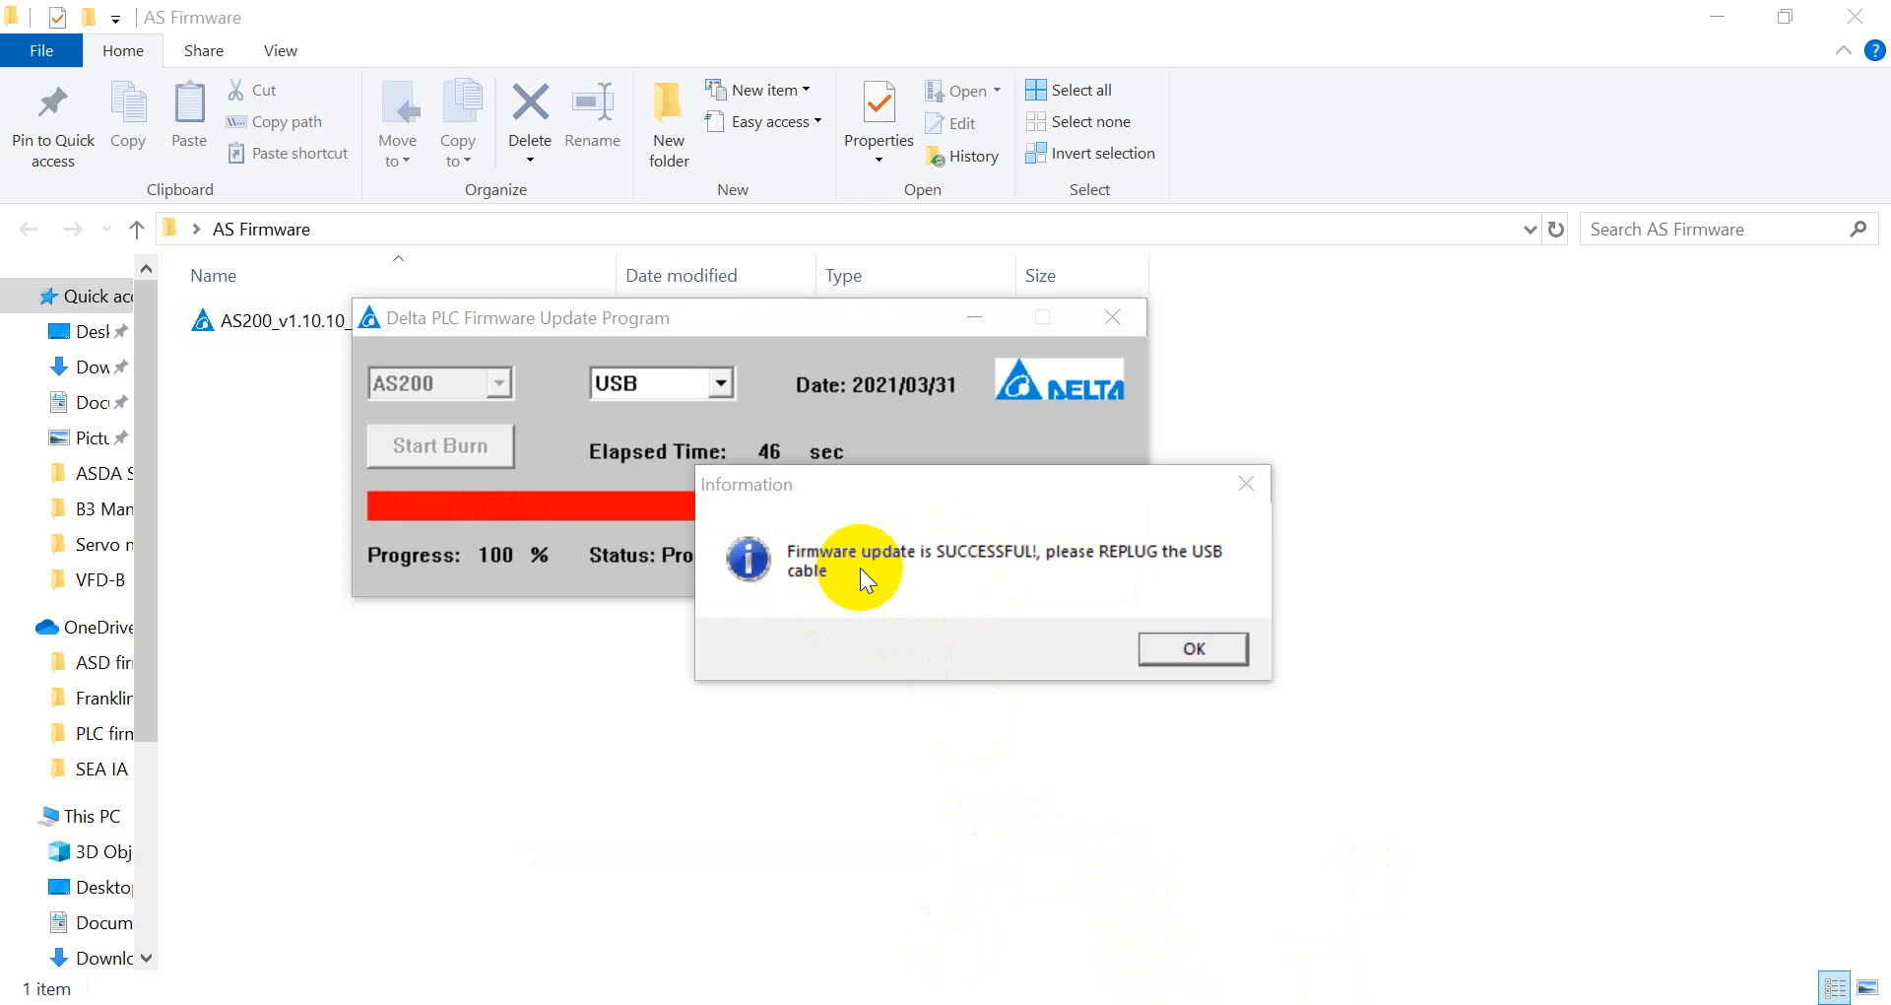
mouse_move(1251, 607)
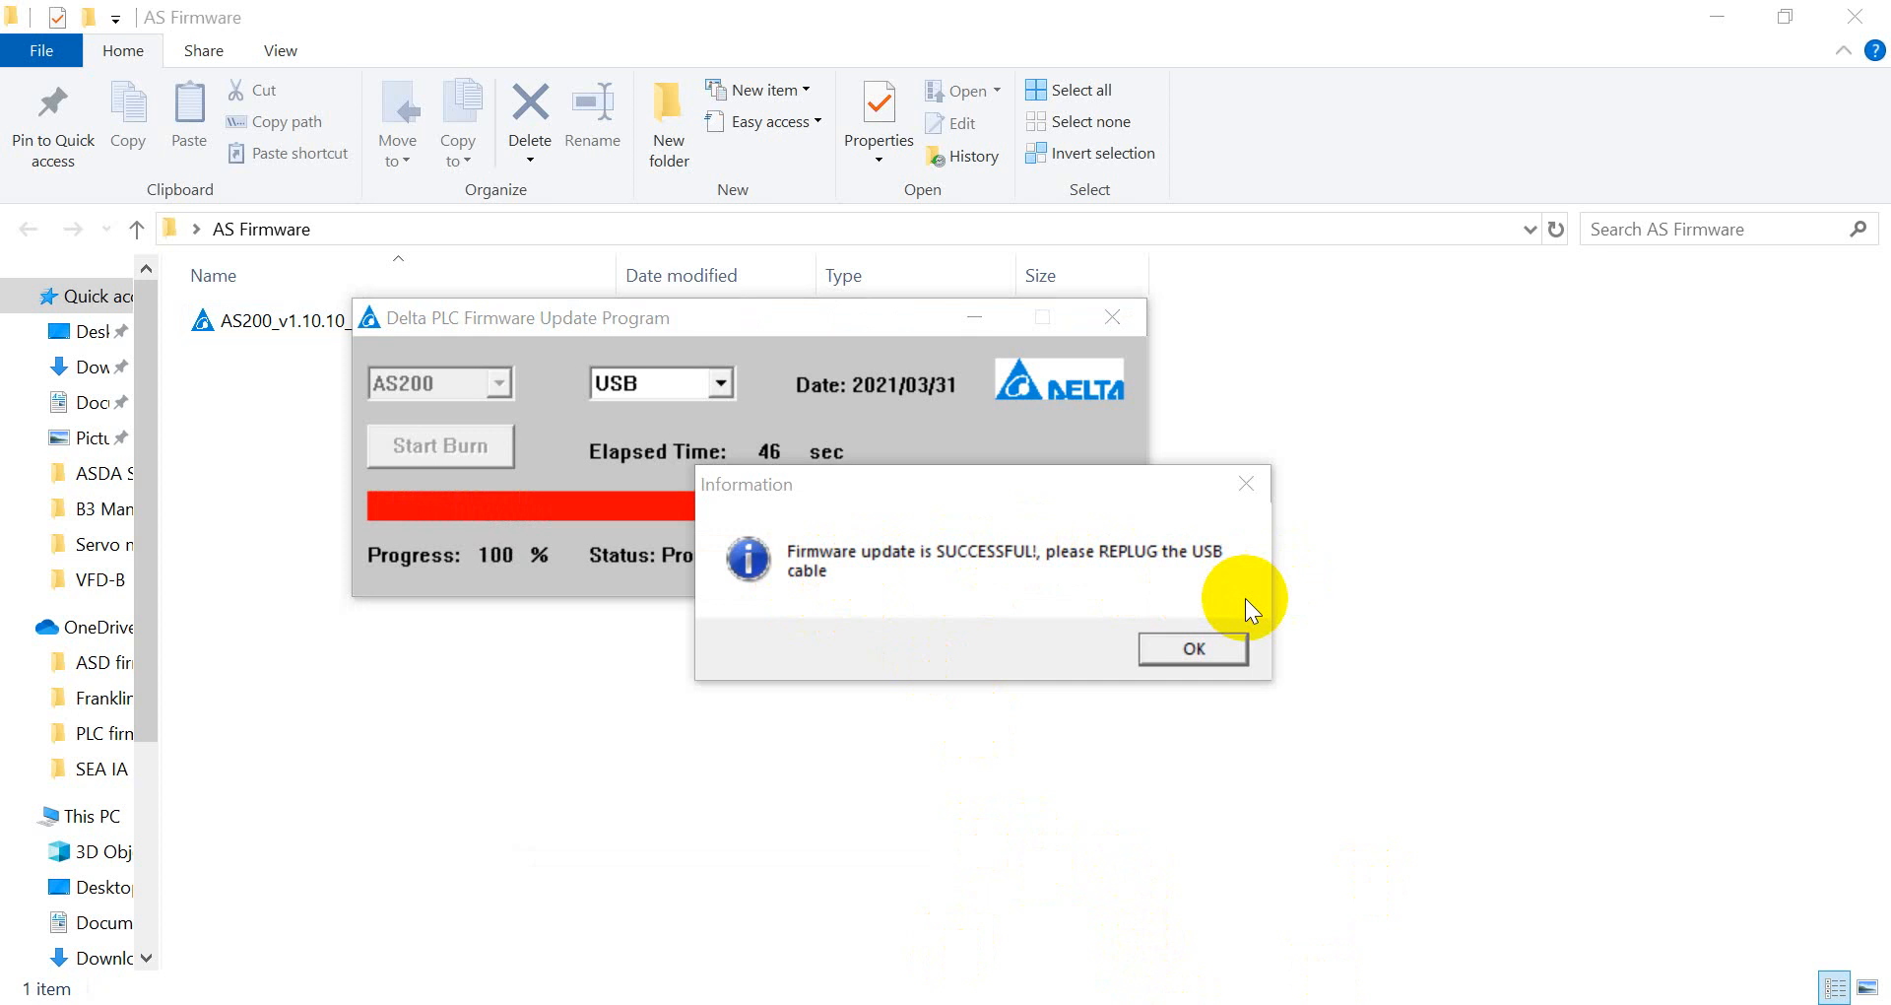
Step: Acknowledge 'Firmware update is SUCCESSFUL' and close the firmware update program
left_click(1192, 648)
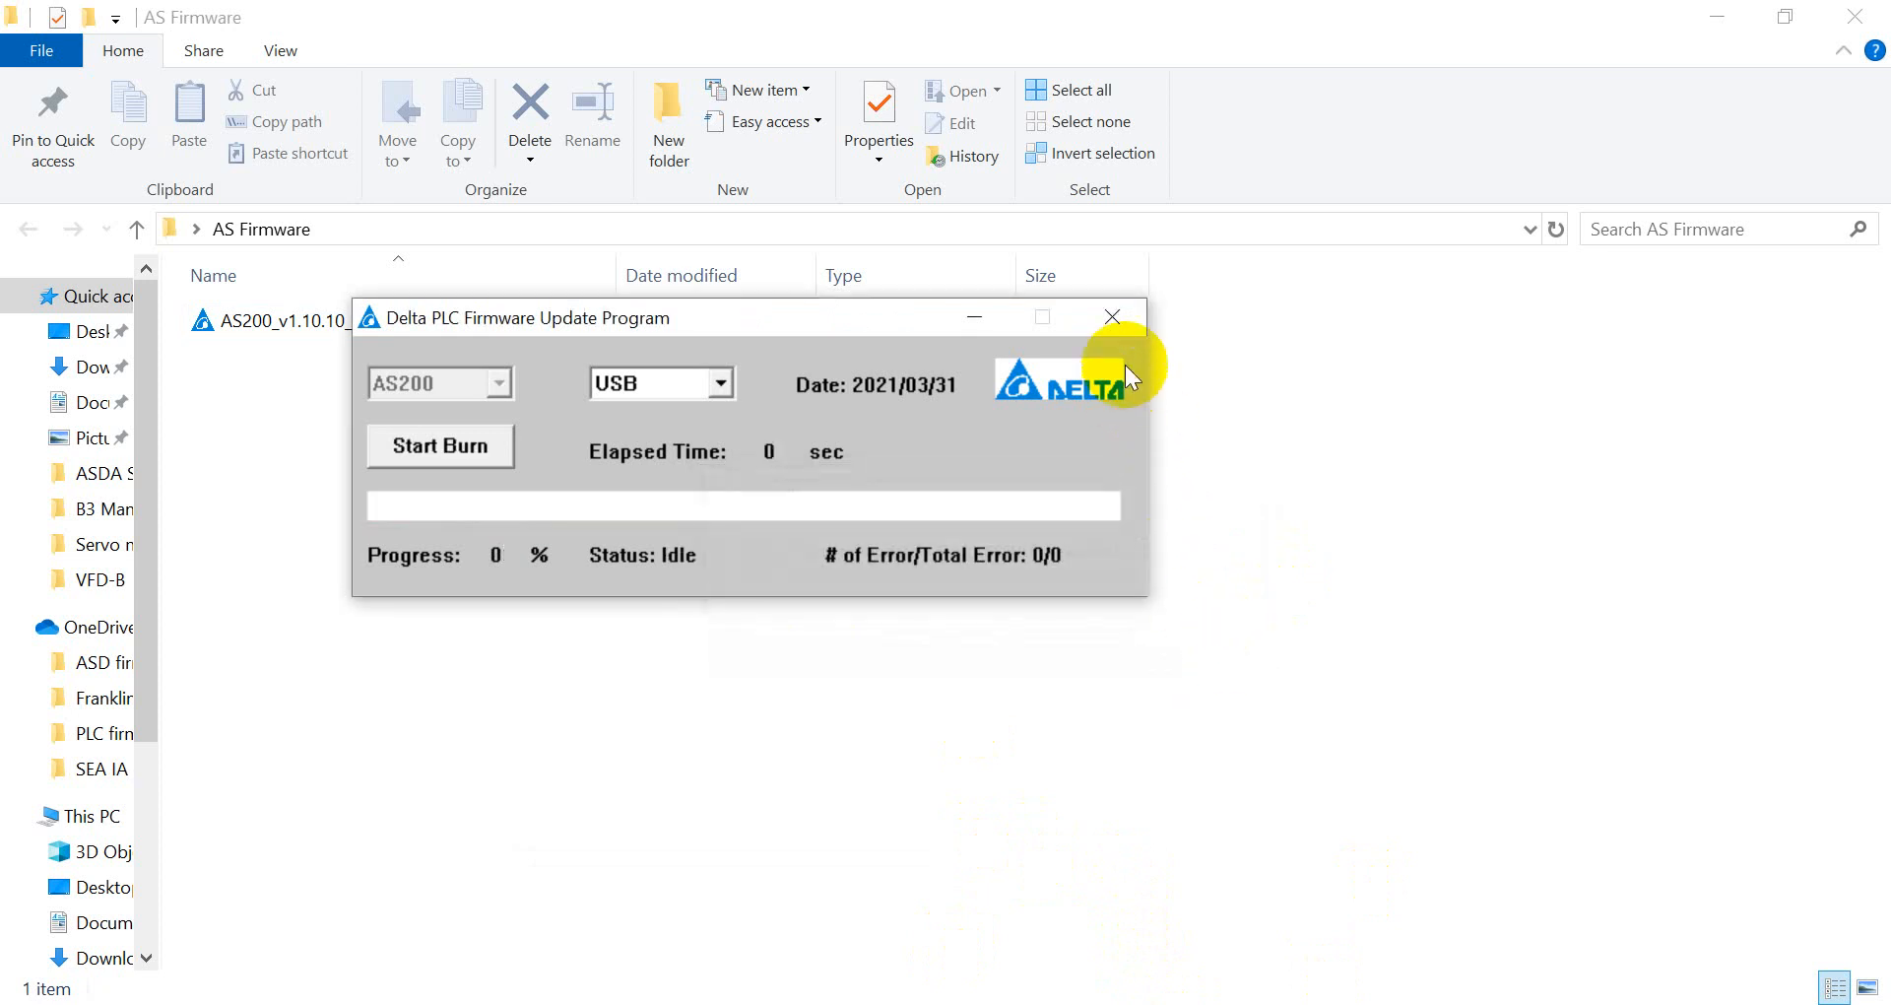
left_click(1111, 316)
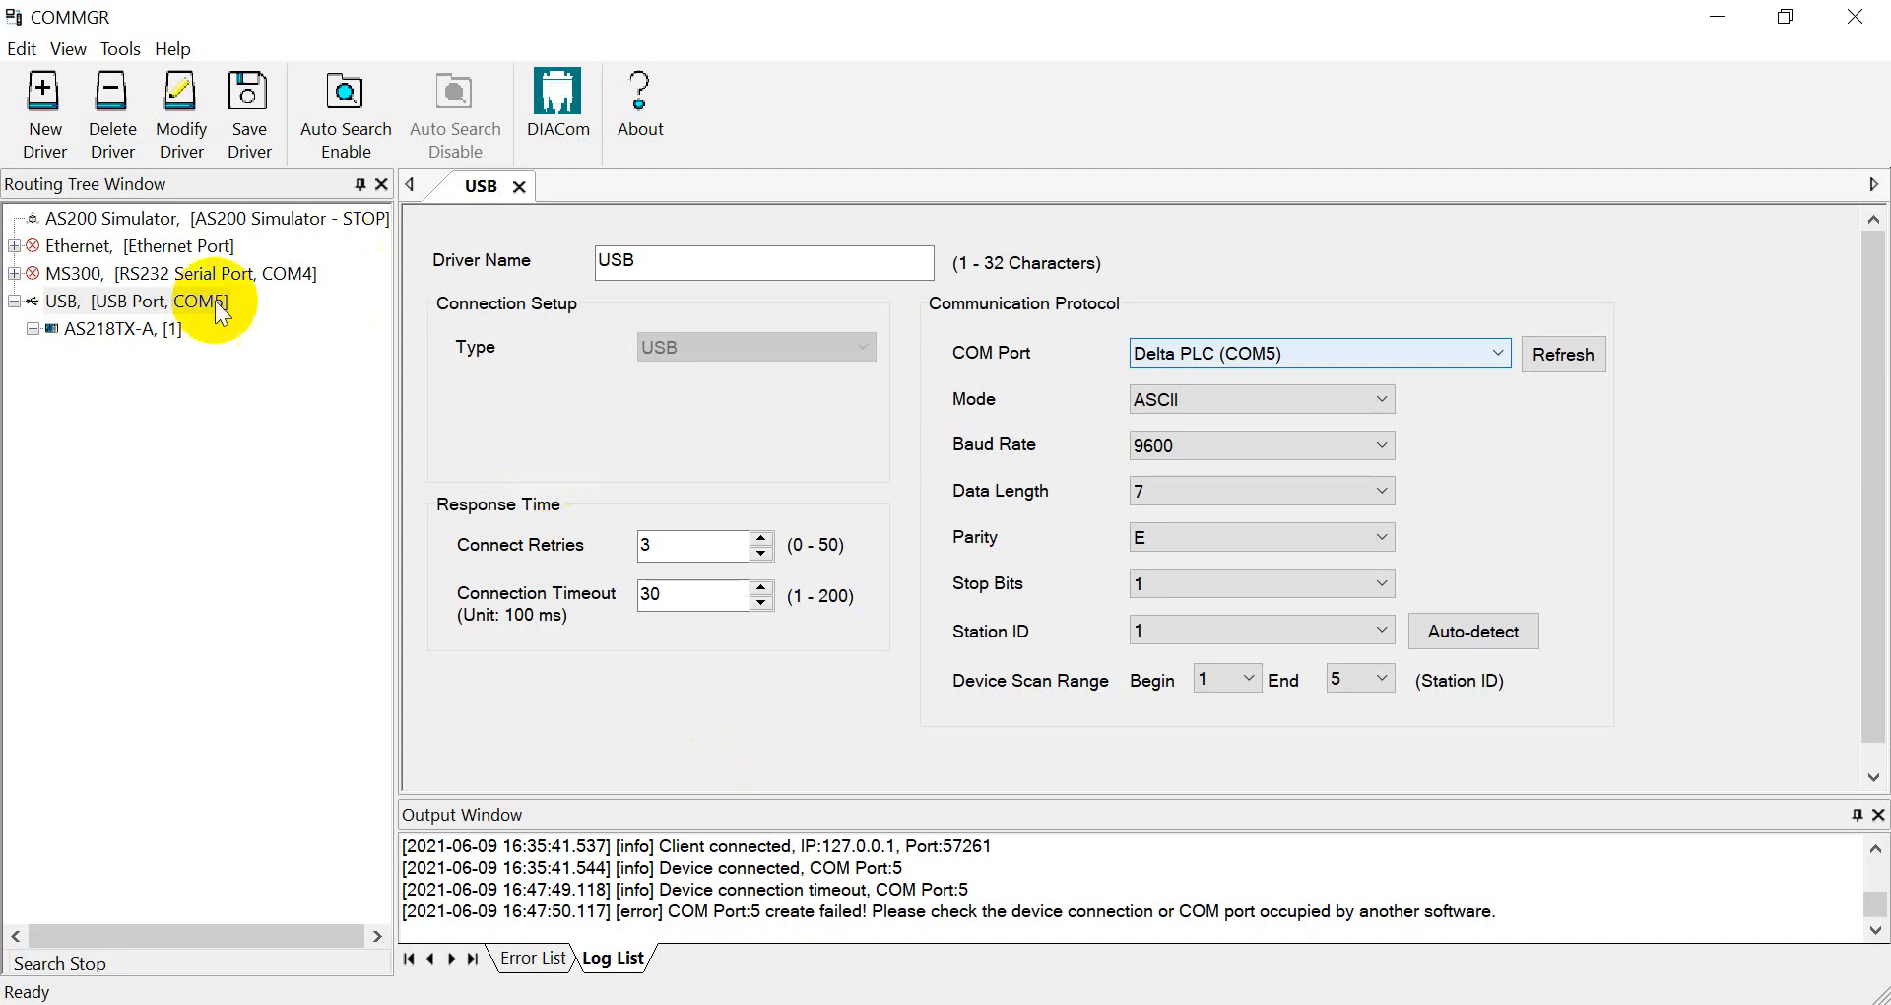
Step: Show the USB [USB Port, COM5] driver's settings in the Routing Tree
left_click(762, 262)
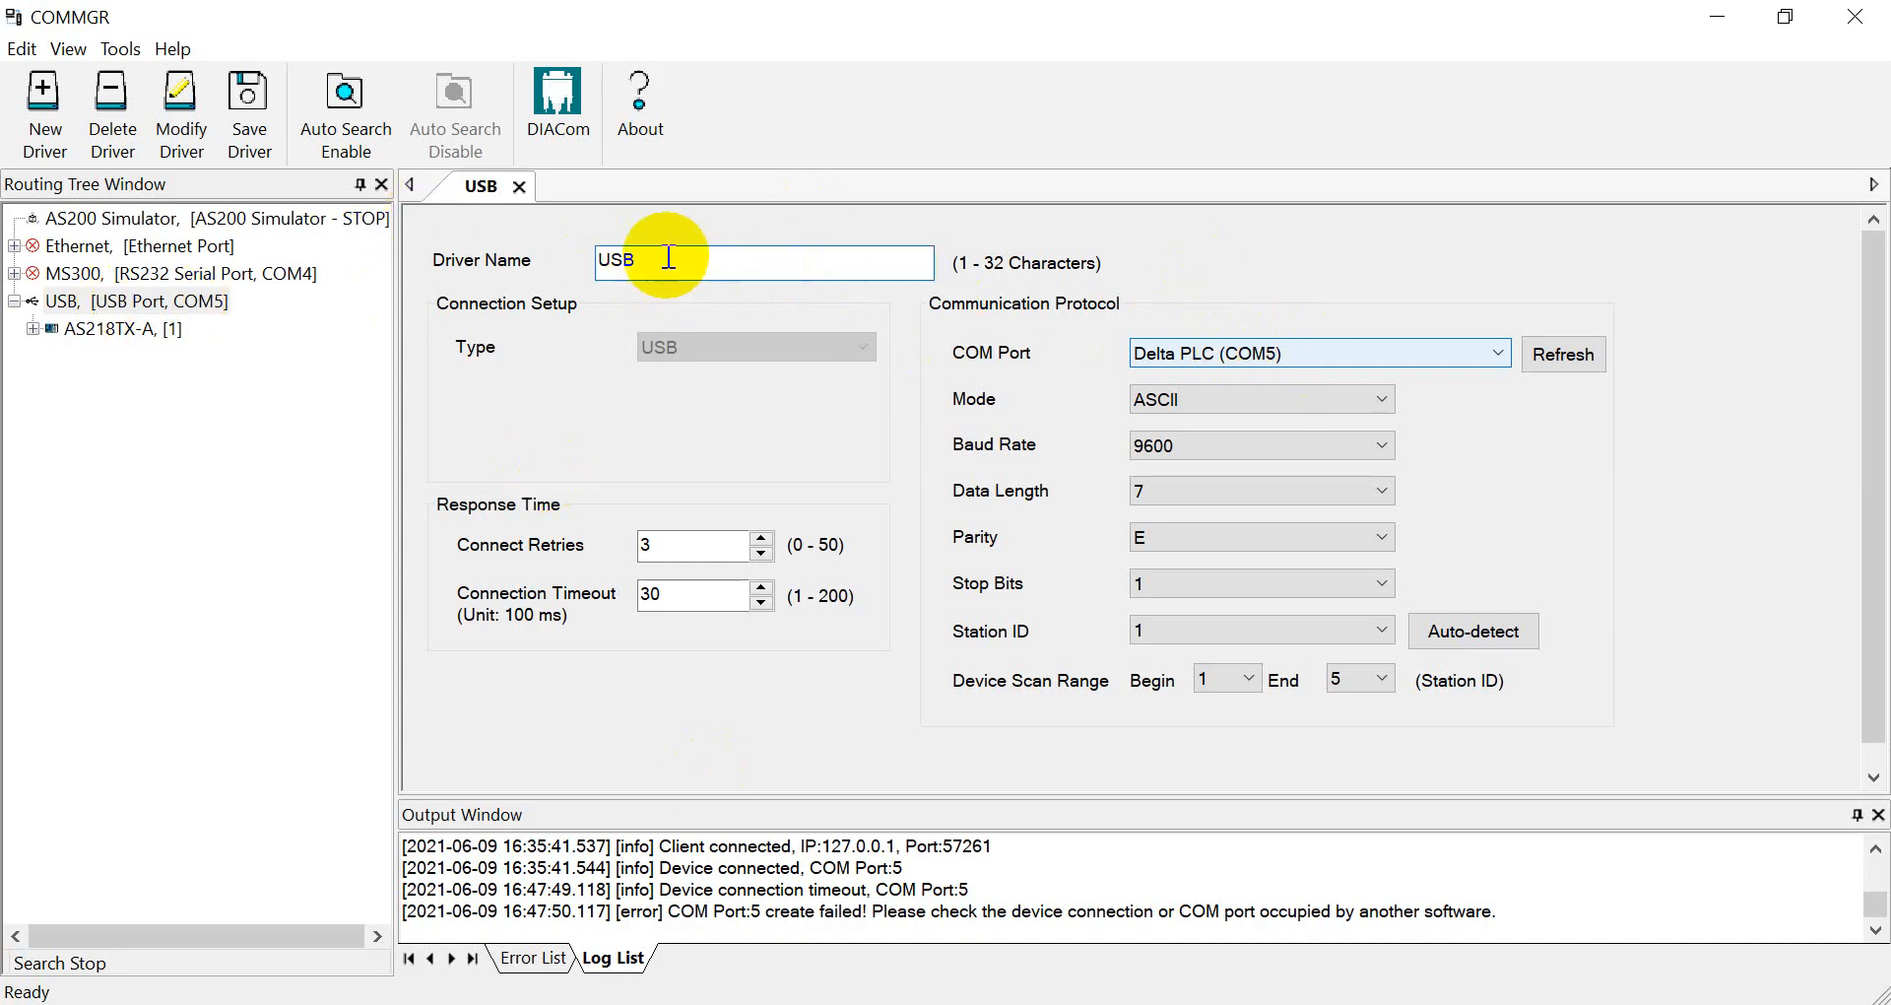
mouse_move(735, 249)
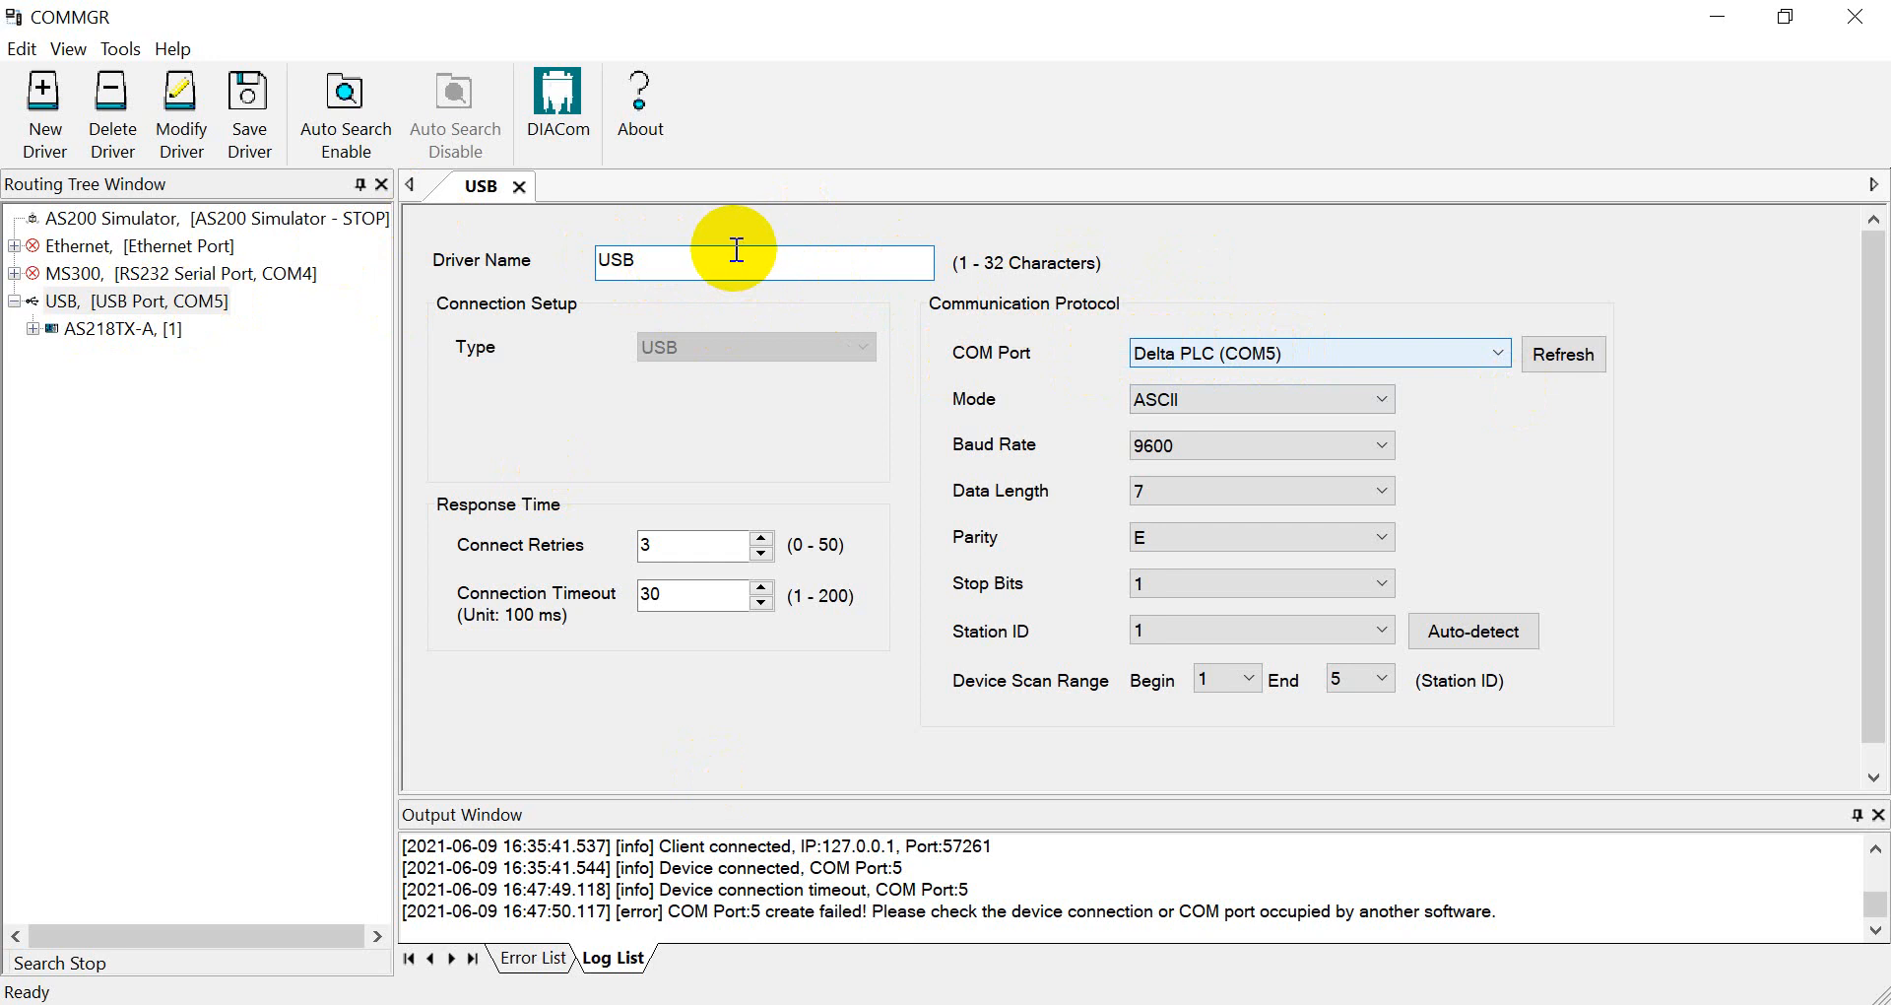
mouse_move(875, 301)
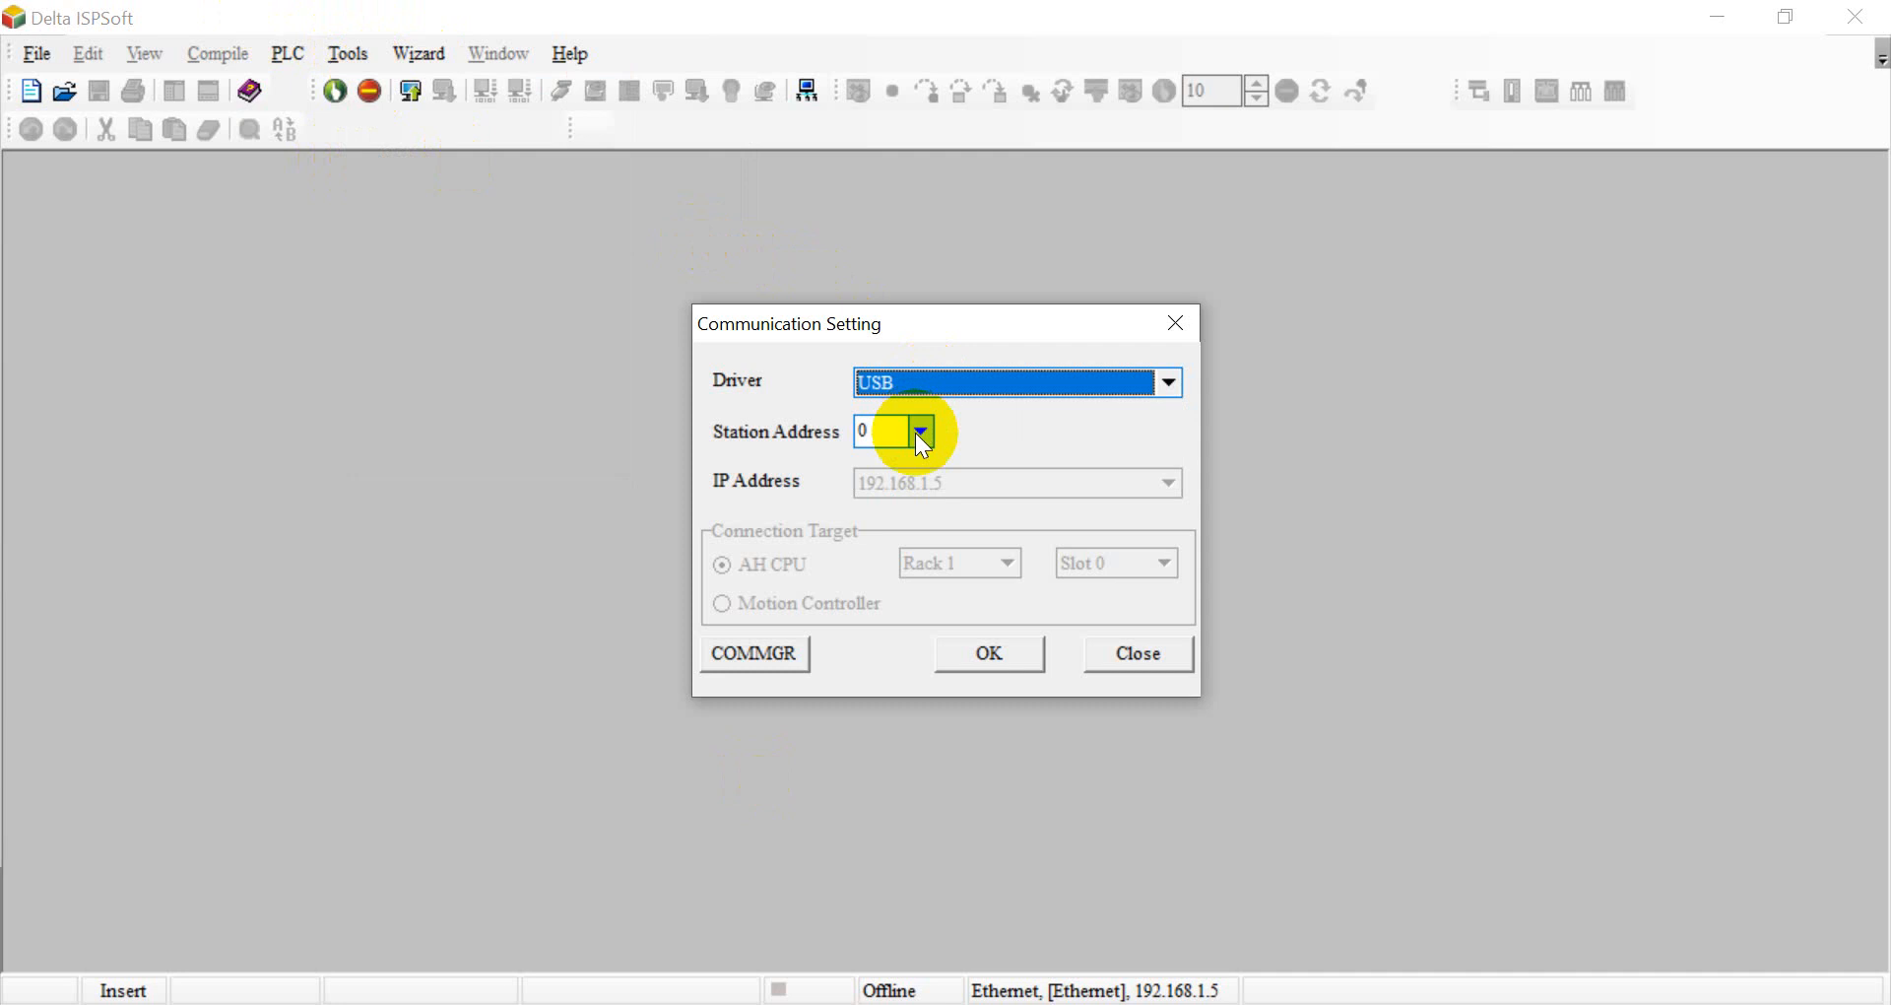
Step: Apply the USB driver, check PLC System Information shows V1.10.10, then close it
left_click(988, 652)
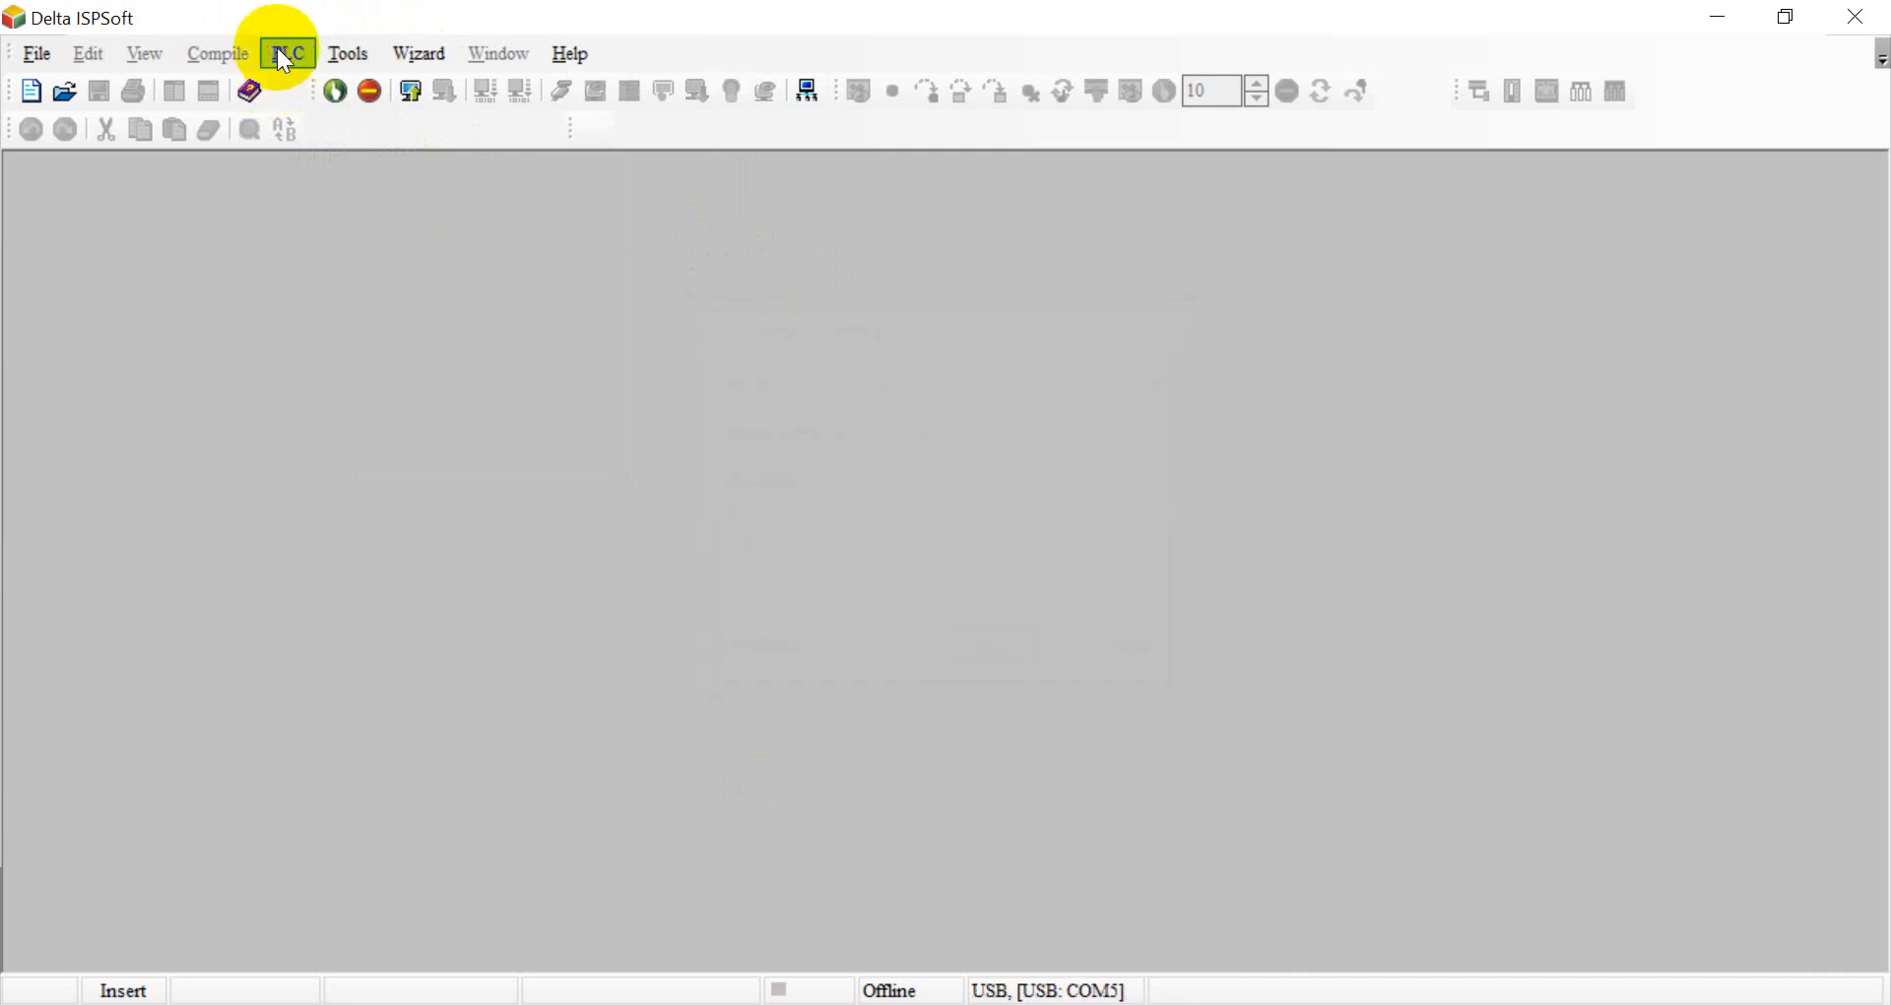
left_click(287, 53)
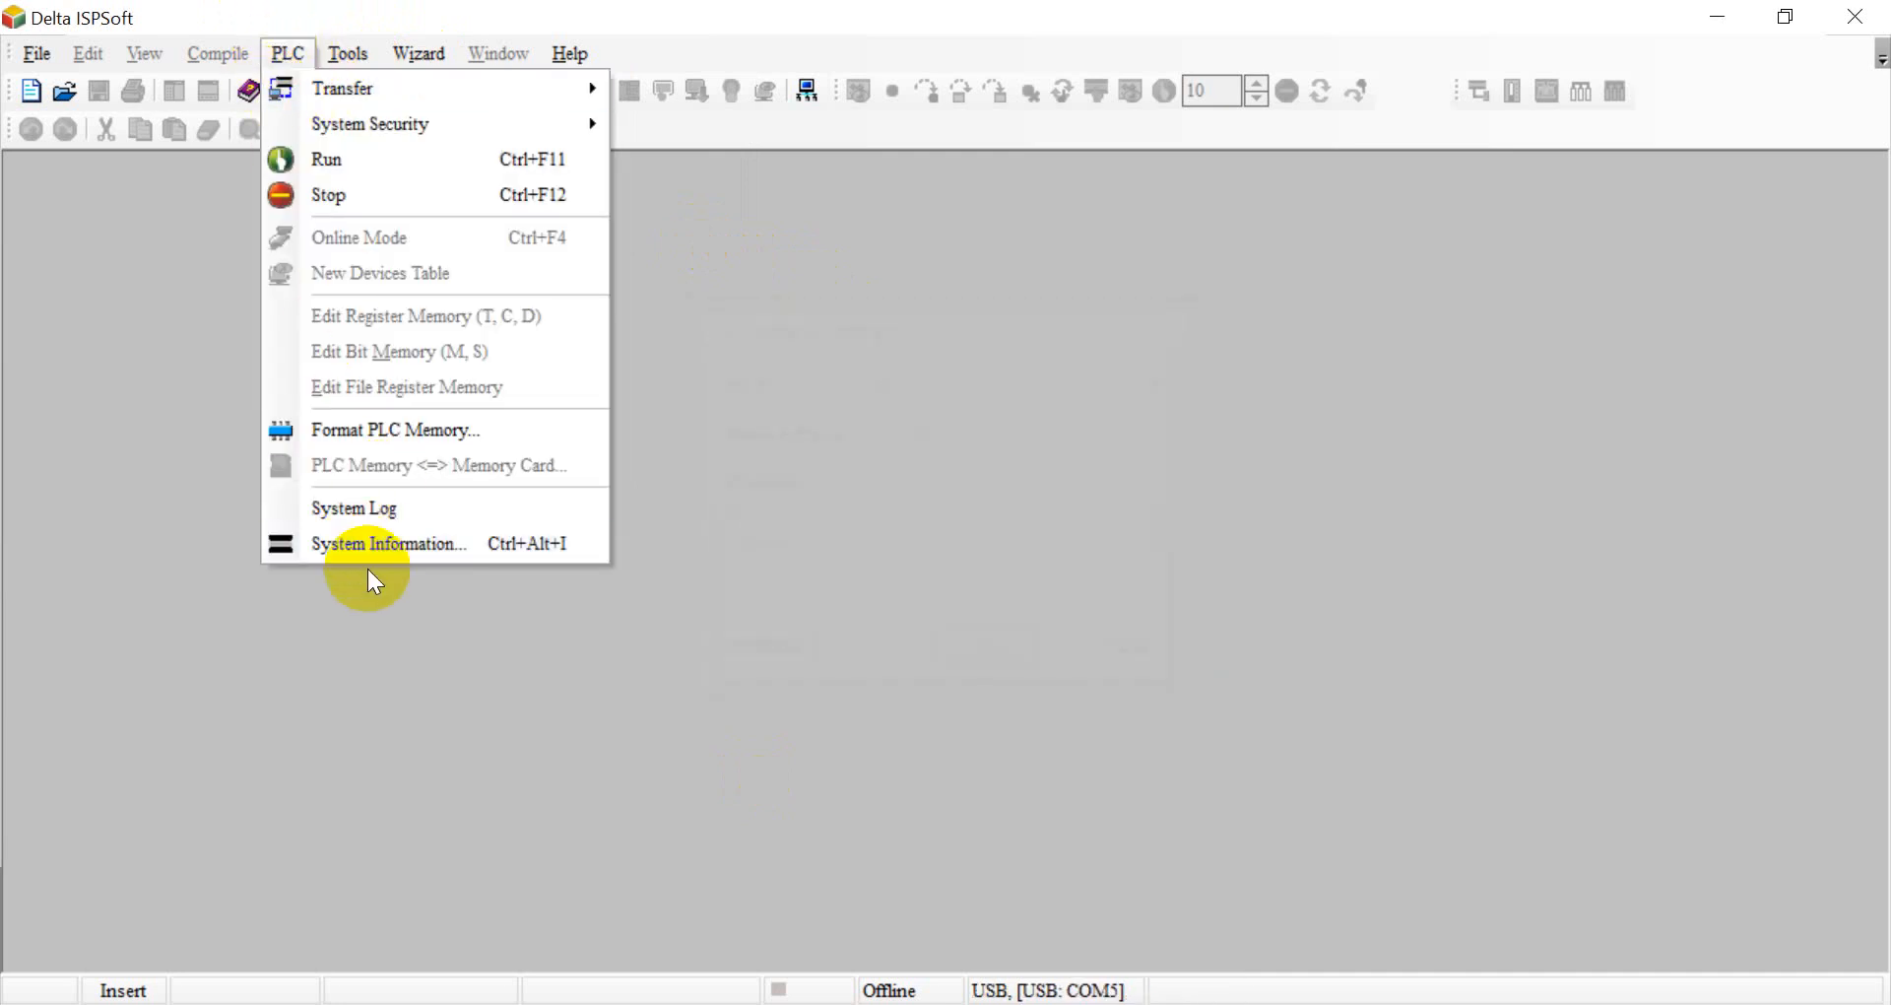
mouse_move(386, 543)
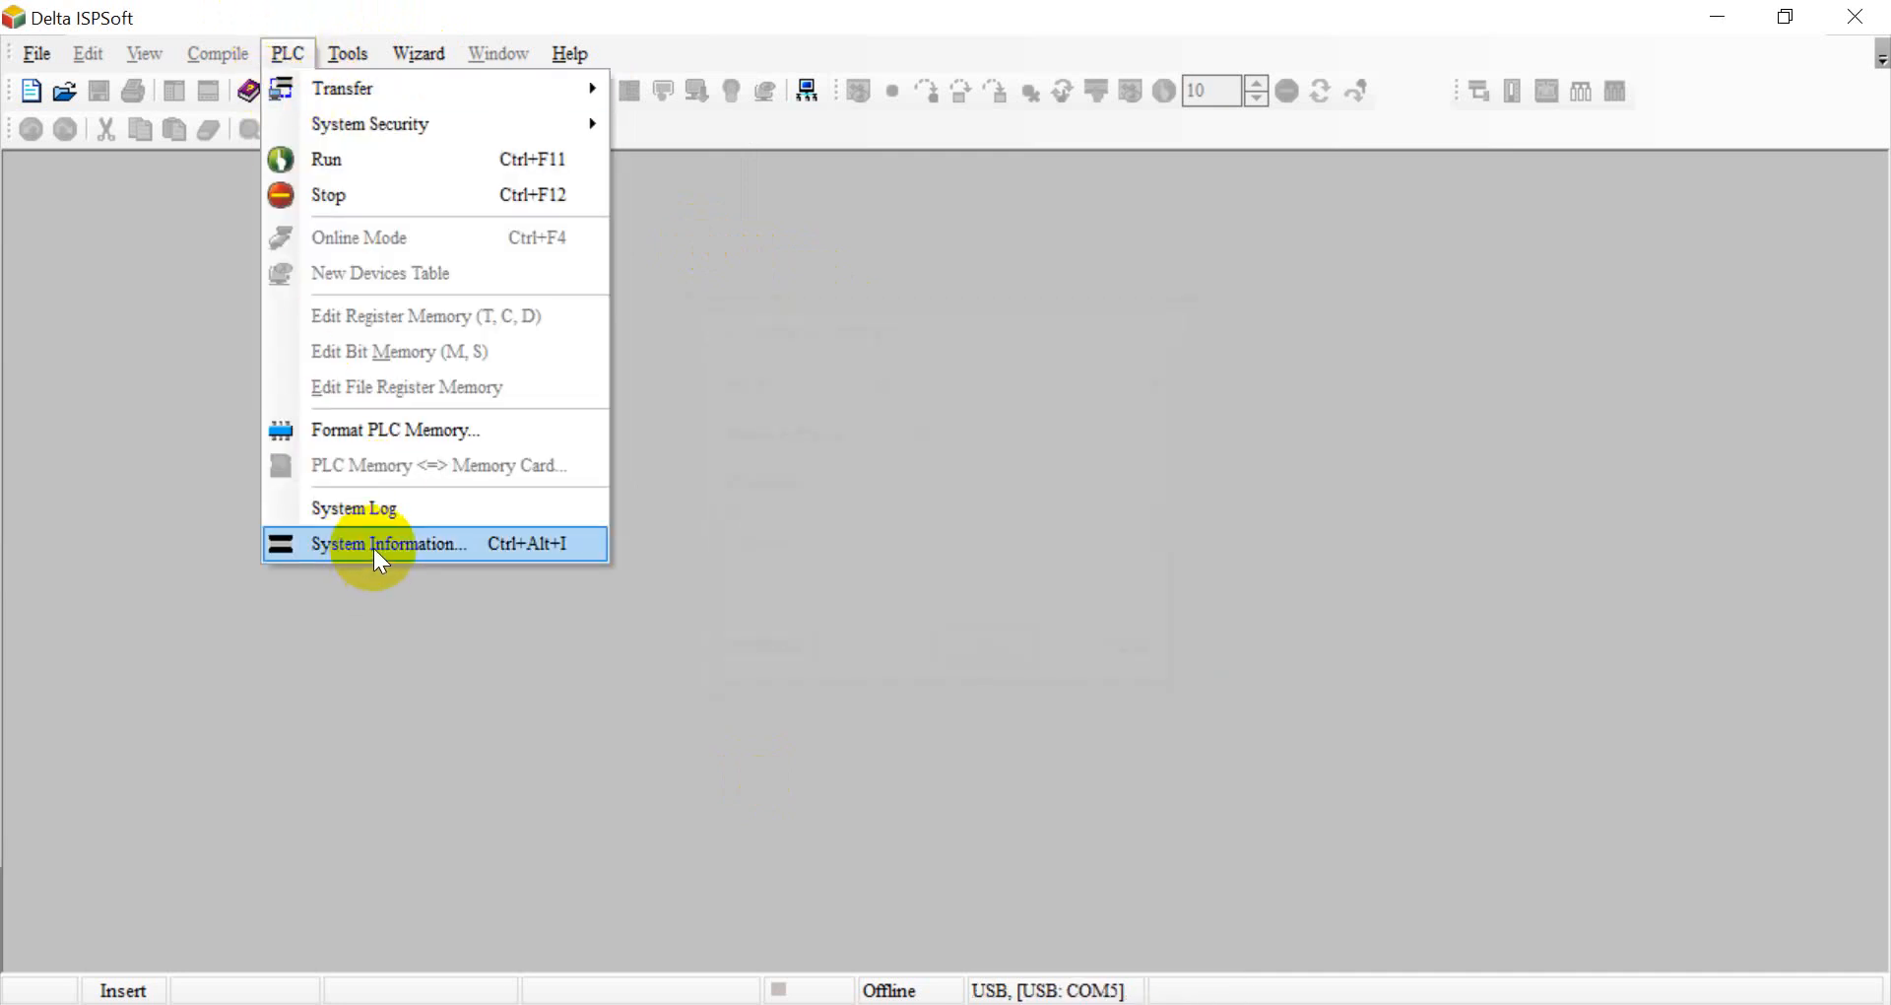
left_click(389, 543)
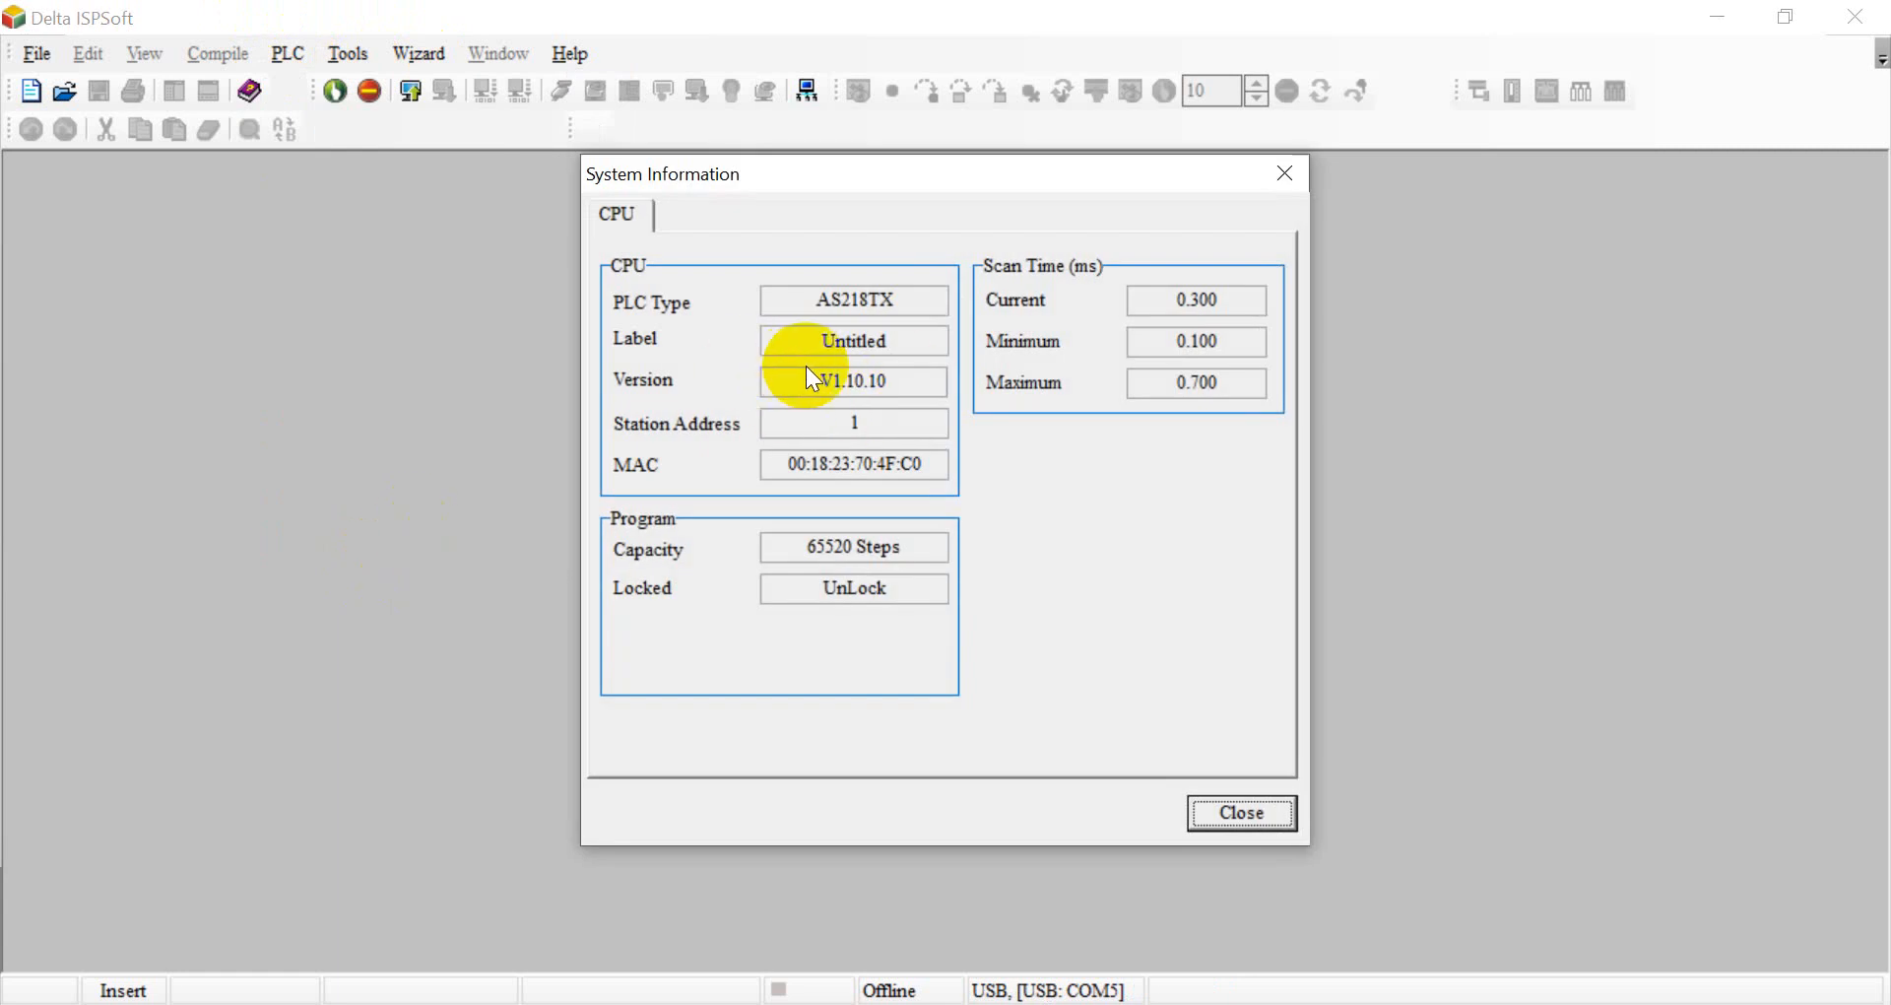
mouse_move(872, 397)
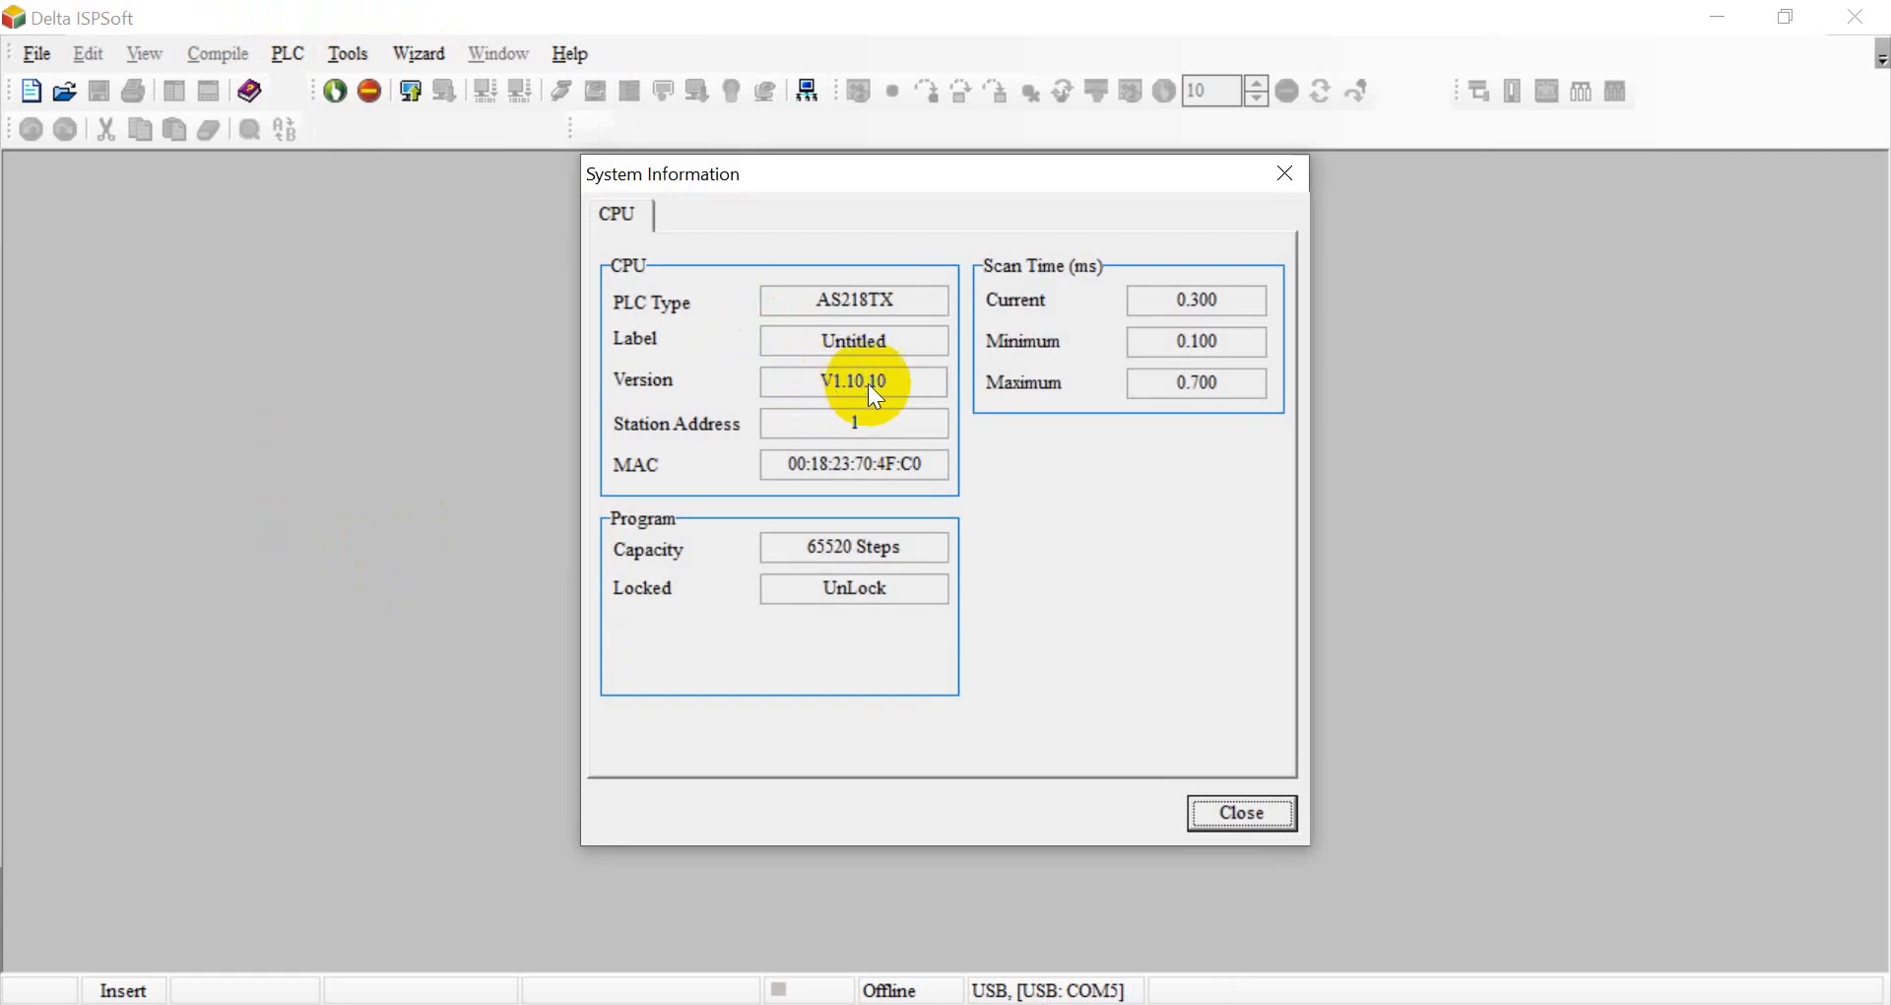
mouse_move(1132, 603)
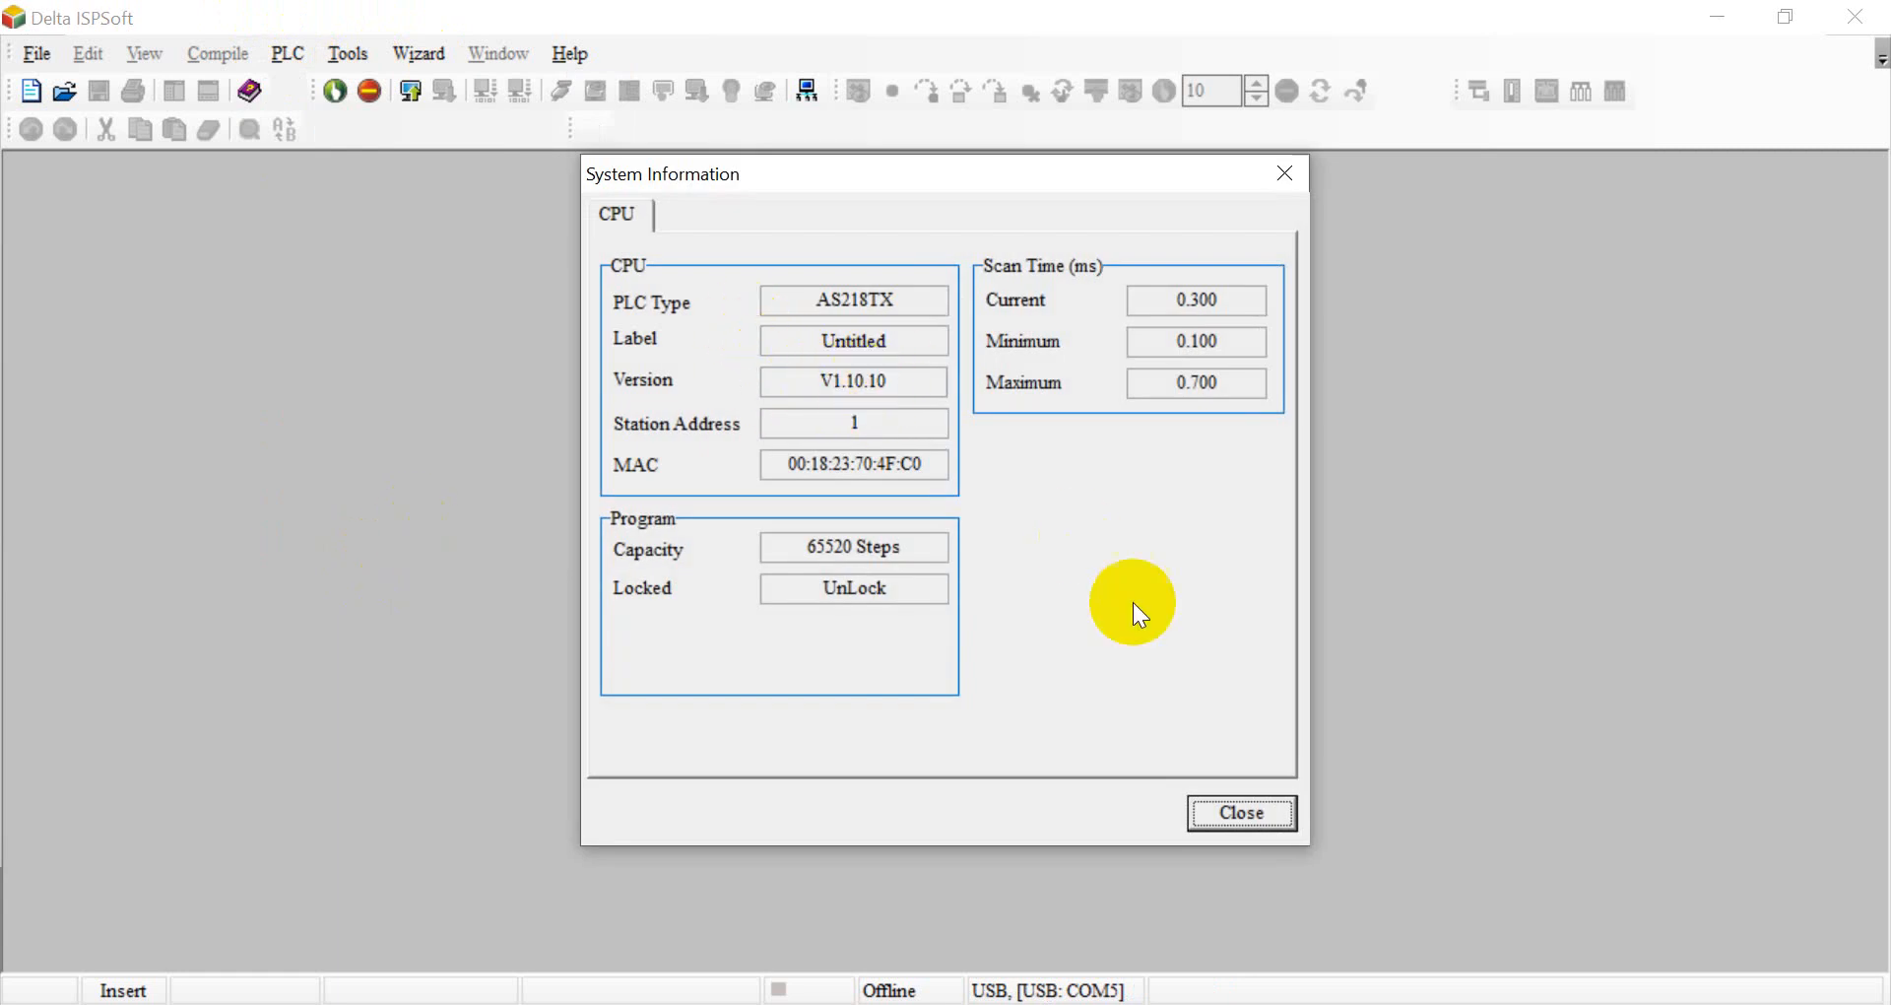
mouse_move(953, 438)
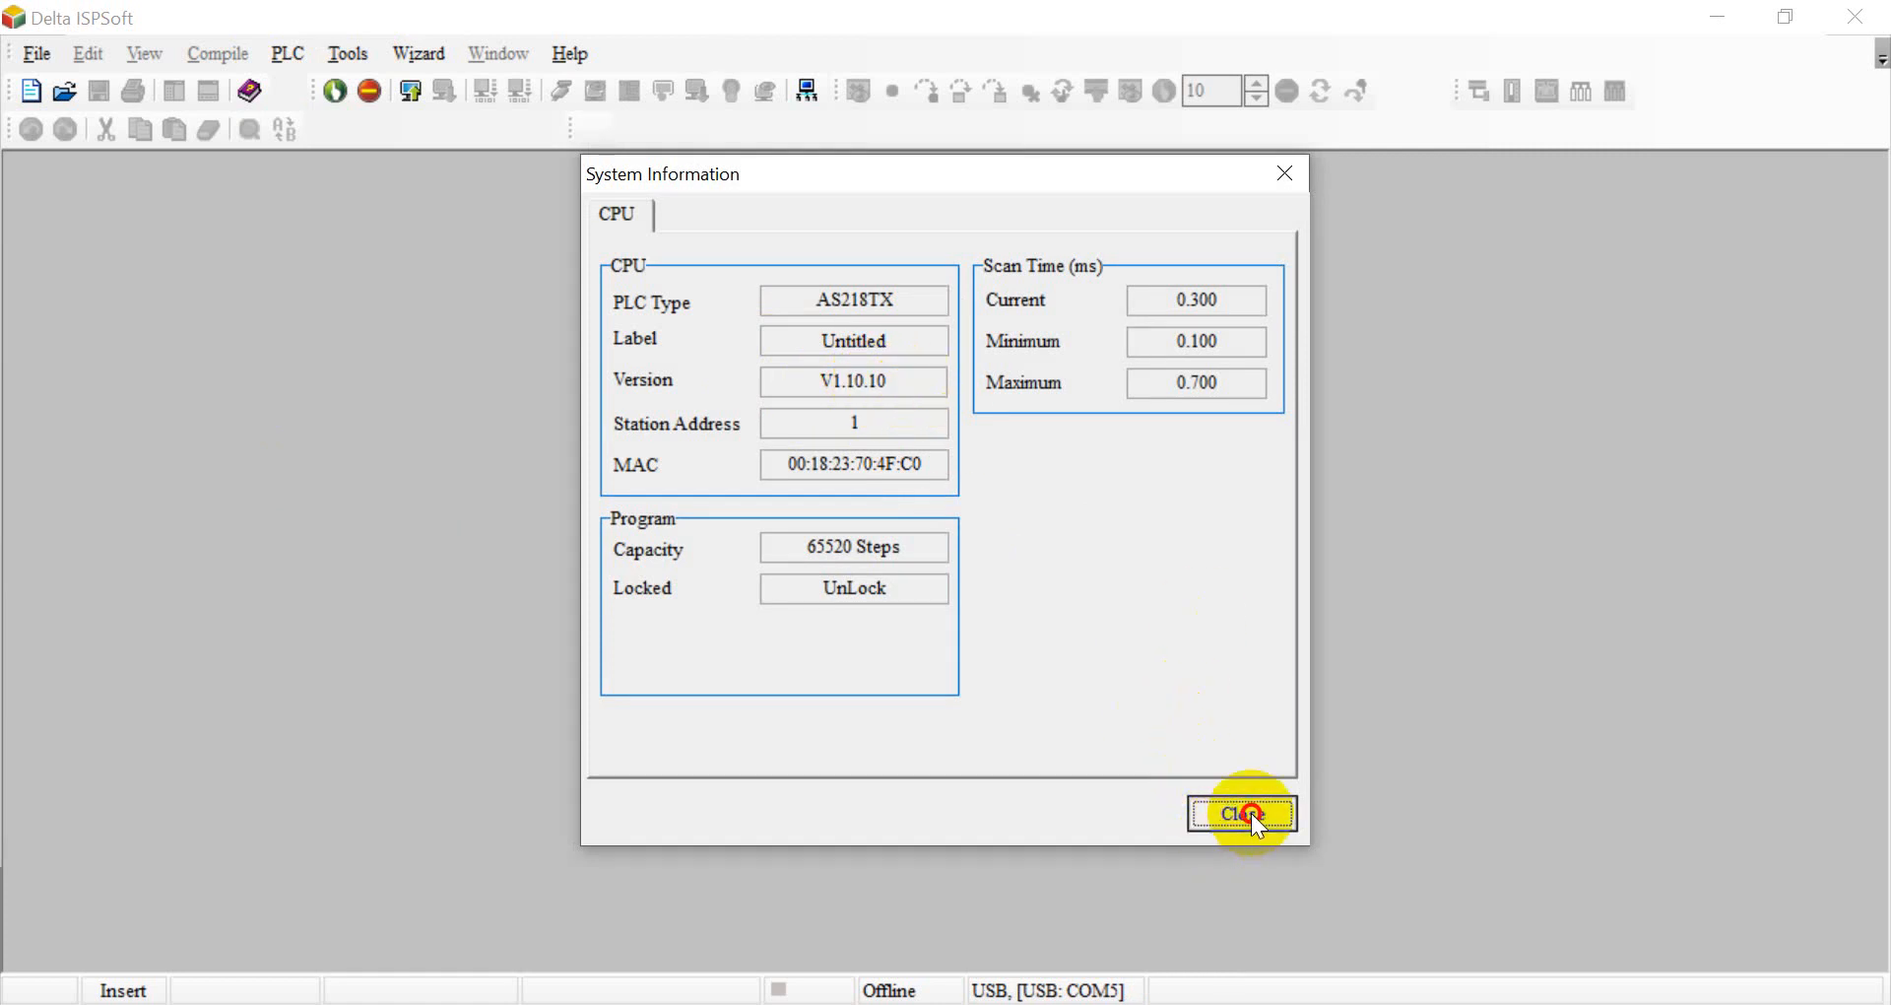
left_click(1241, 812)
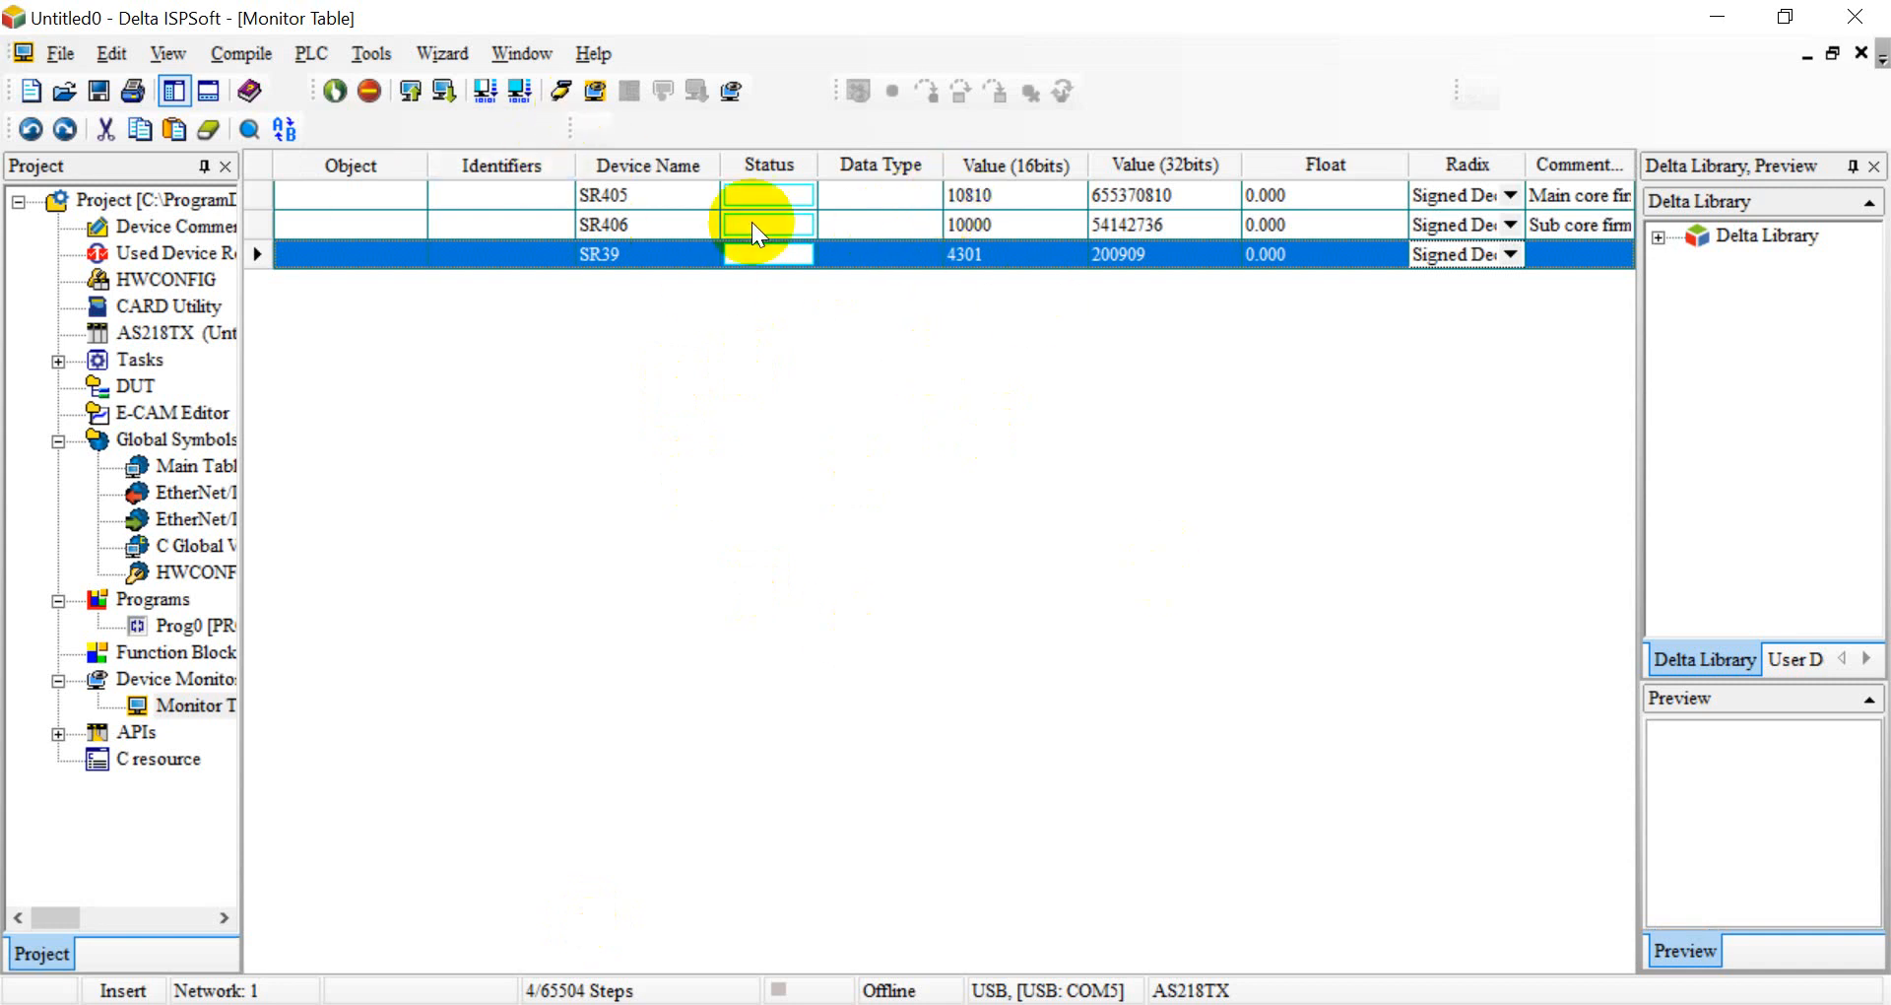
Step: Go online and start monitoring SR405, SR406 and SR39 in the Monitor Table
left_click(1014, 194)
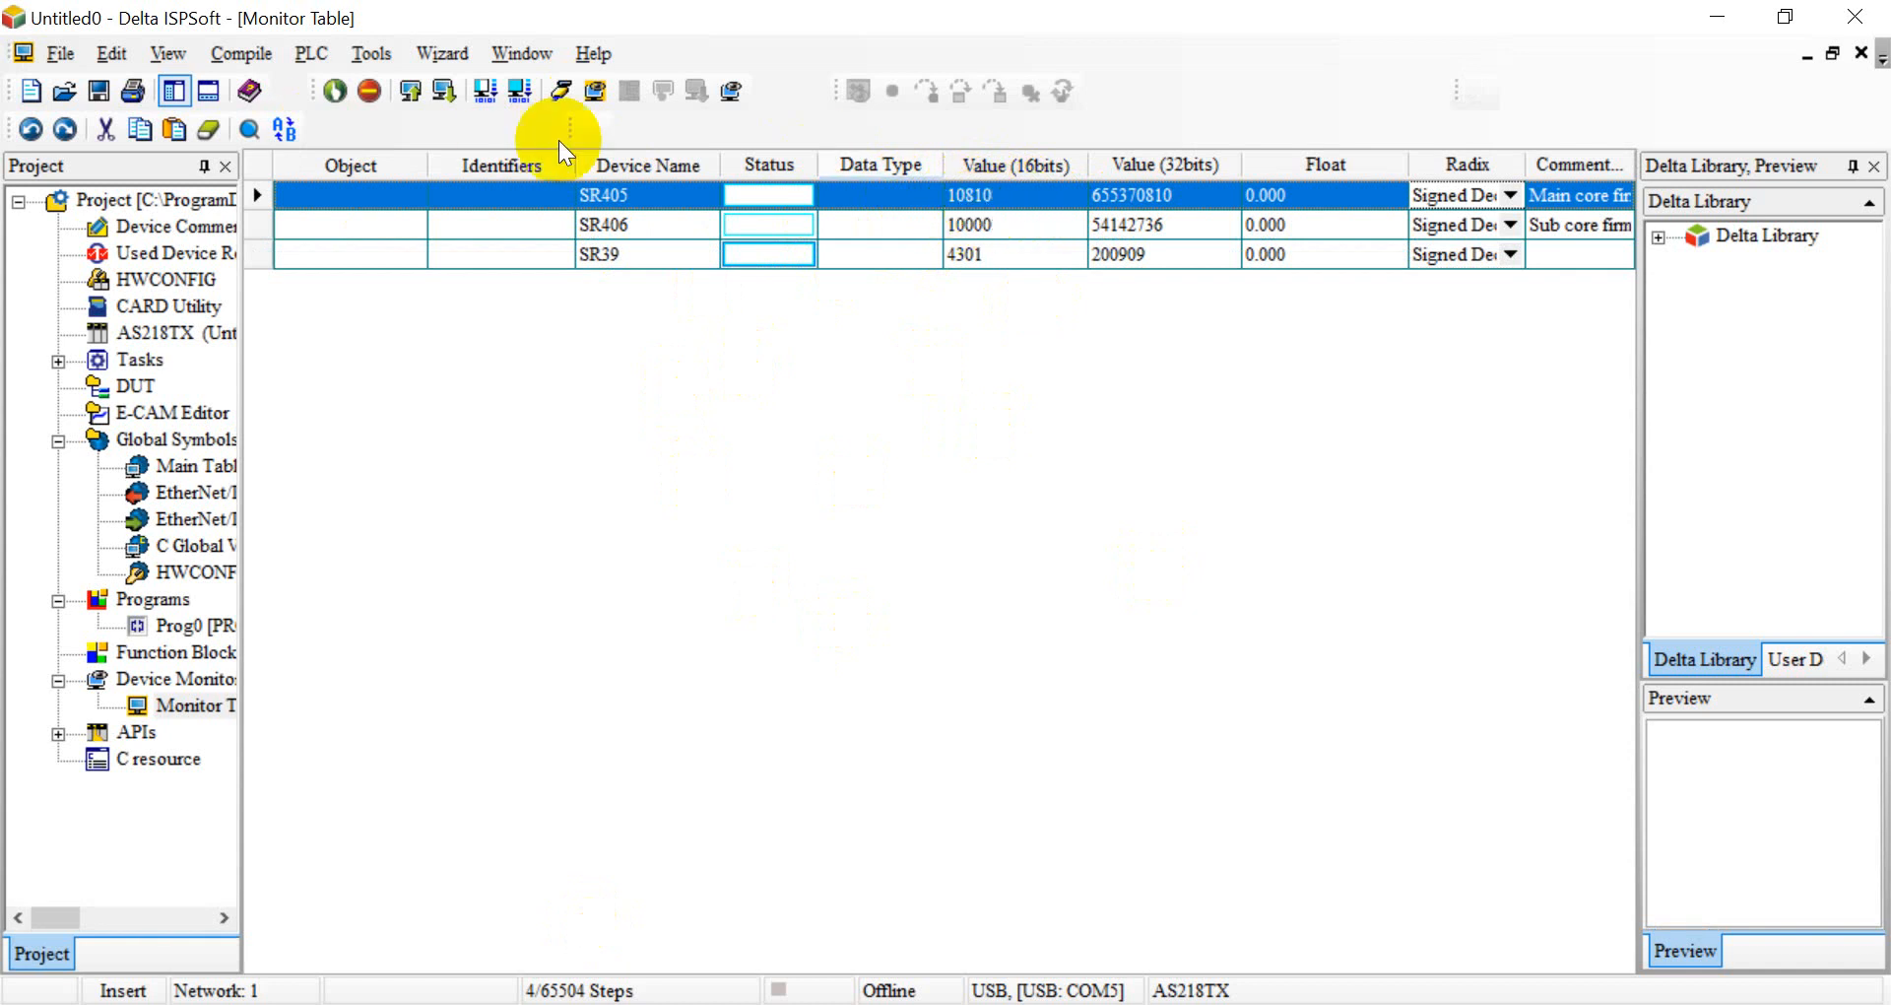
mouse_move(562, 94)
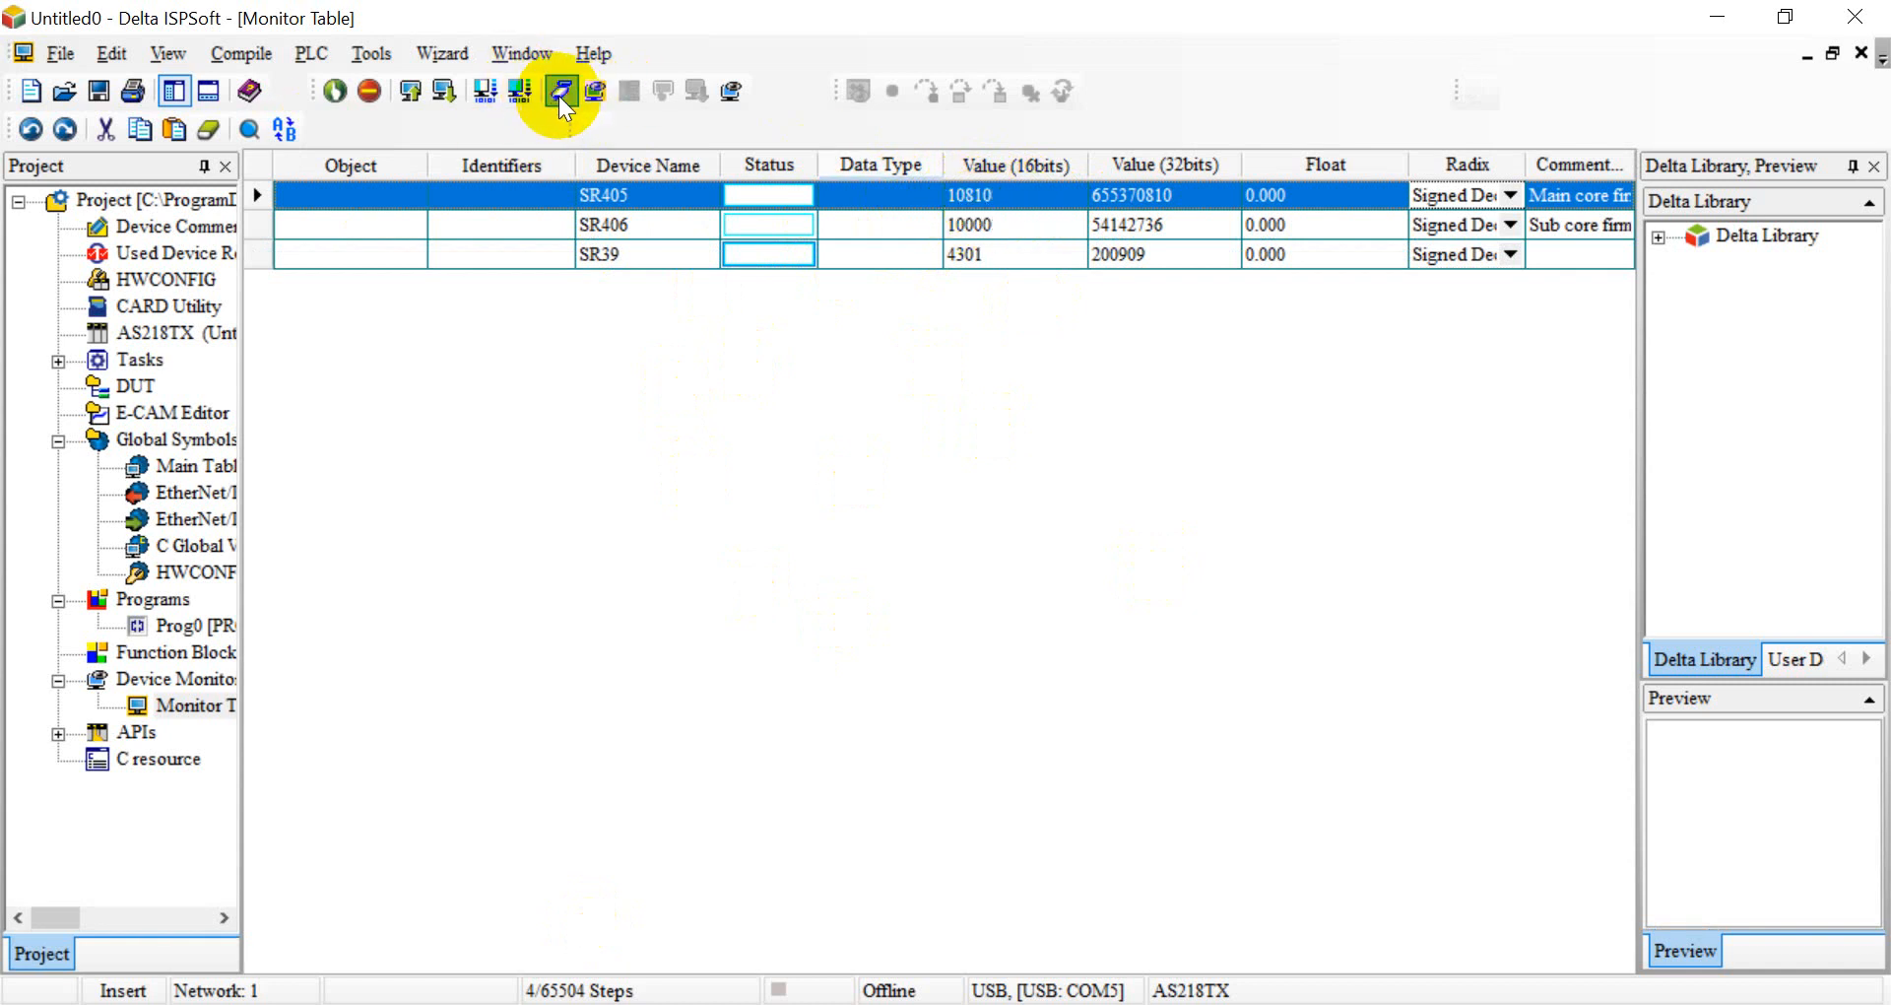
left_click(561, 90)
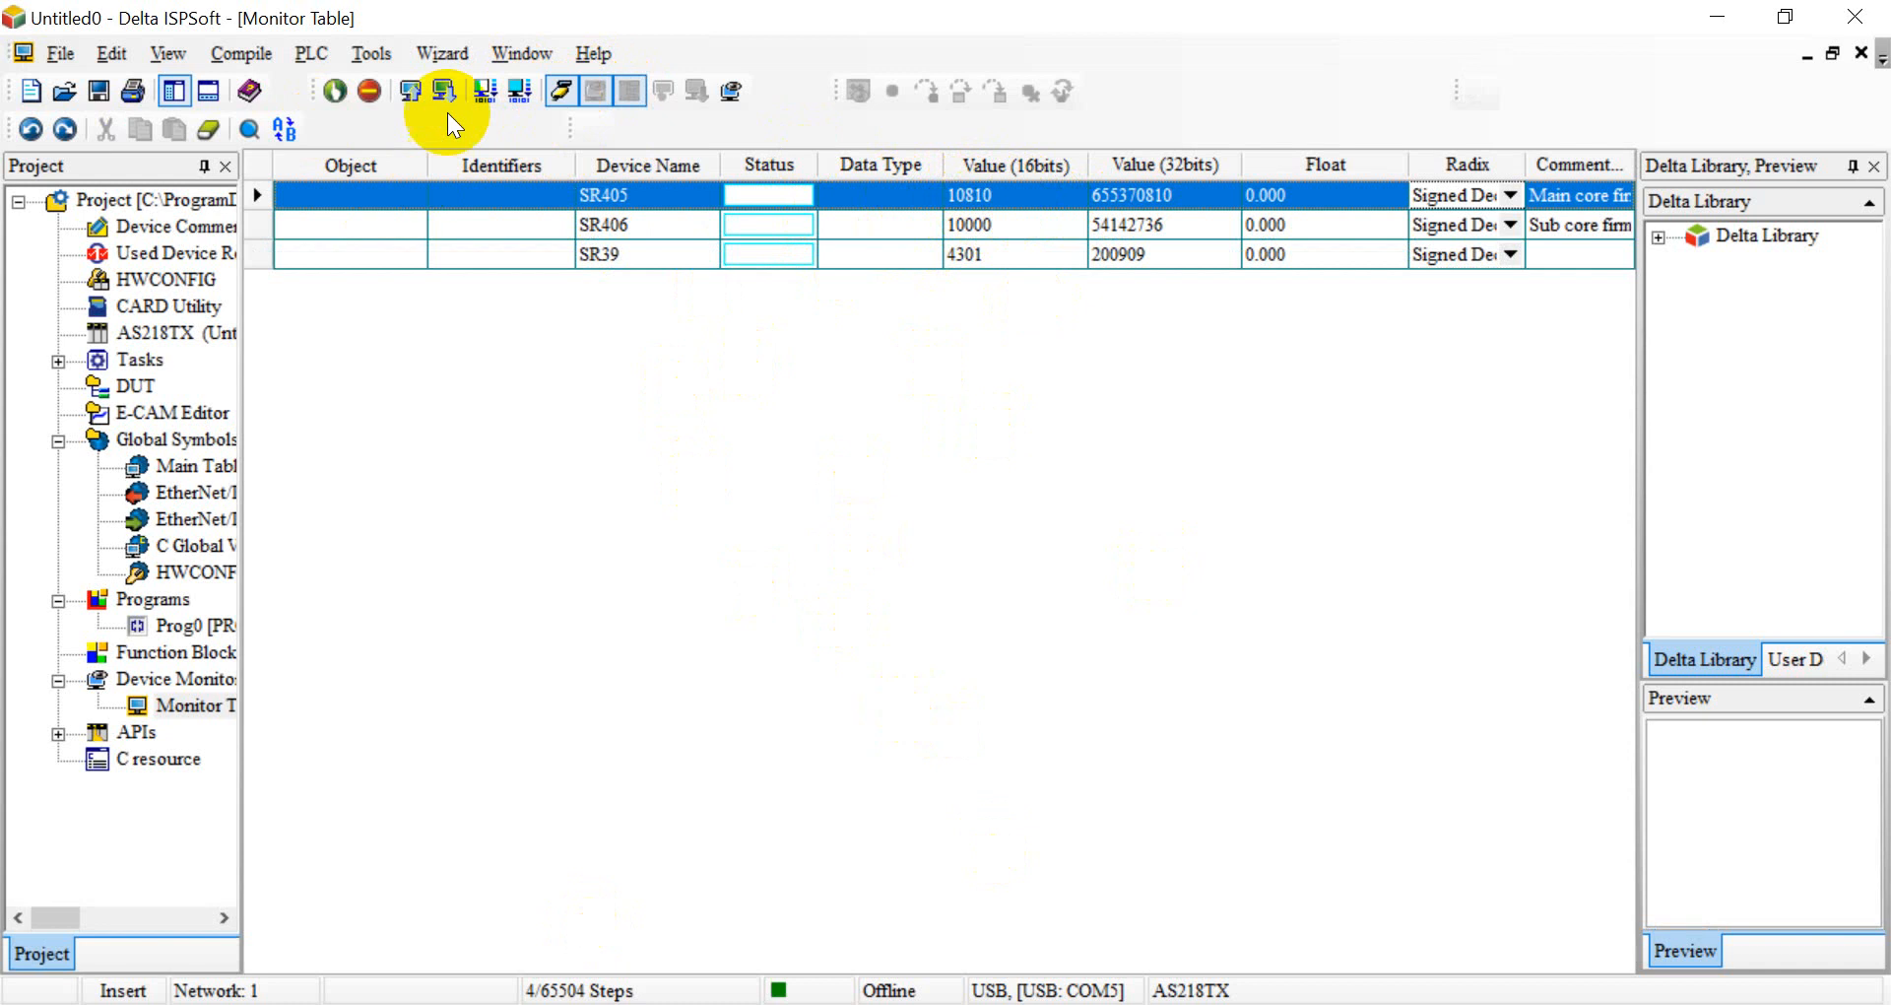
left_click(442, 91)
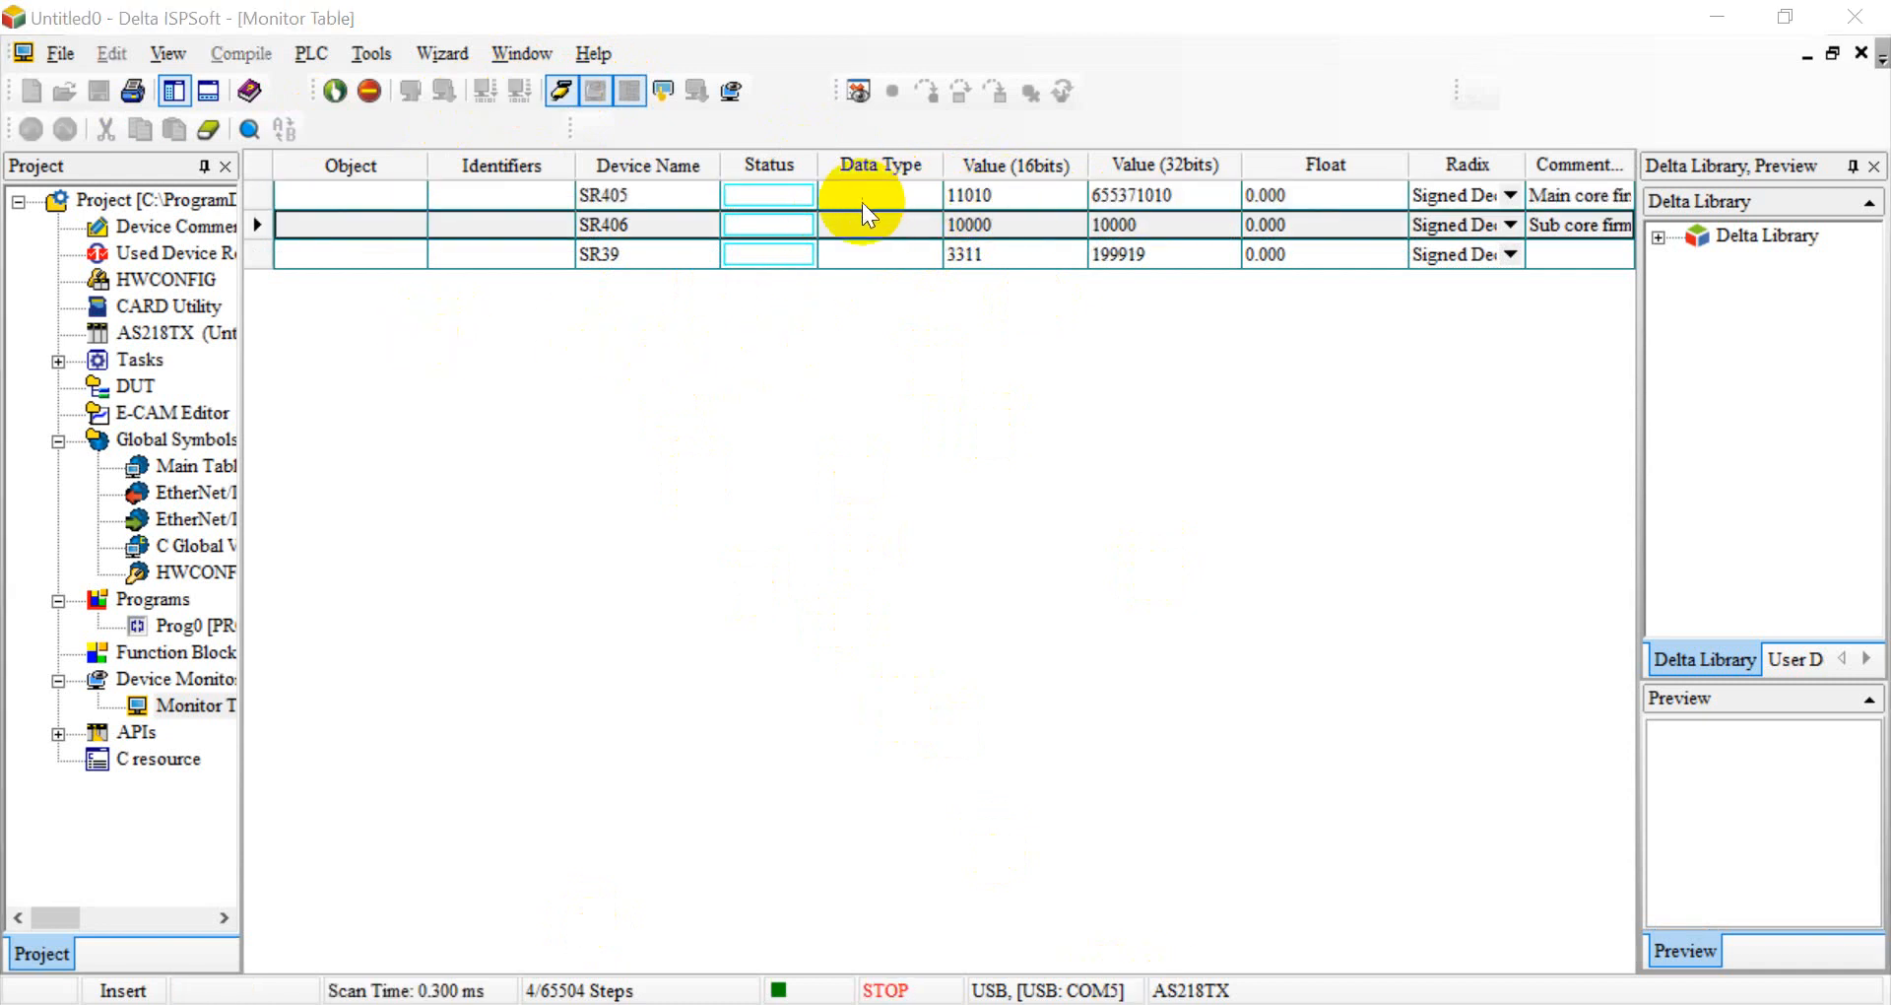
mouse_move(947, 224)
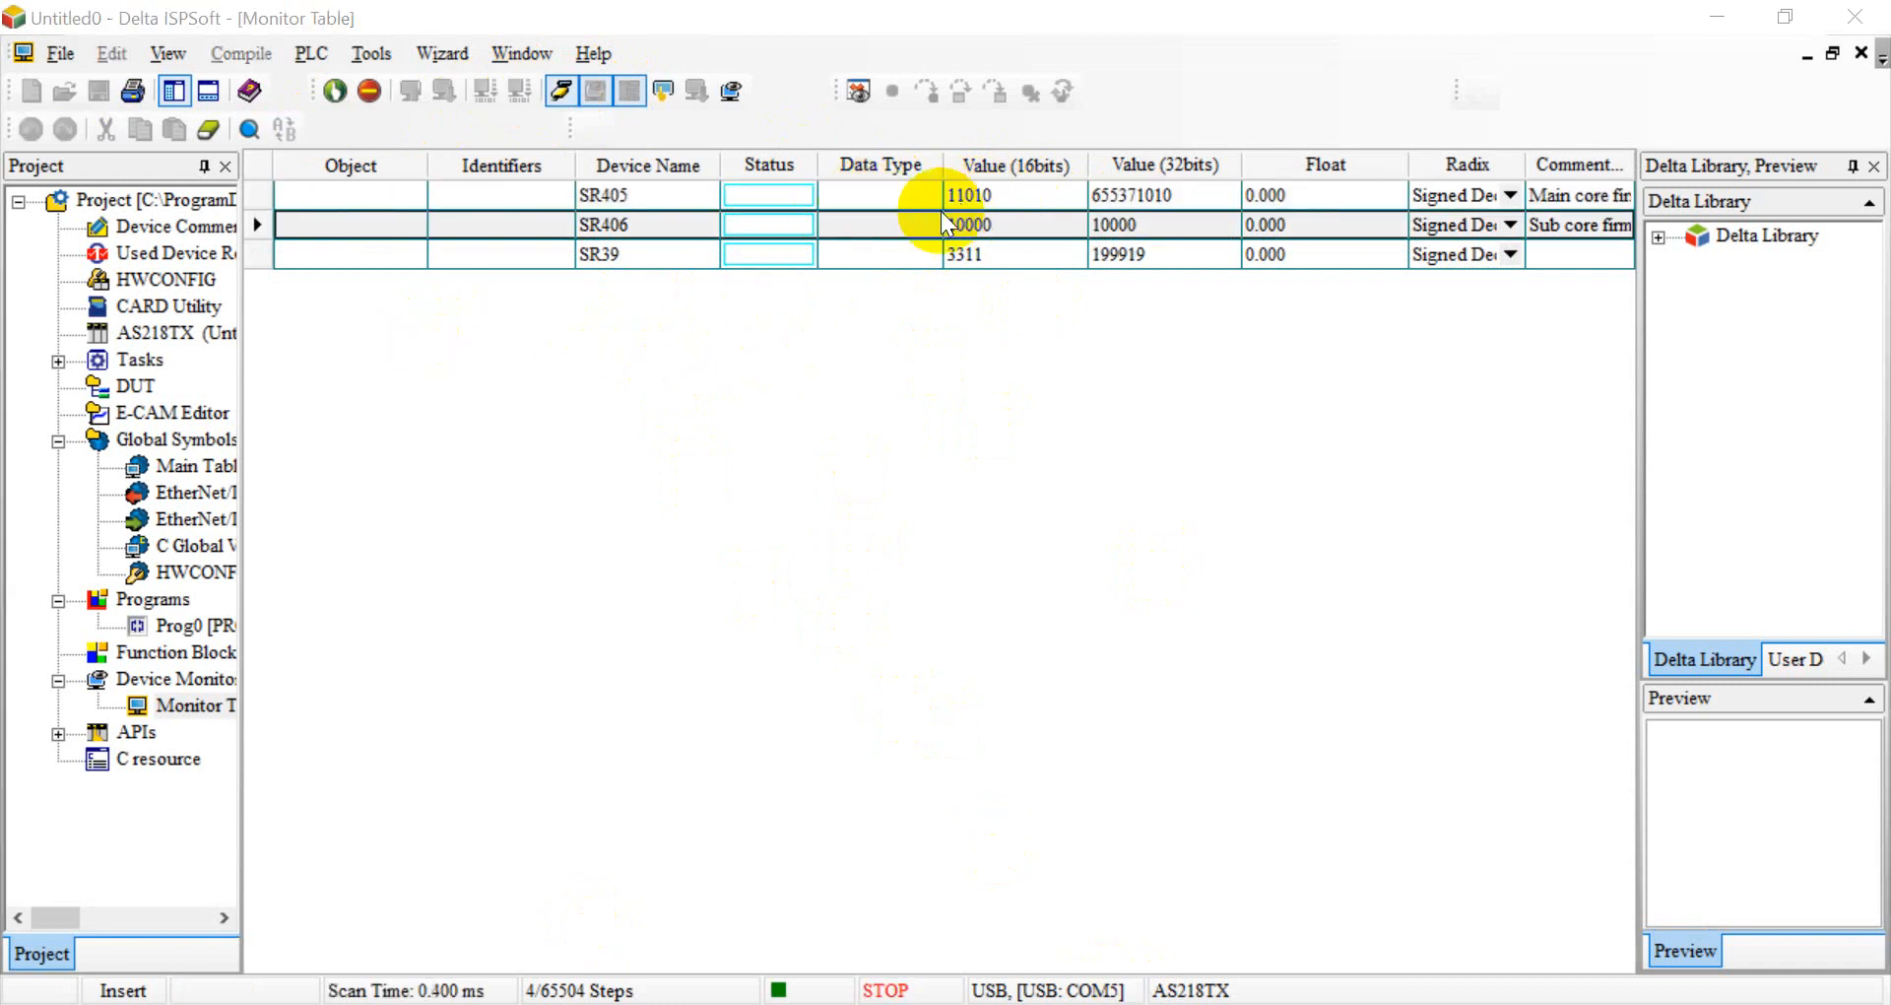